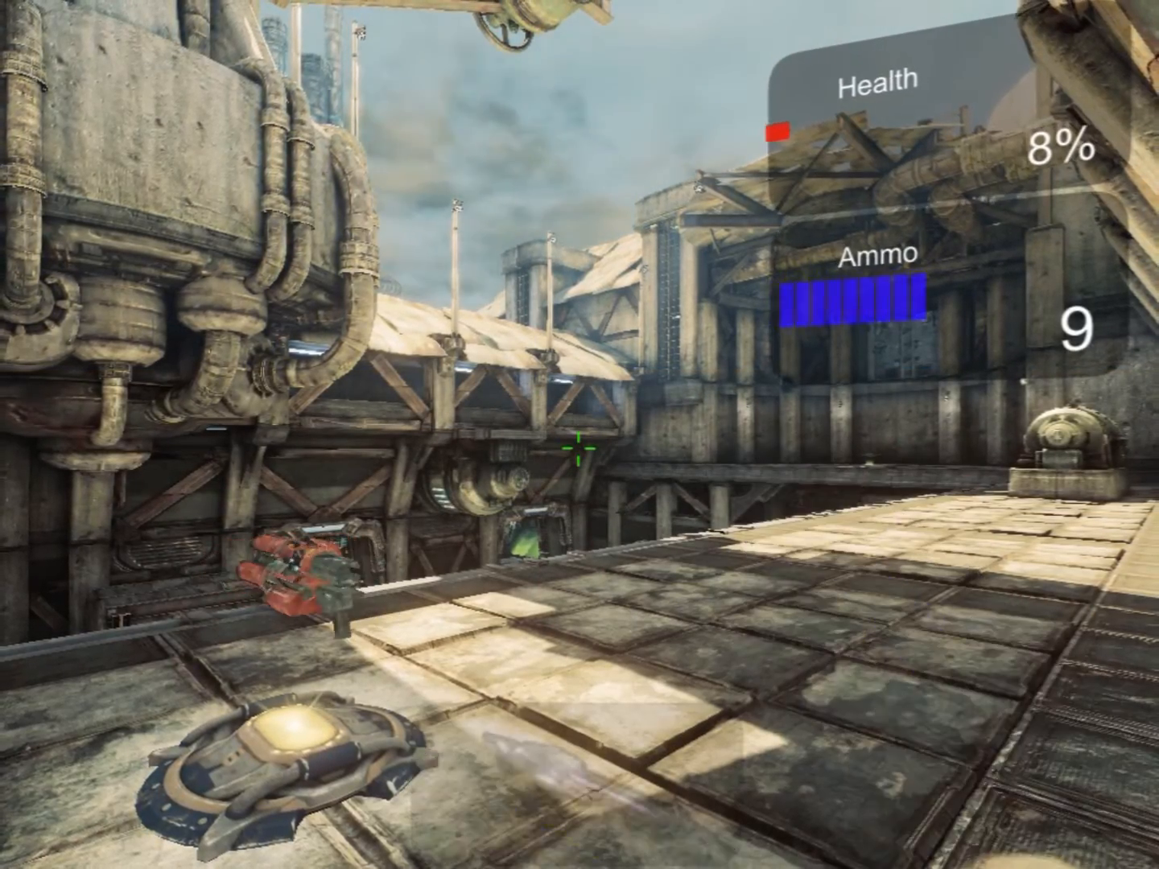
Fire the weapon twice in the UDK preview, dropping the HUD ammo from 9 to 7.
left_click(579, 434)
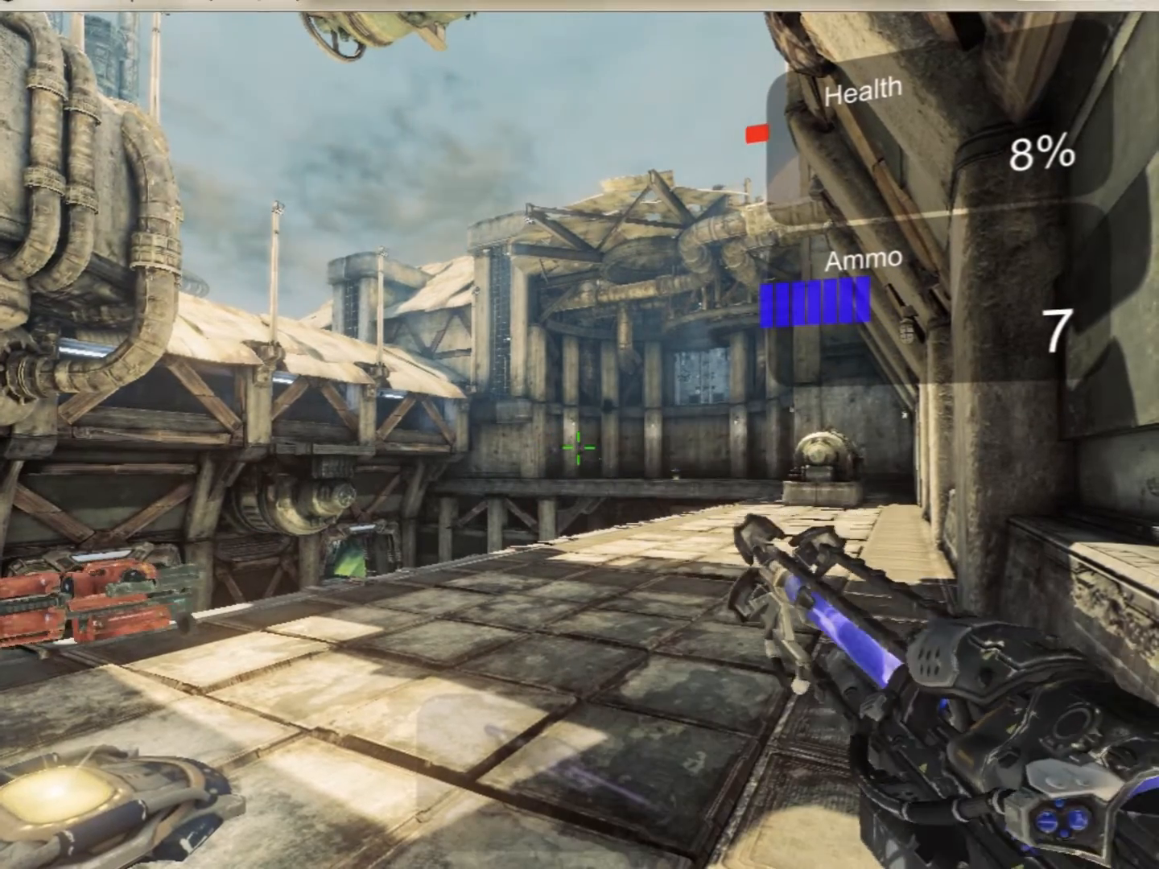
left_click(579, 449)
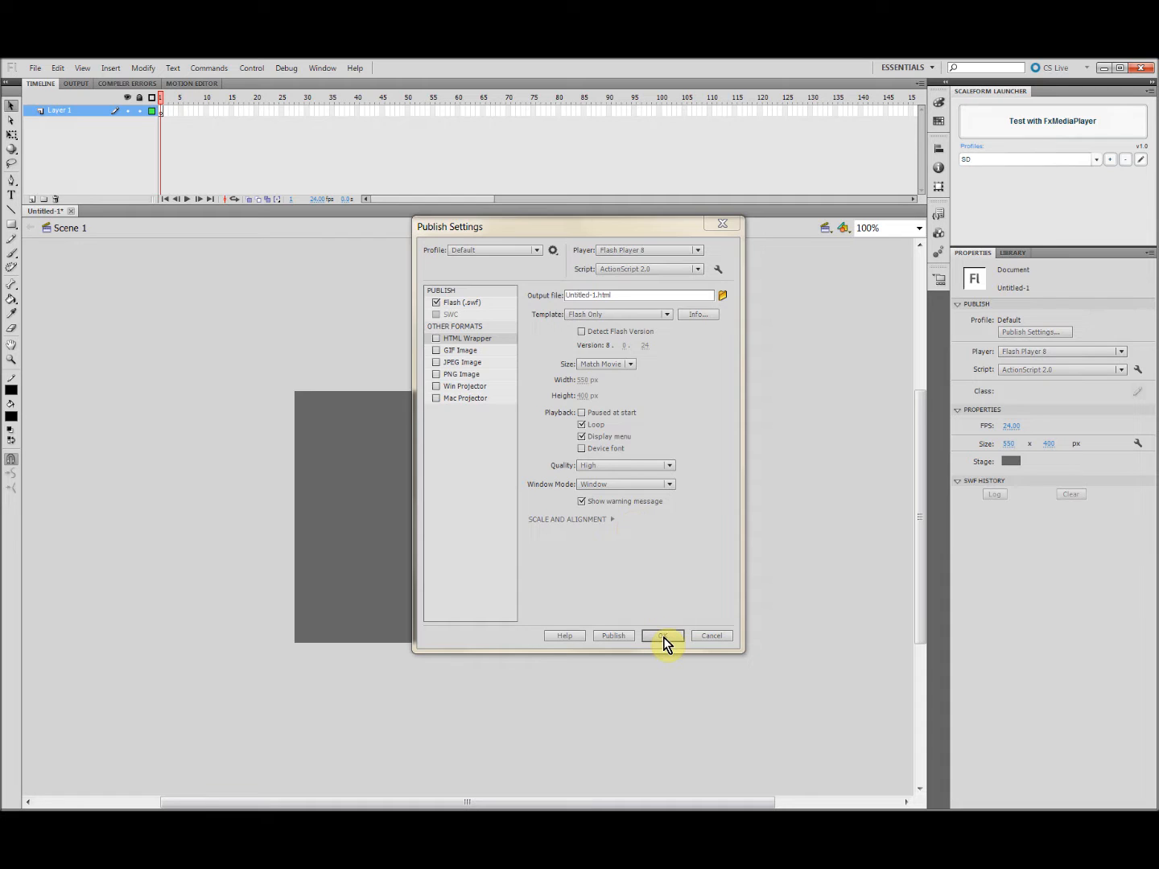
Accept the Publish Settings and pick the Rectangle tool for the black rounded box.
left_click(662, 635)
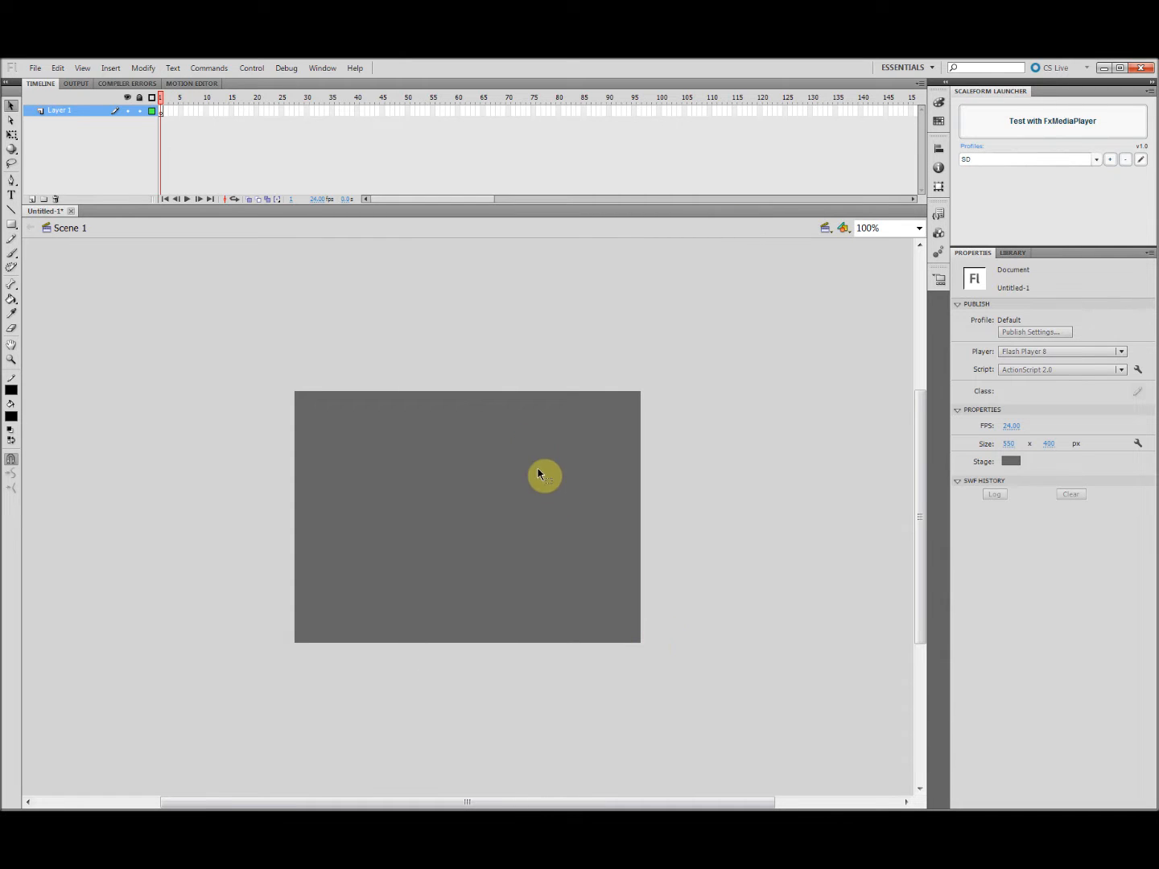
mouse_move(524, 447)
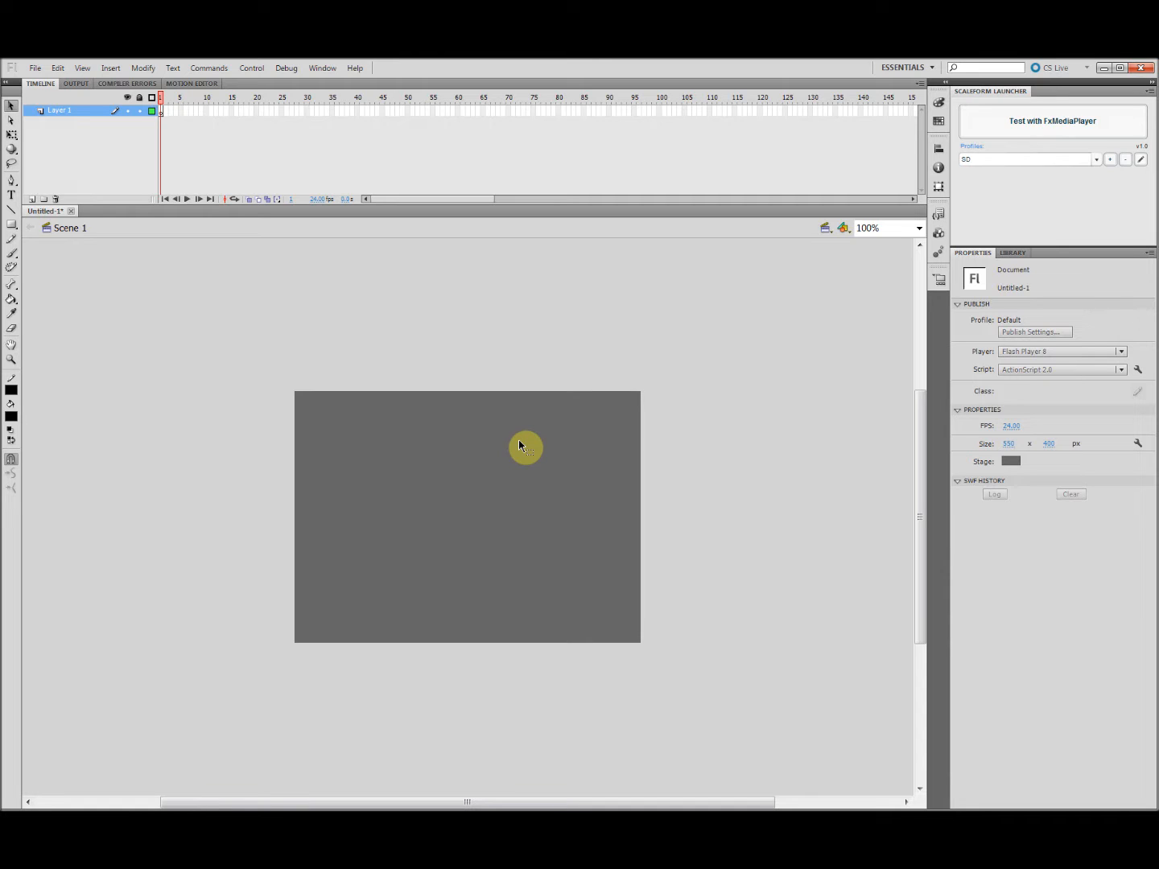
mouse_move(499, 460)
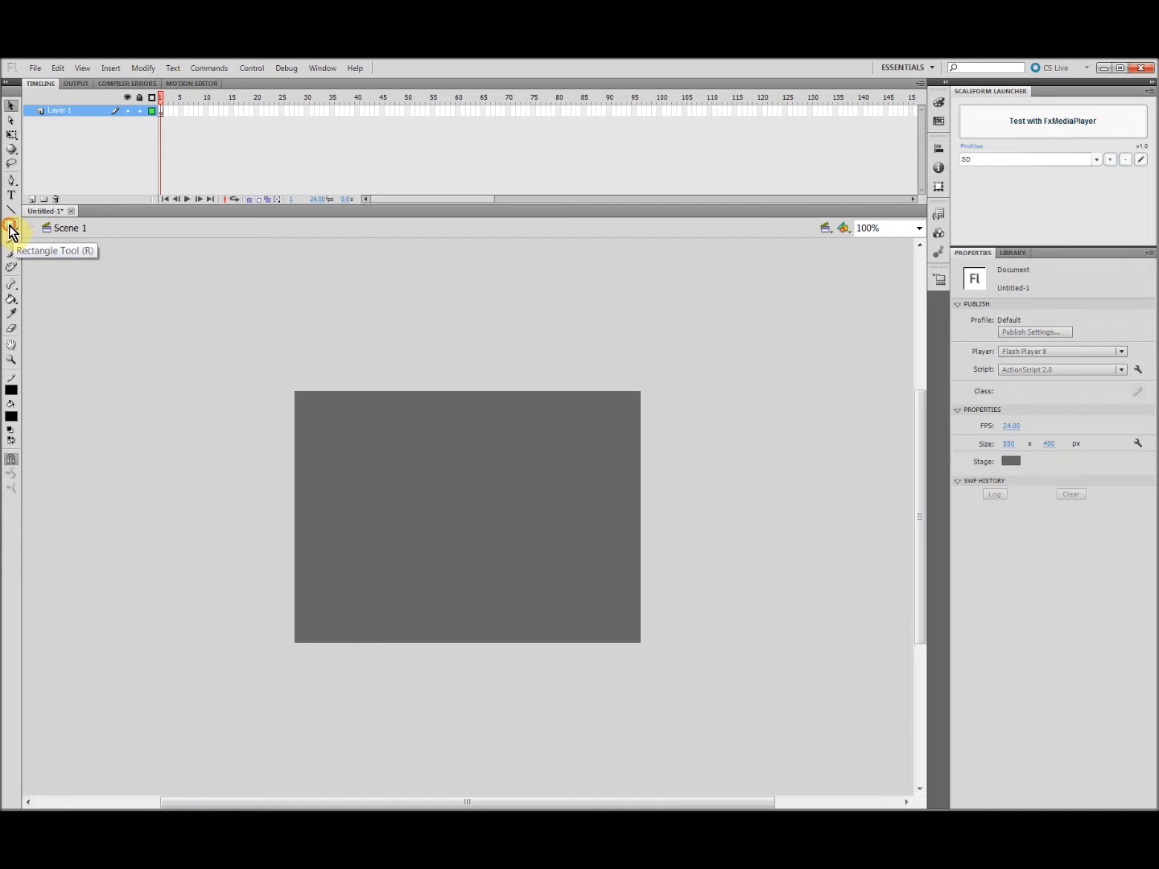
left_click(11, 404)
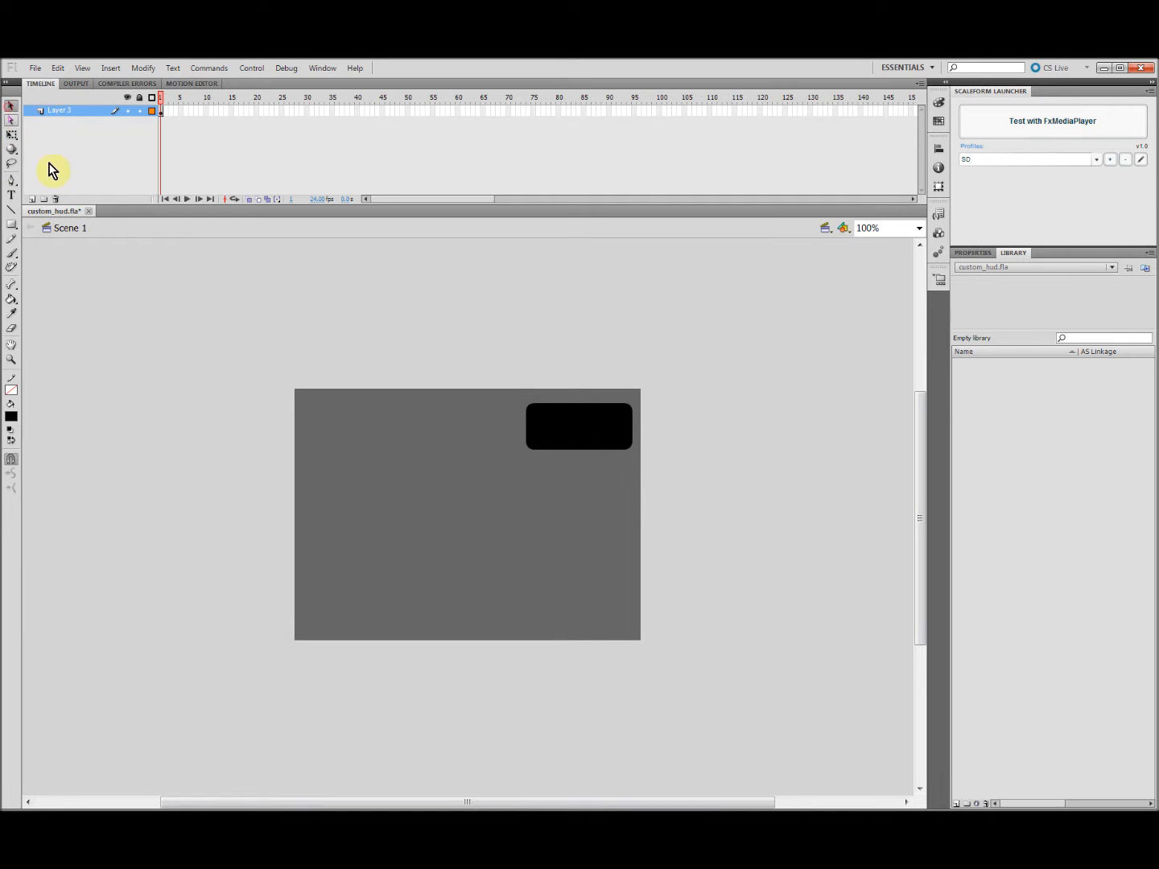
Convert the black rectangle into a graphic symbol named box.
right_click(580, 427)
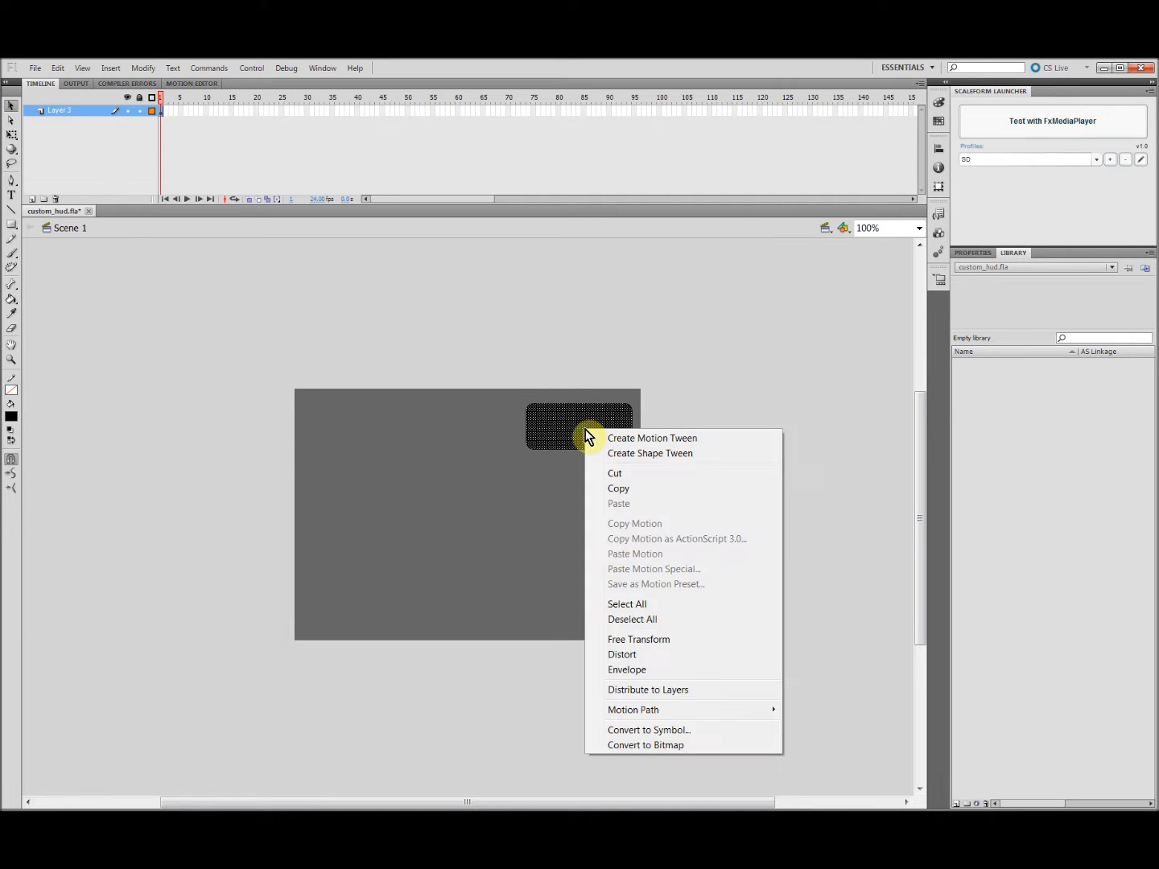
left_click(649, 730)
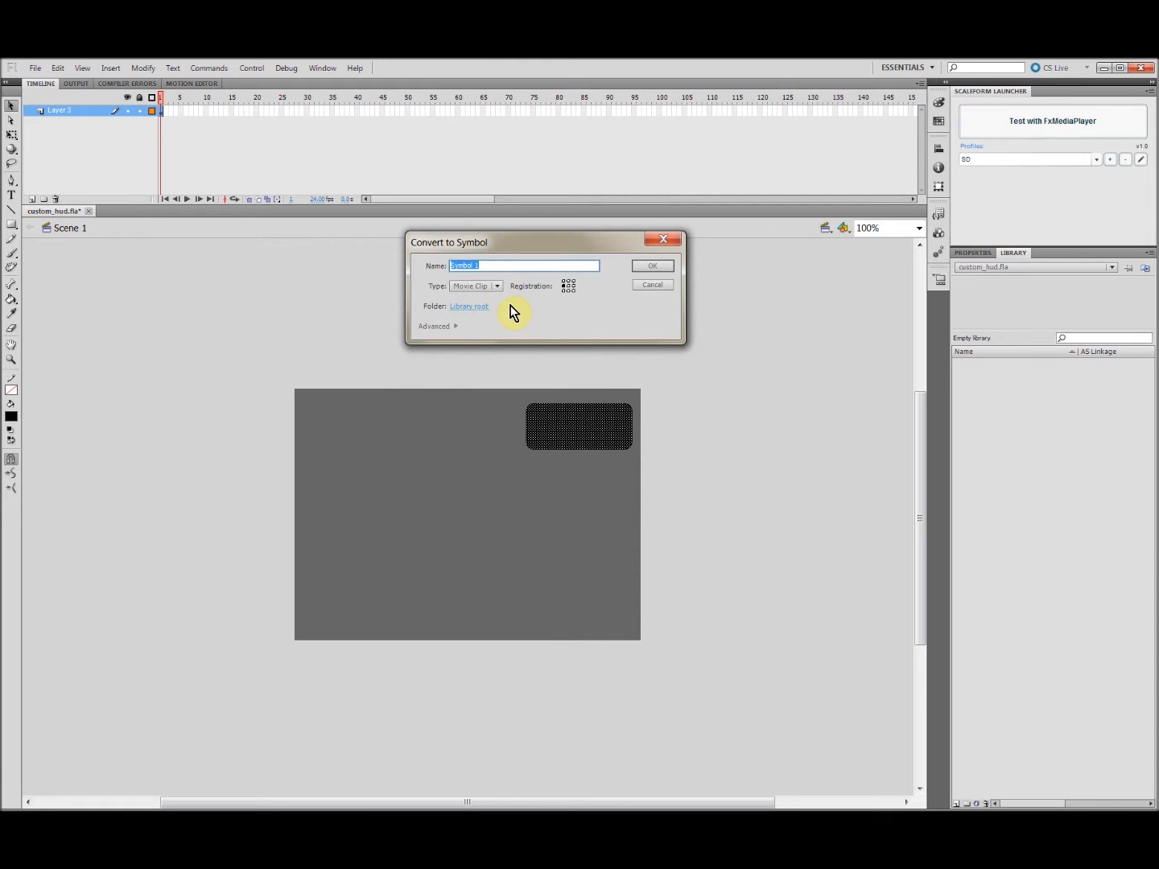
left_click(475, 285)
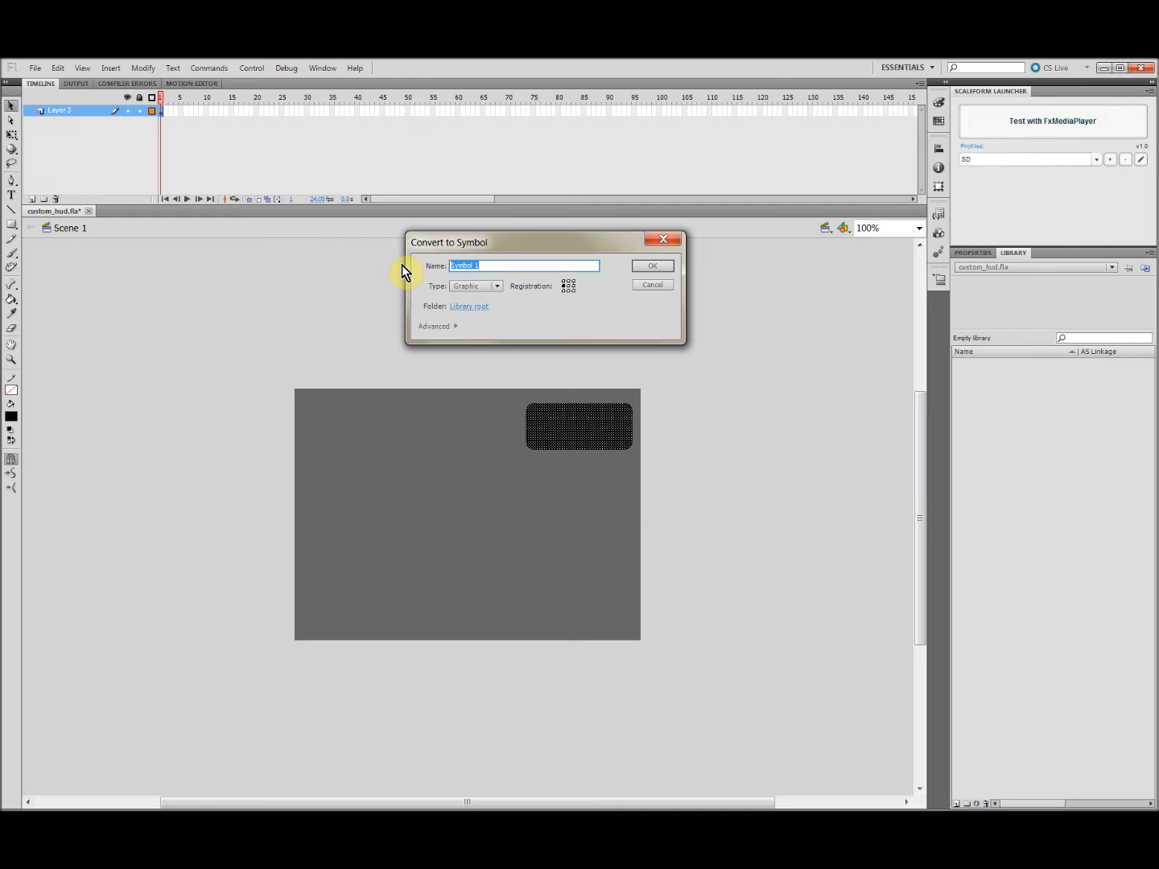
left_click(652, 266)
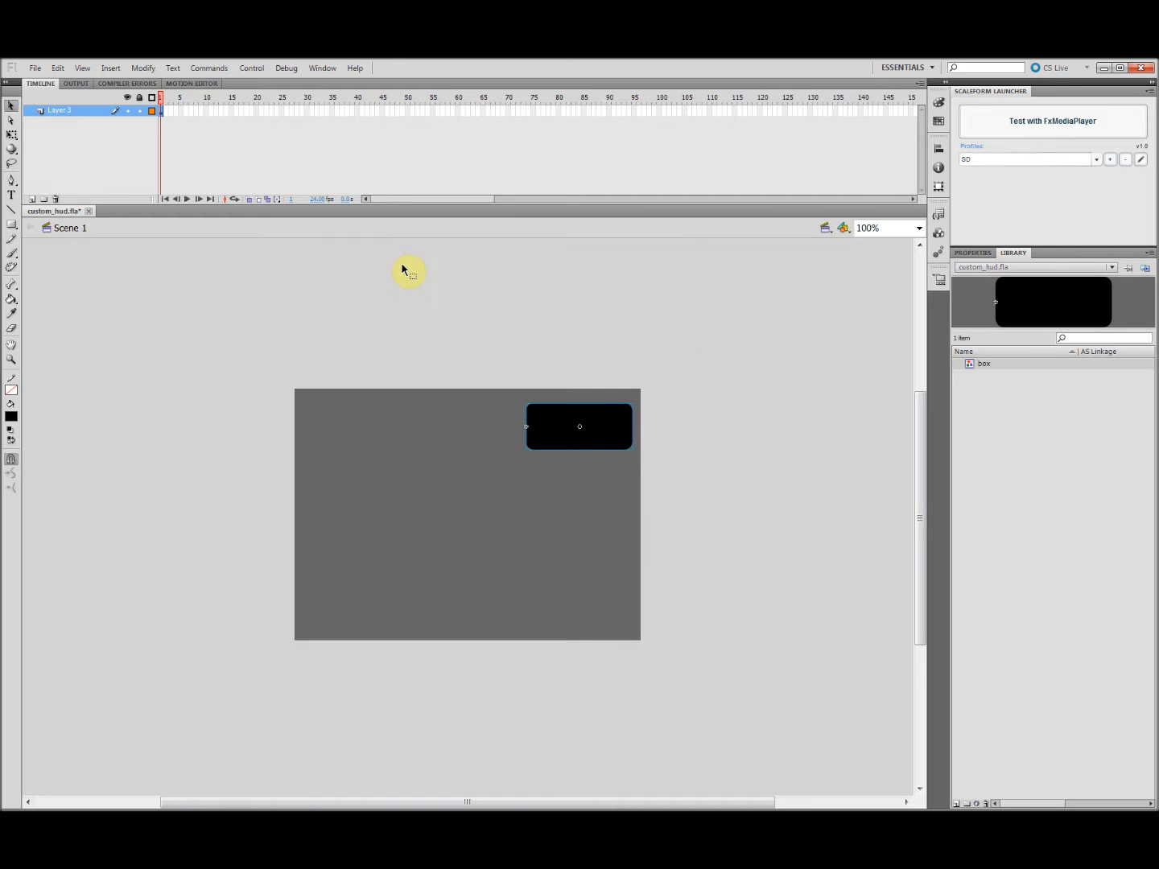
mouse_move(1006, 425)
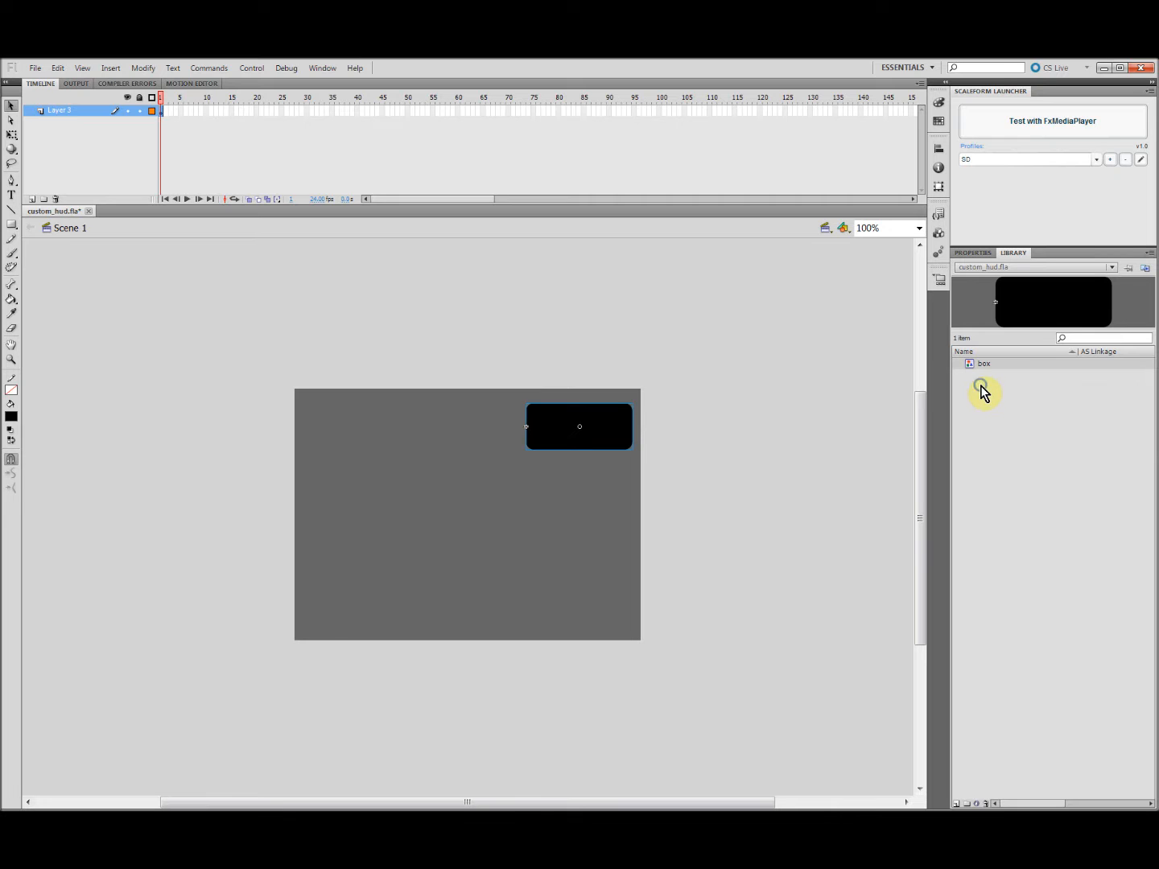
Create two new movie clip symbols, background and HealthBar.
left_click(494, 286)
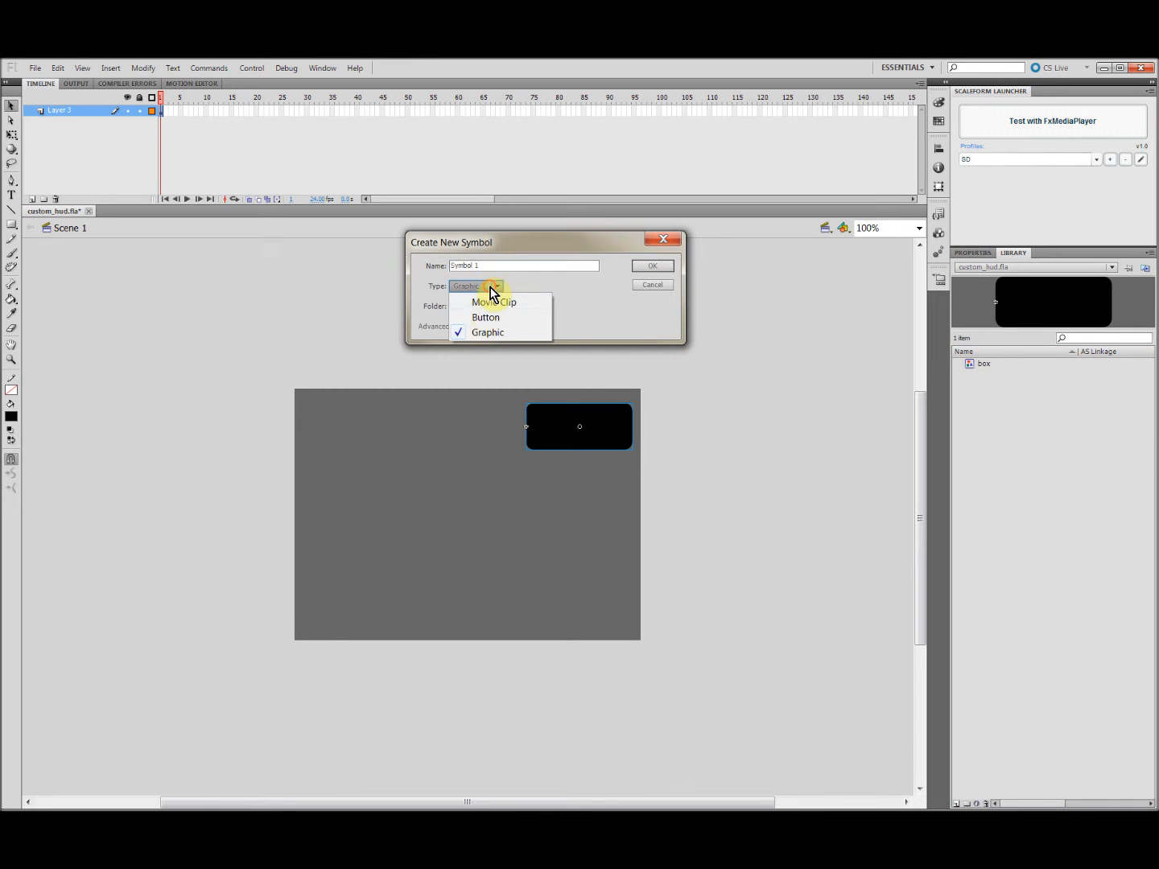
left_click(494, 301)
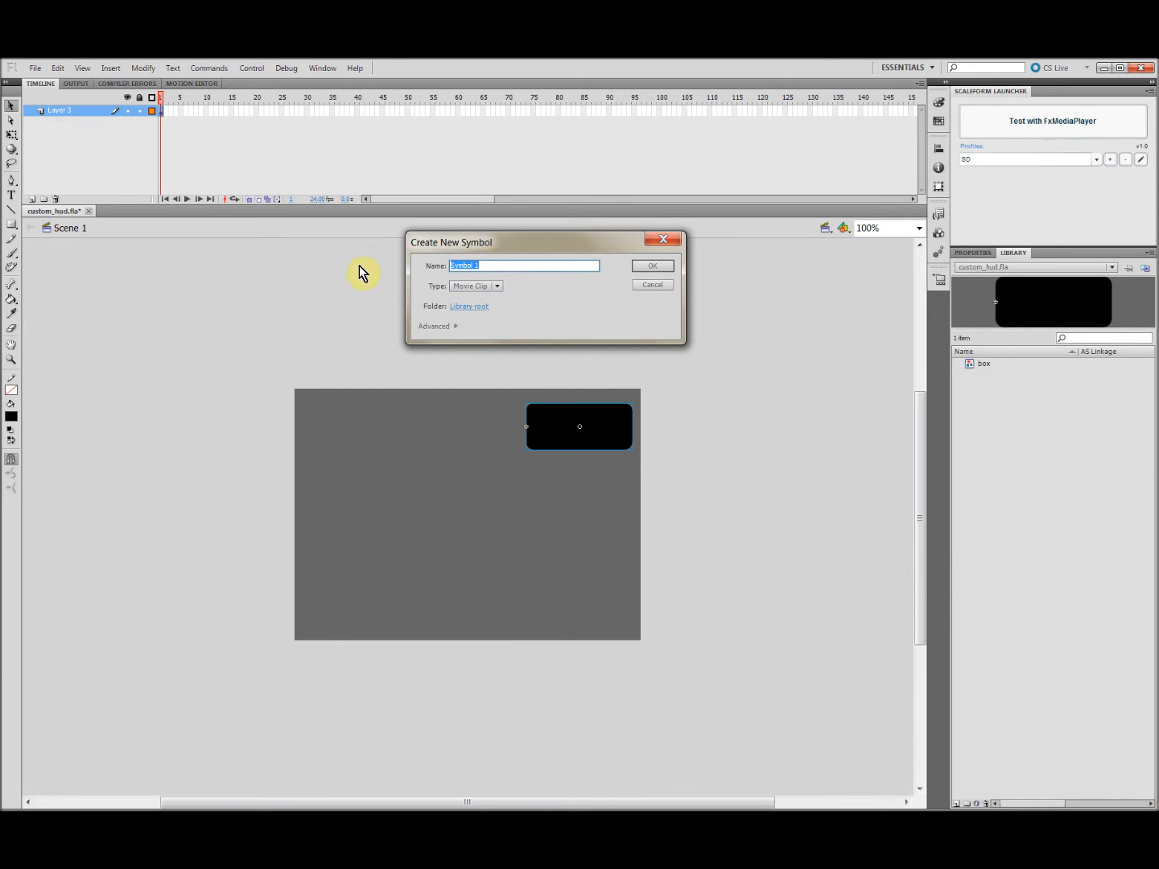
type("background")
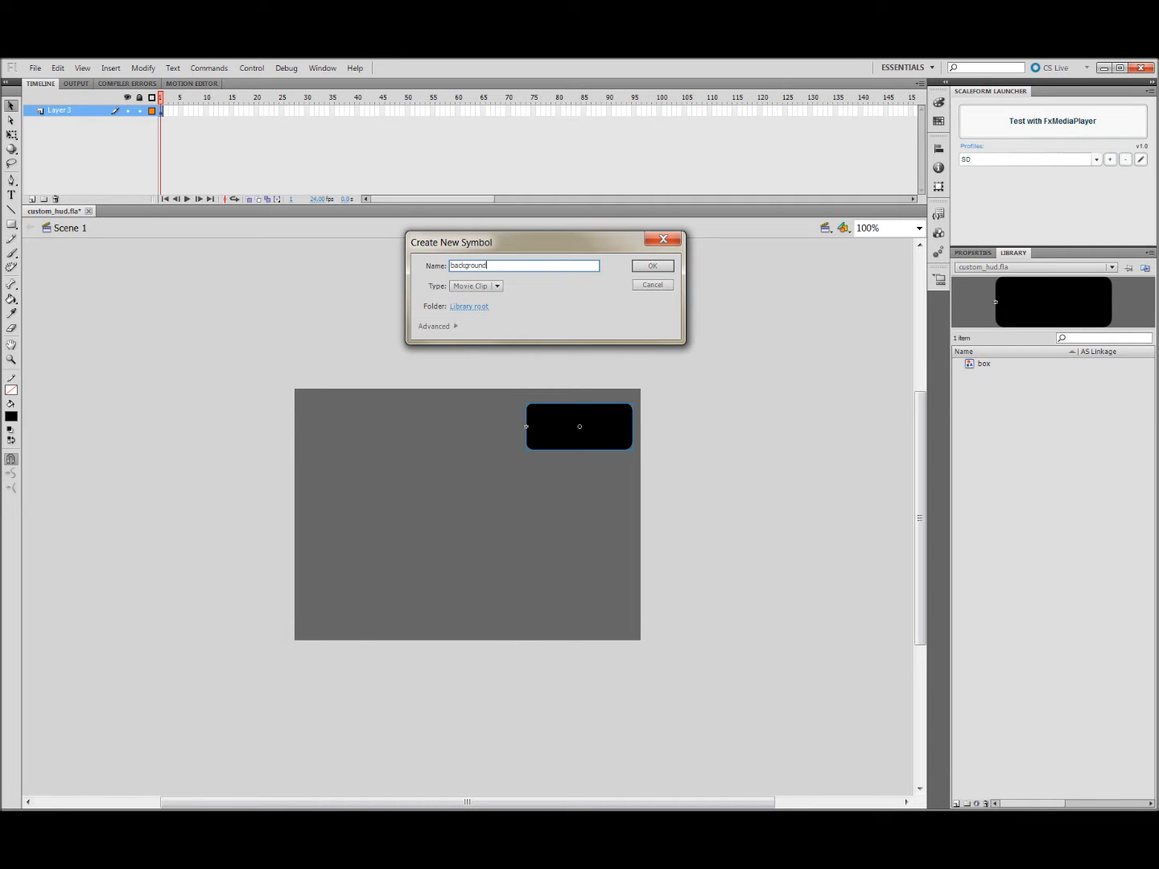
left_click(652, 266)
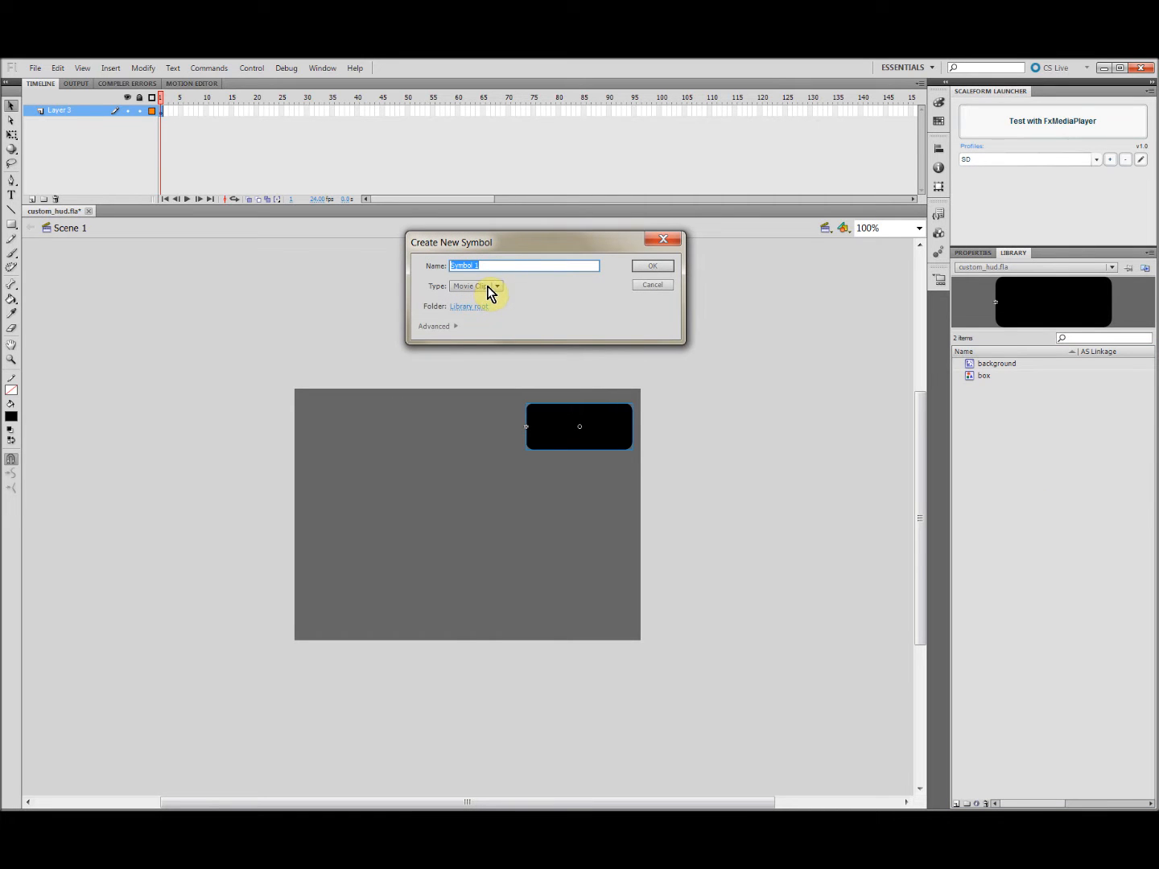
left_click(477, 286)
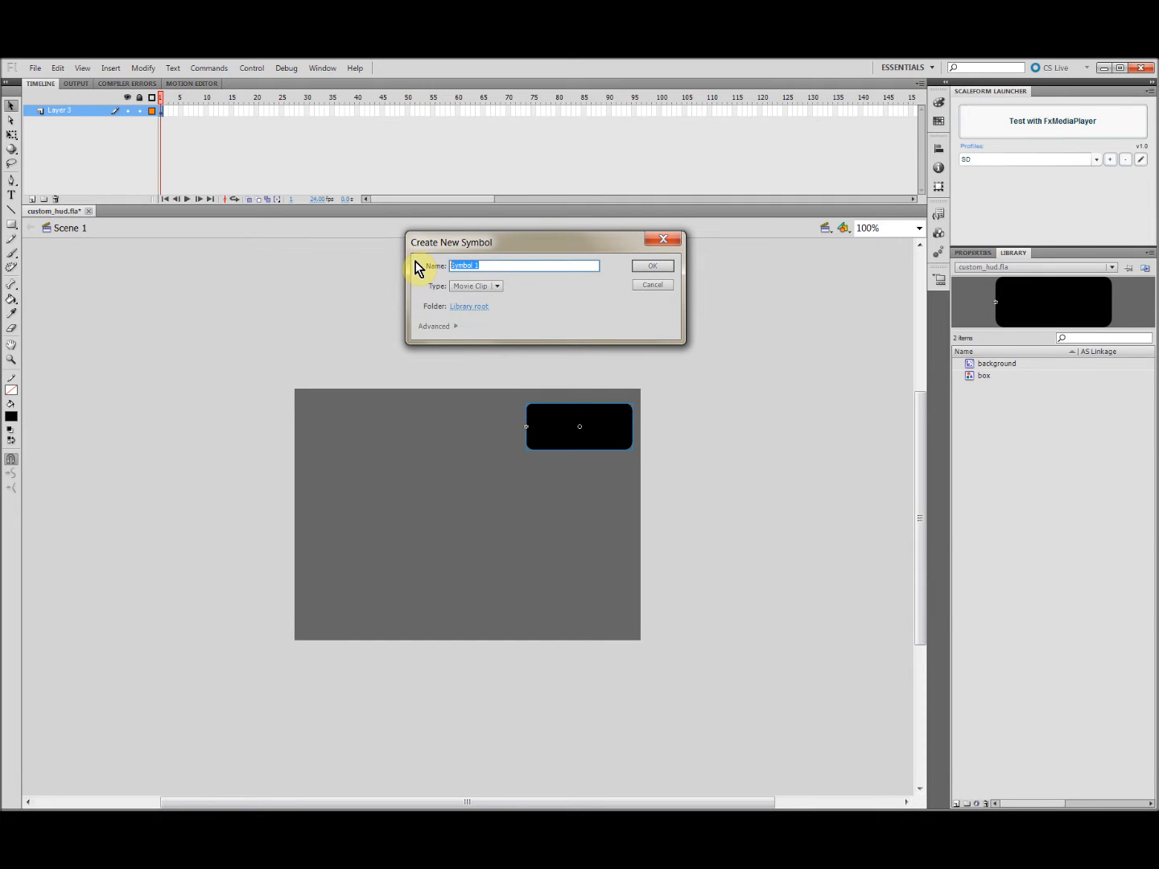
type("Health")
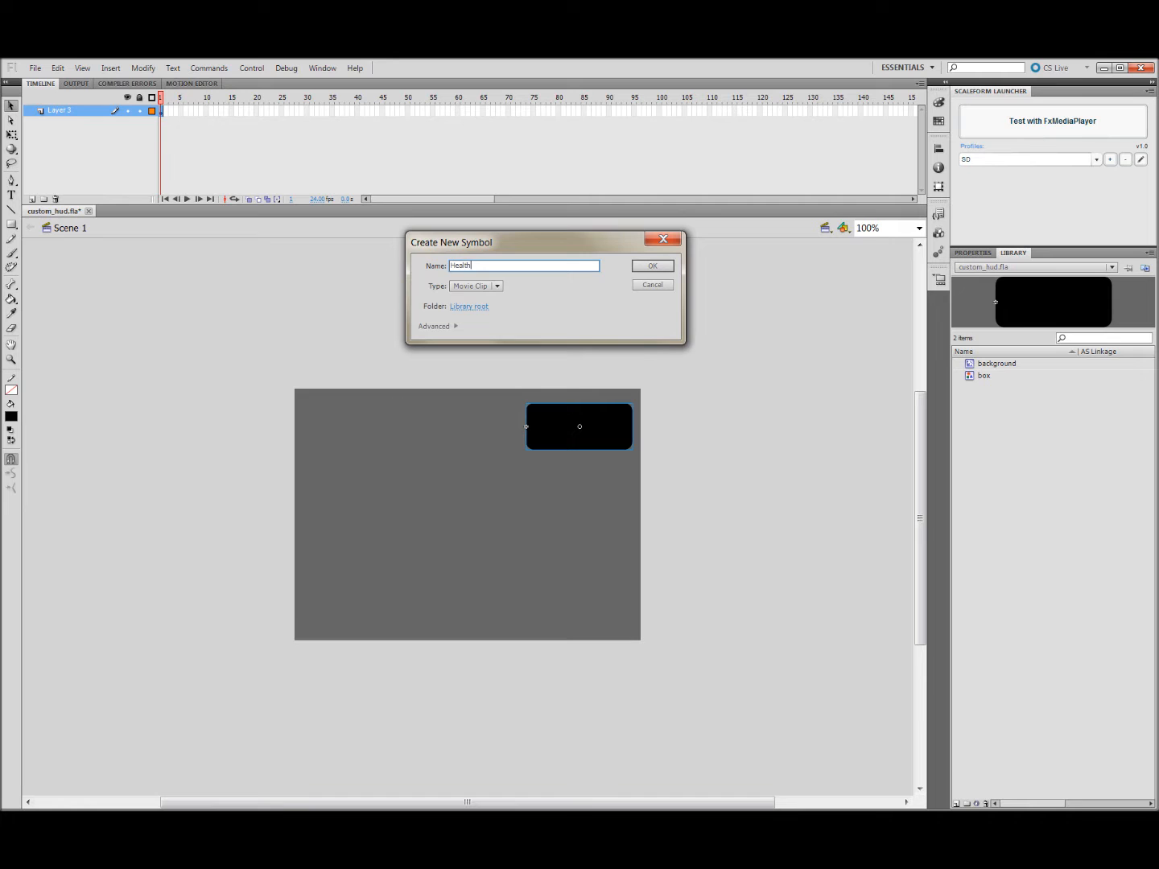
left_click(652, 266)
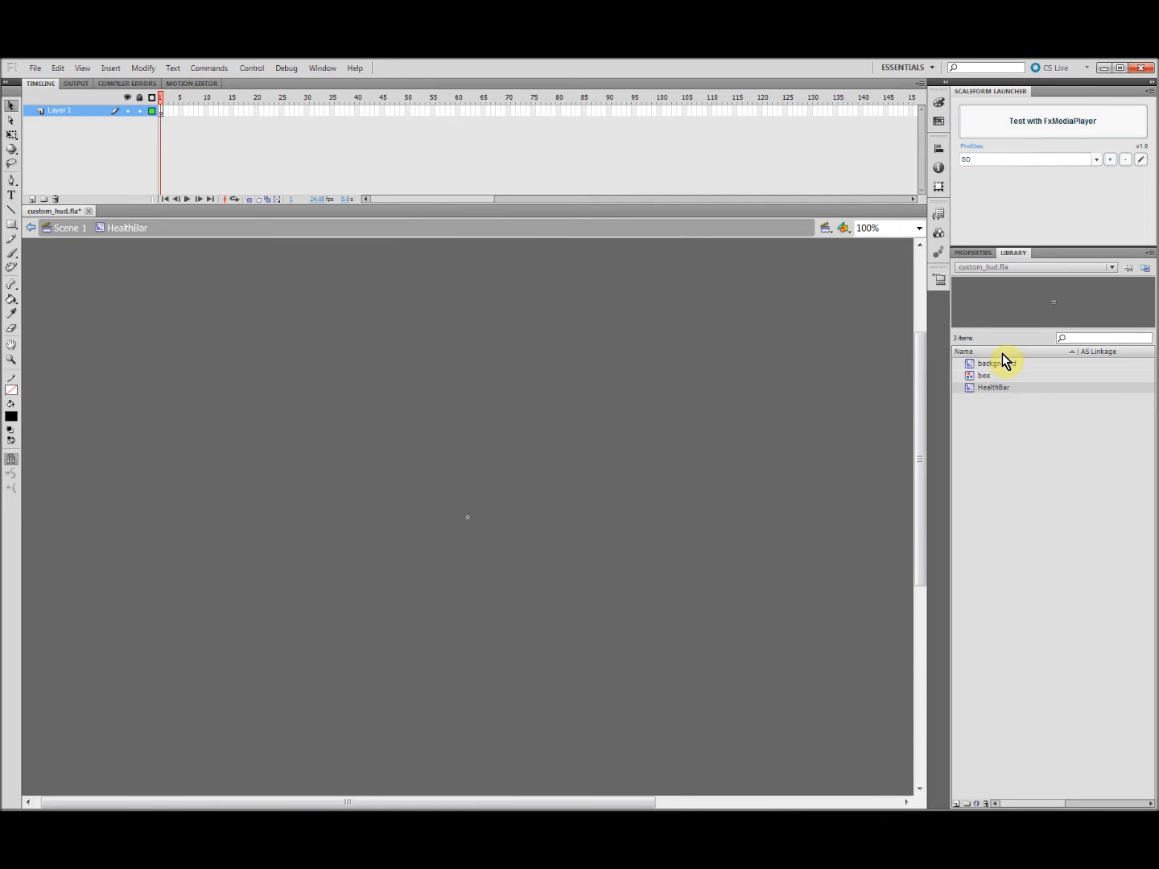
Place the background clip inside HealthBar and rename its layer background.
left_click(996, 363)
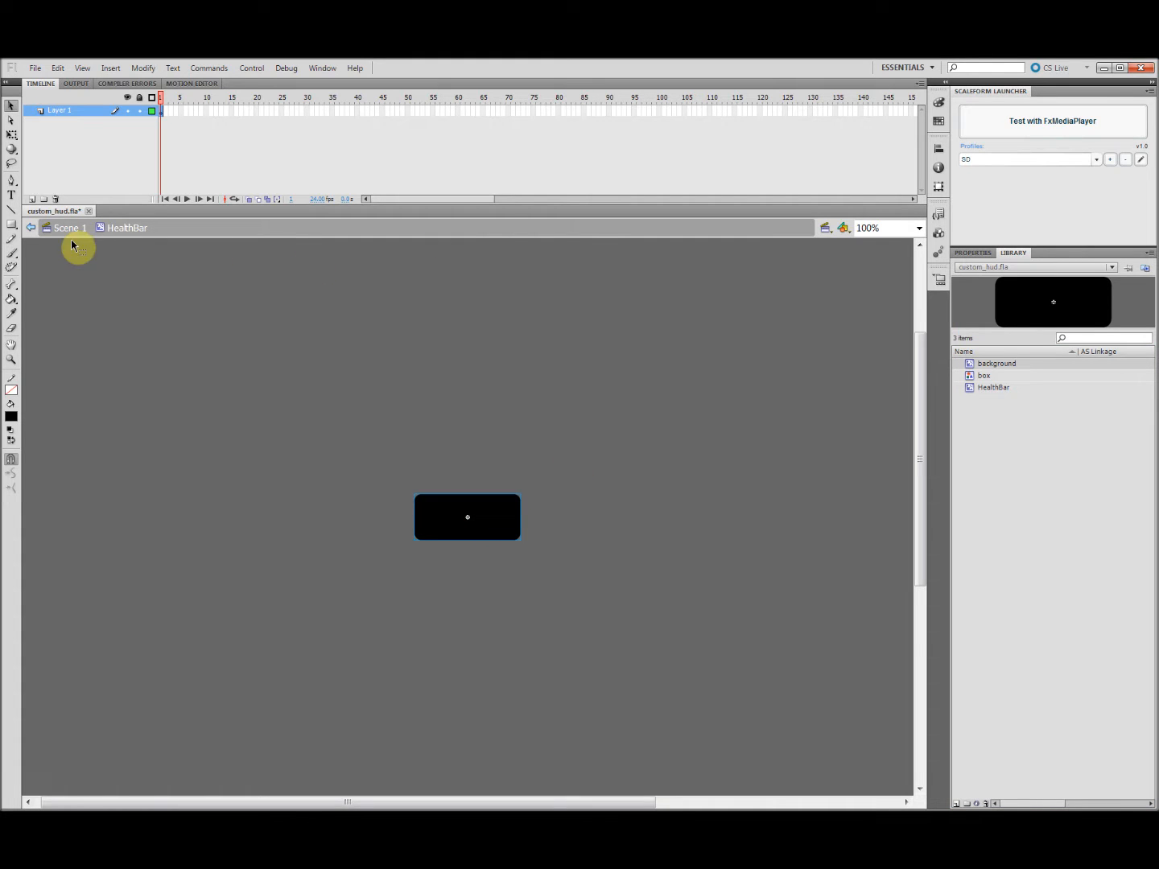
left_click(70, 228)
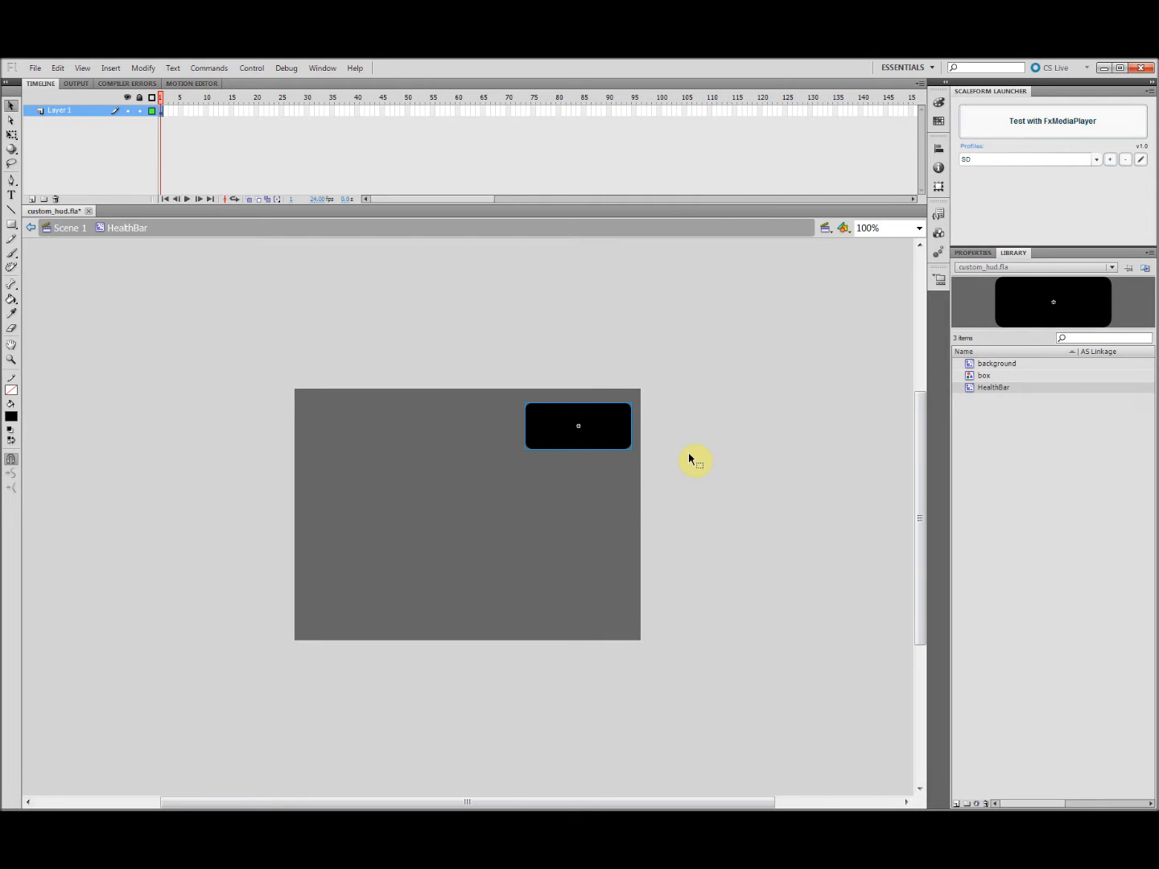
left_click(60, 110)
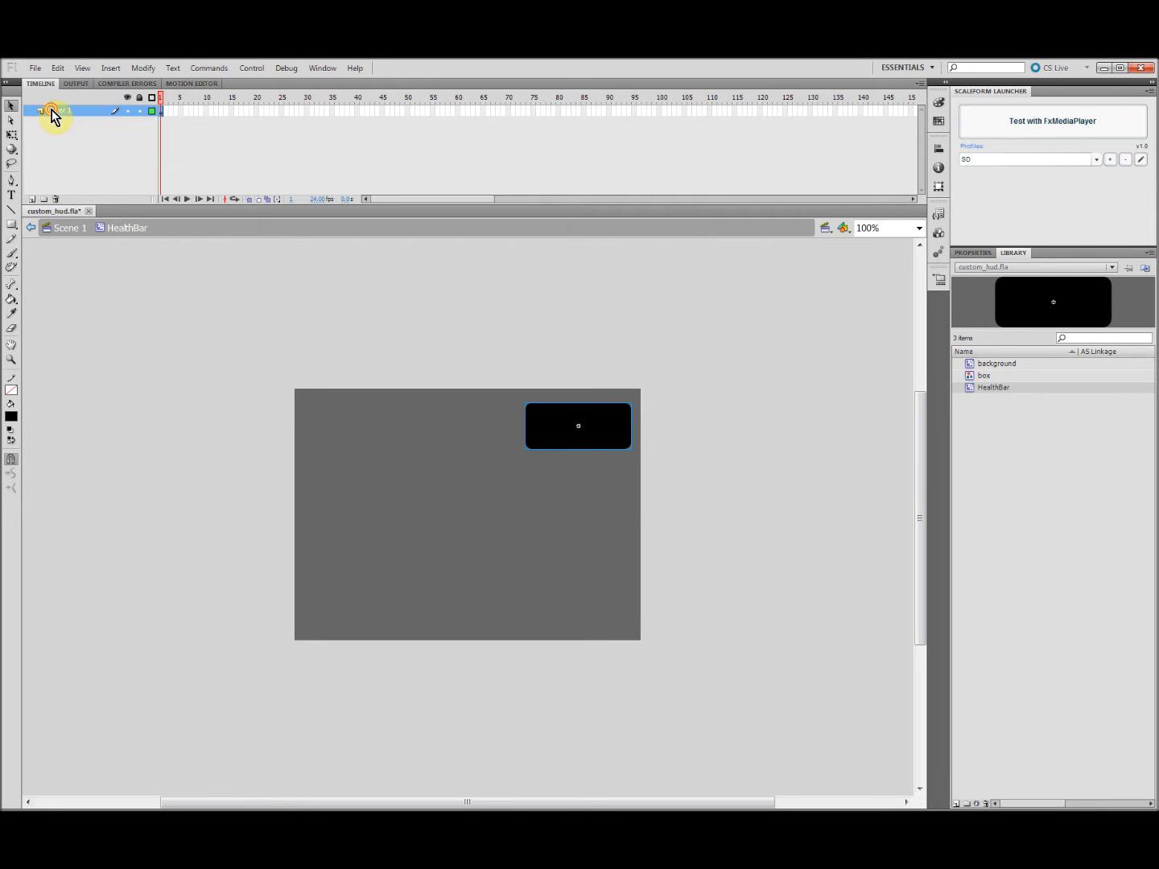
double_click(62, 110)
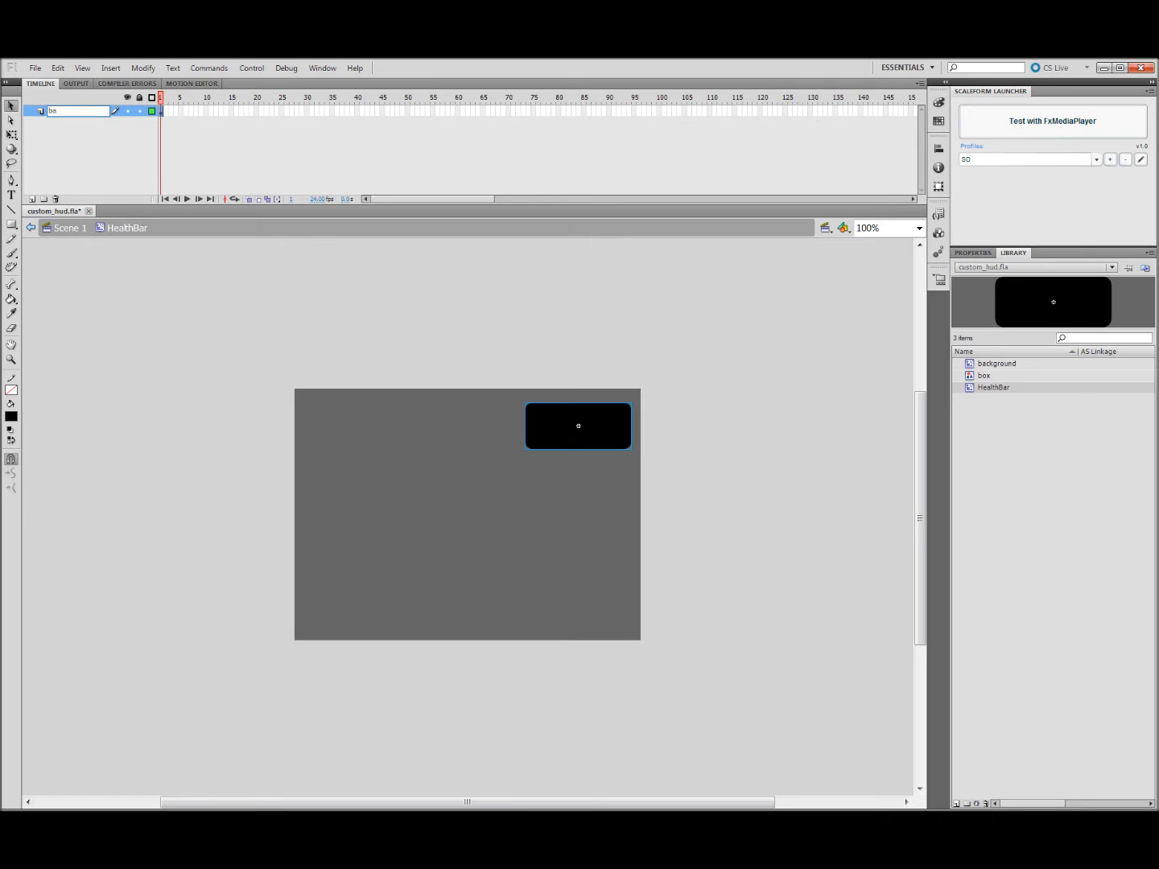
type("backgound")
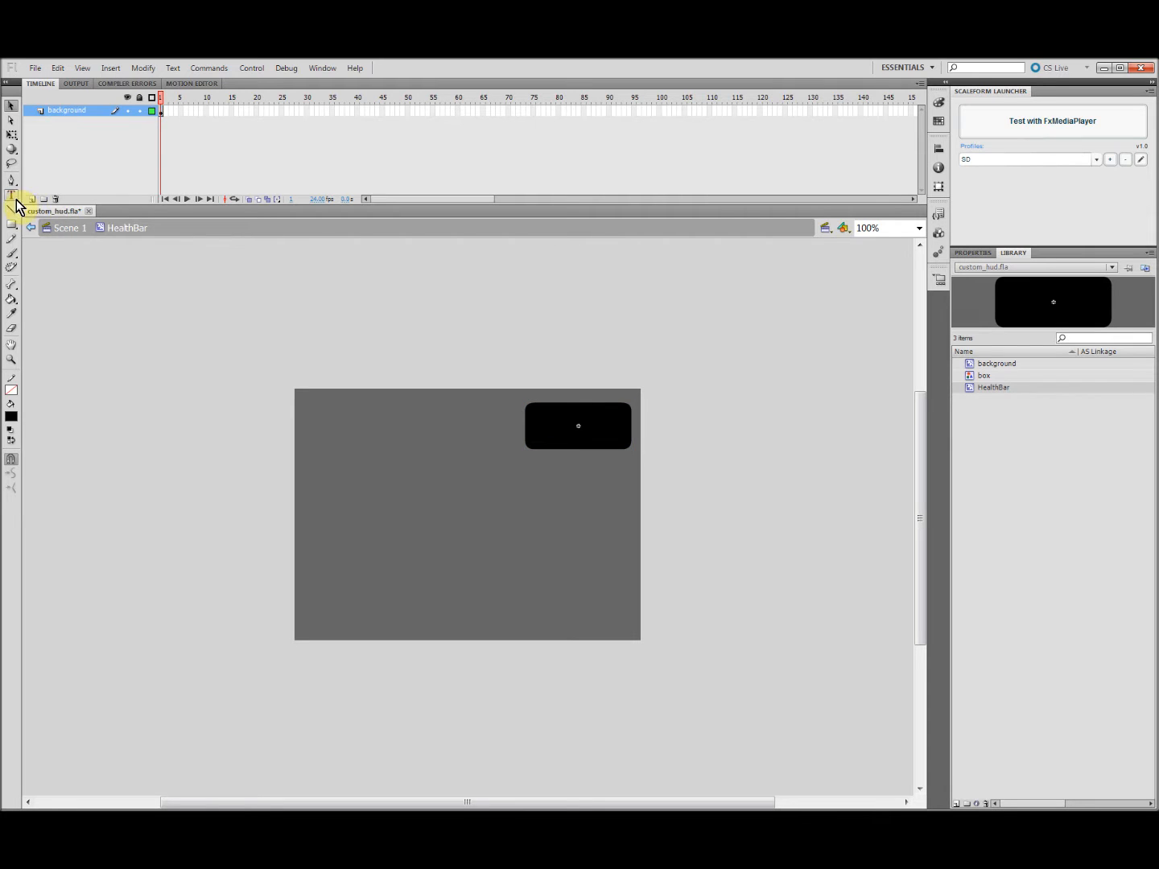
Add a second layer and name the box instance Background.
left_click(31, 199)
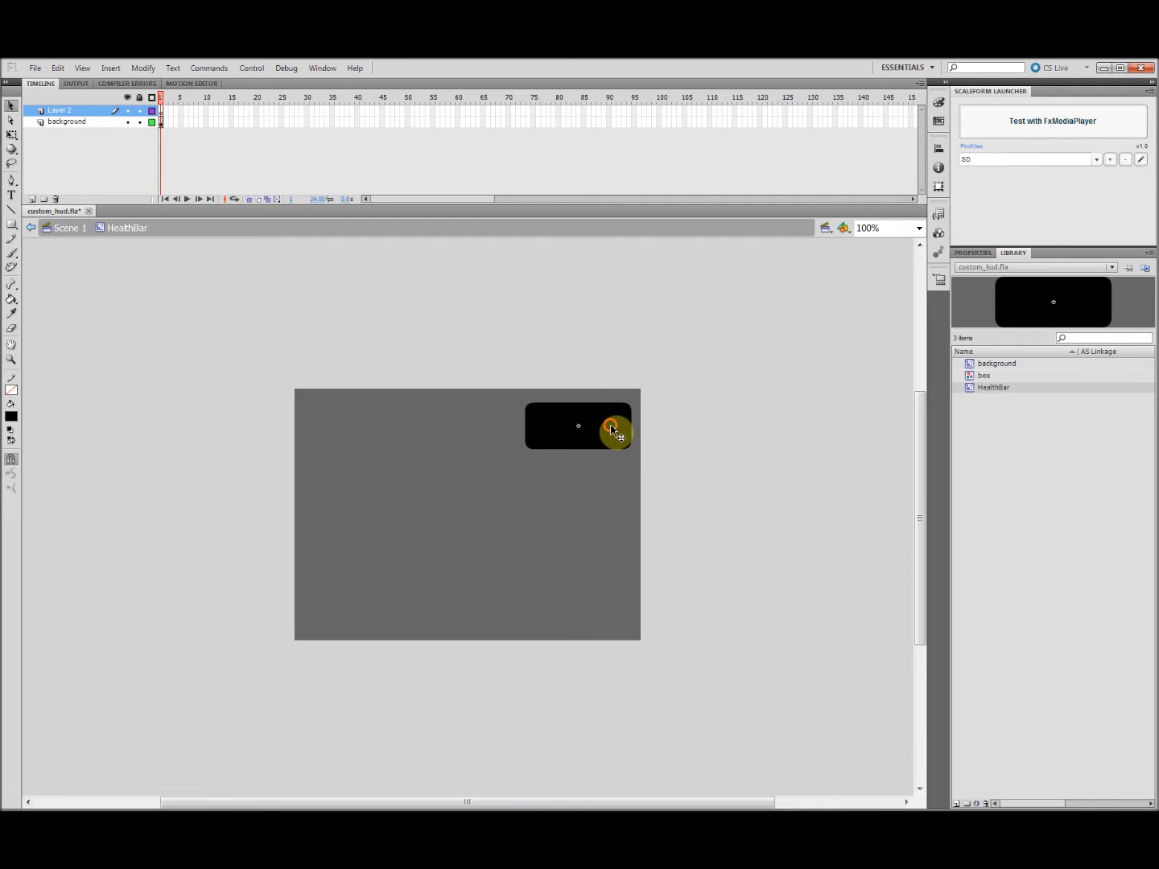
left_click(578, 426)
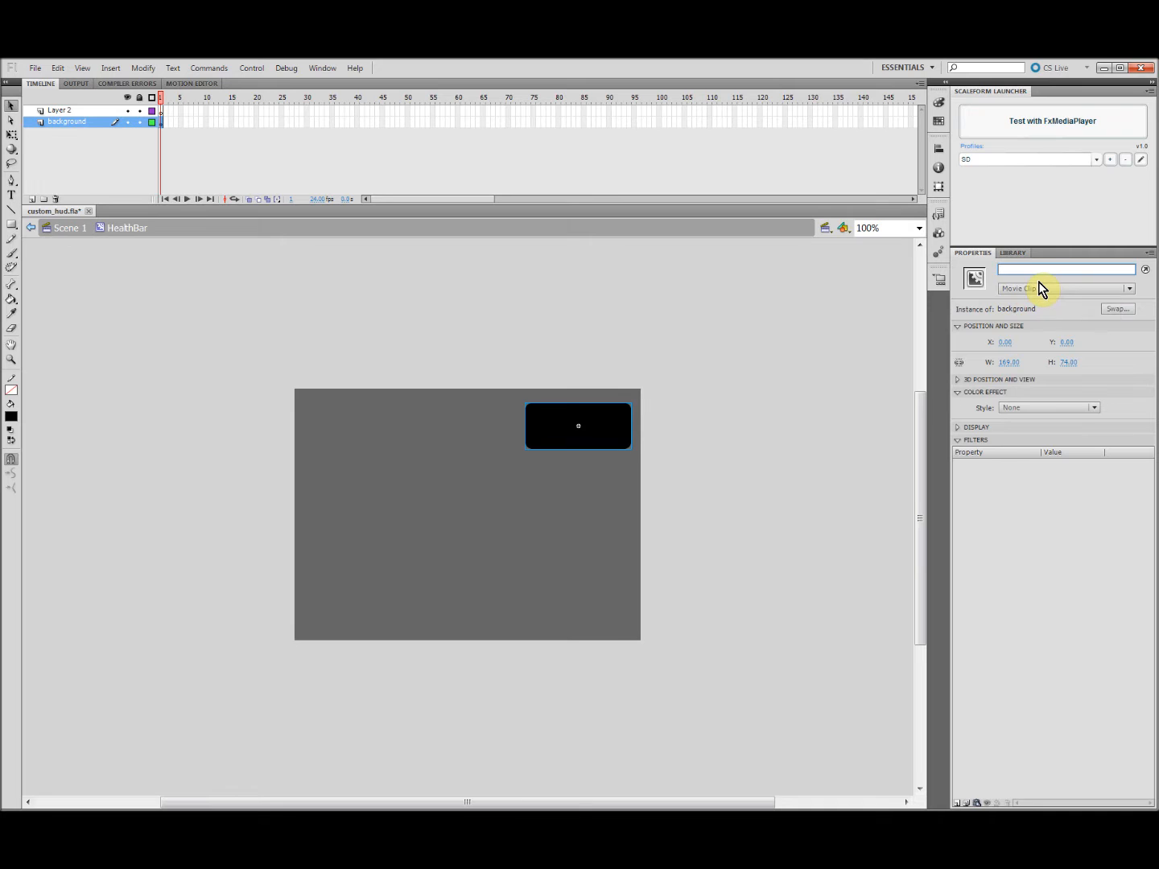
type("Background")
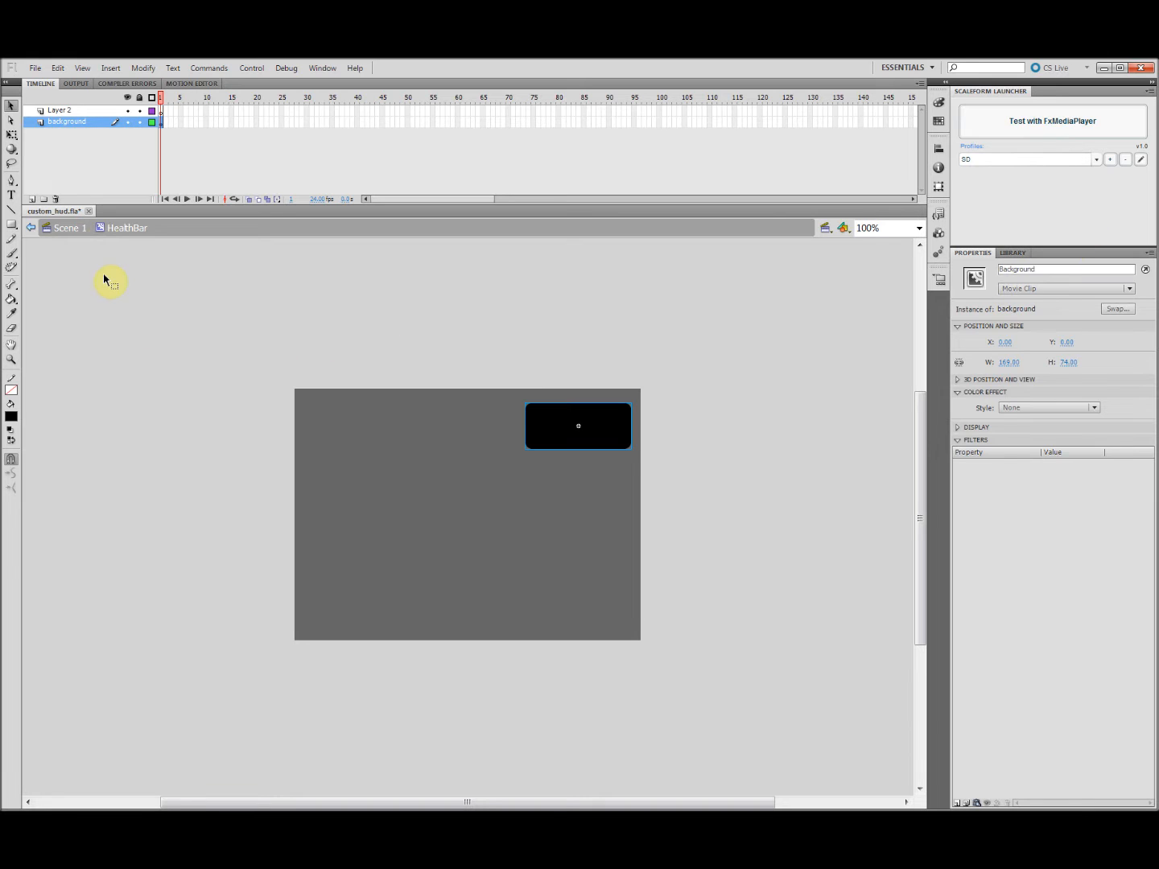
Add a white dynamic Health text field named Title on Layer 2, embedding Arial.
left_click(60, 110)
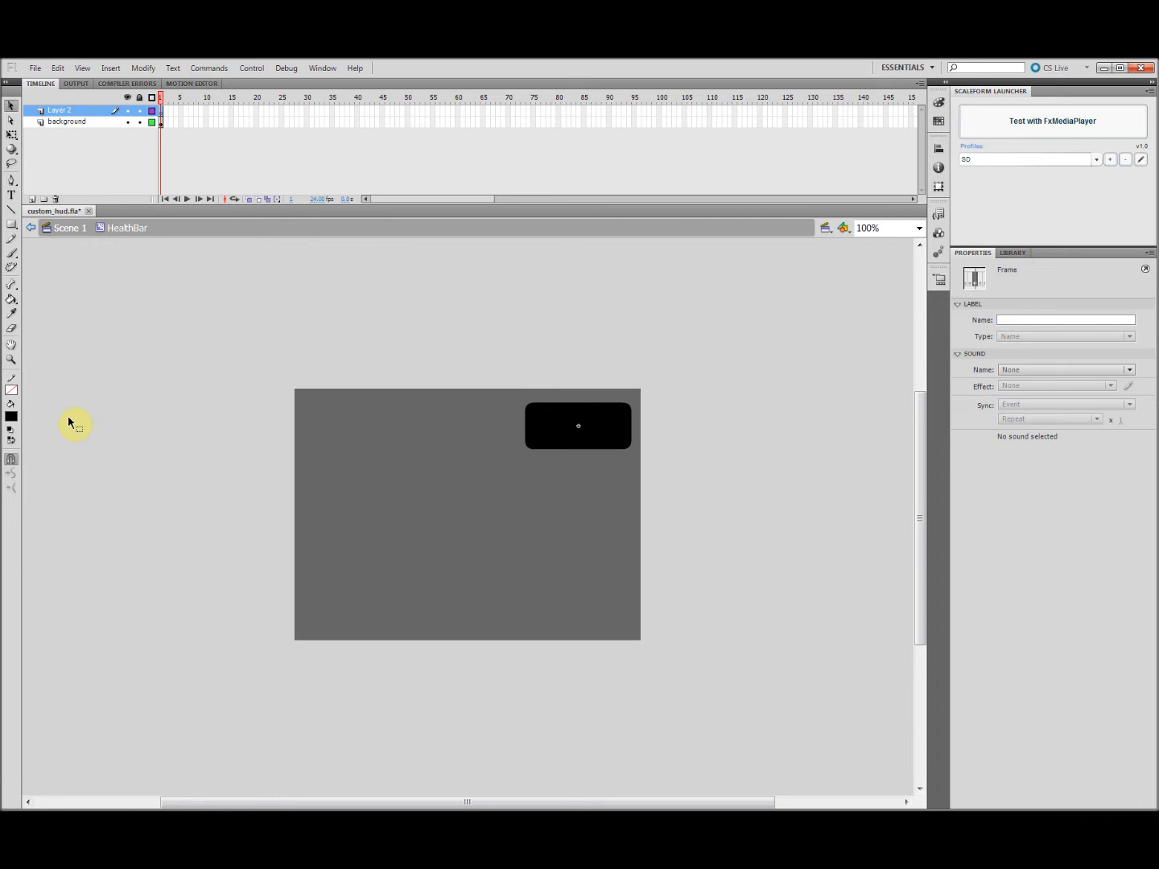
left_click(11, 194)
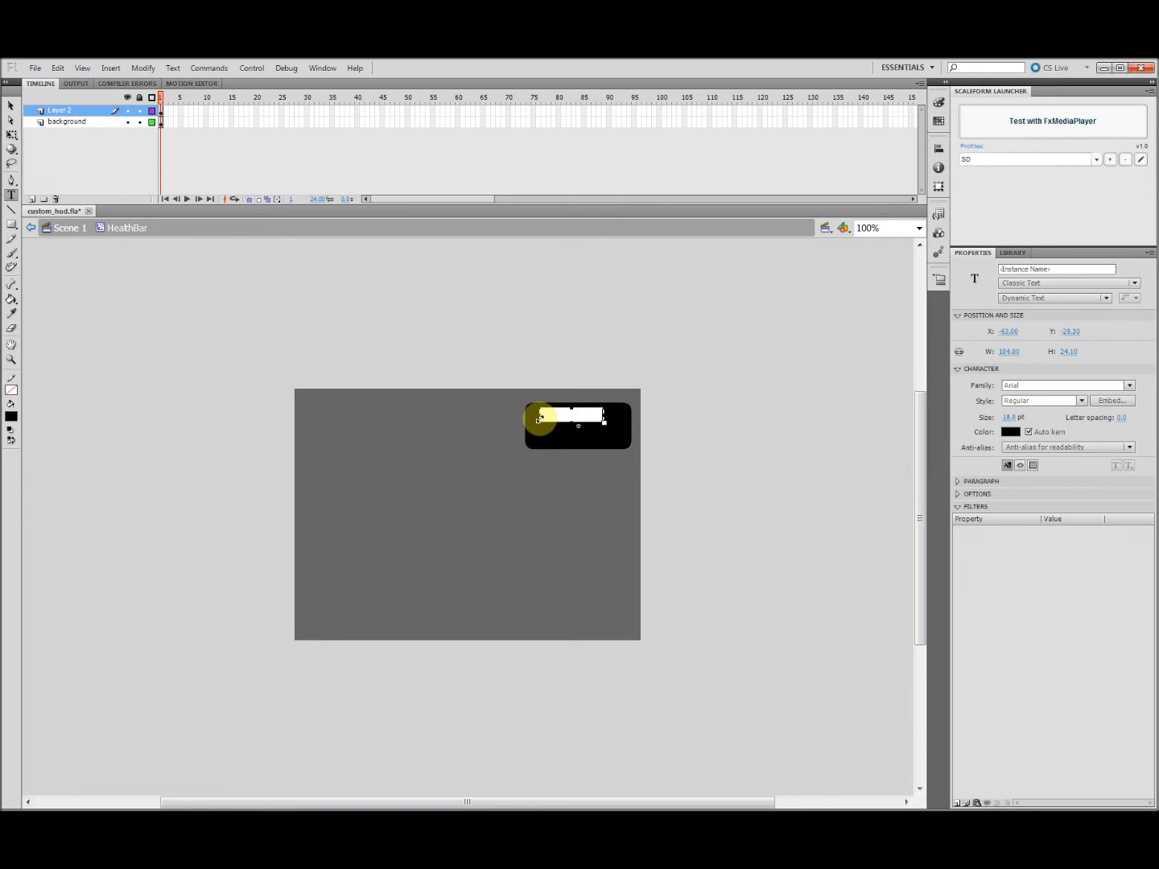
left_click(1012, 431)
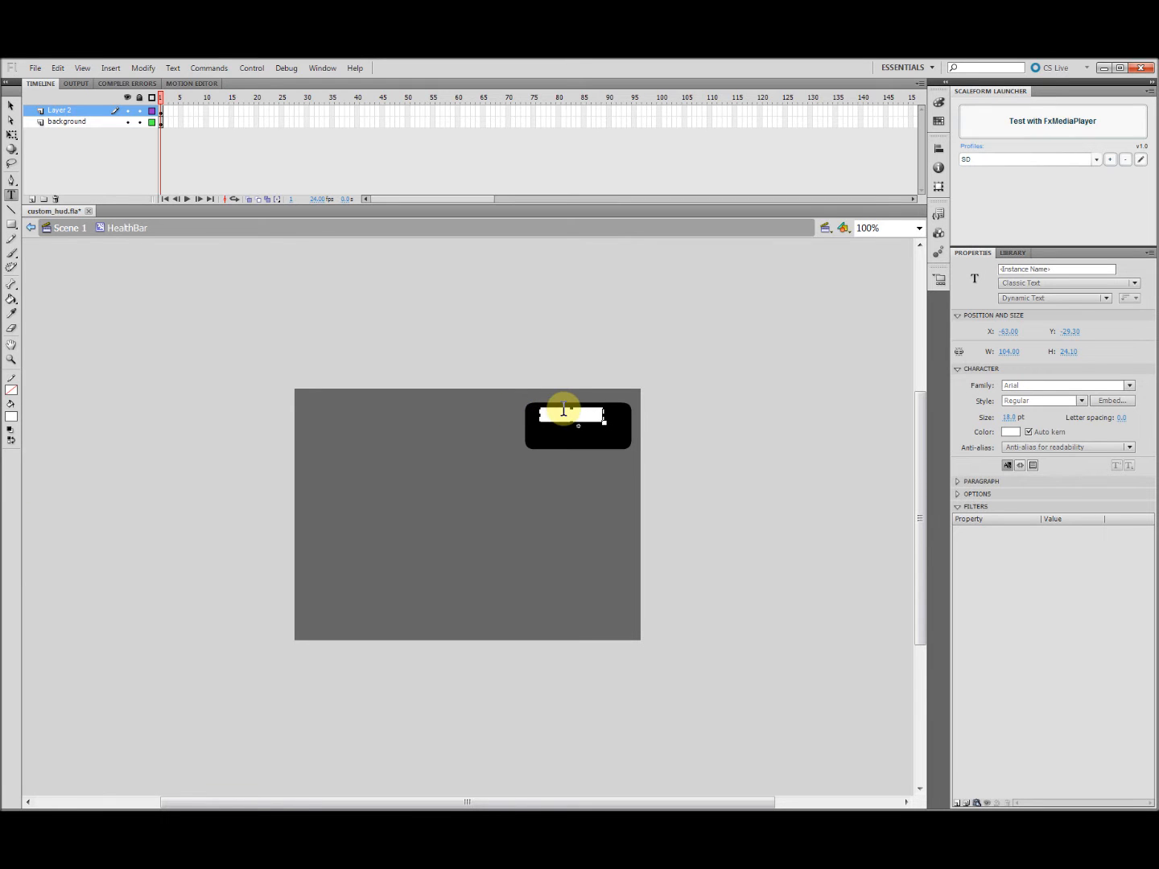
type("Health")
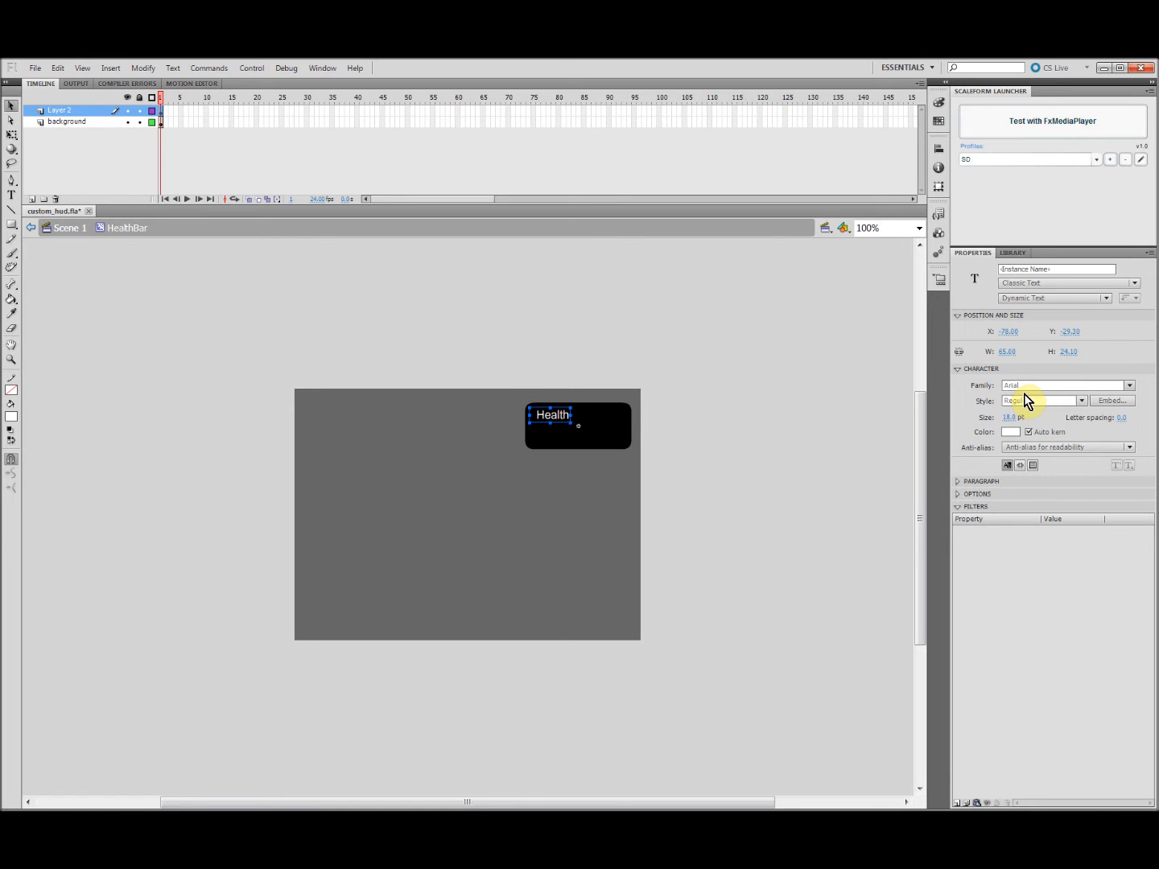
left_click(1057, 269)
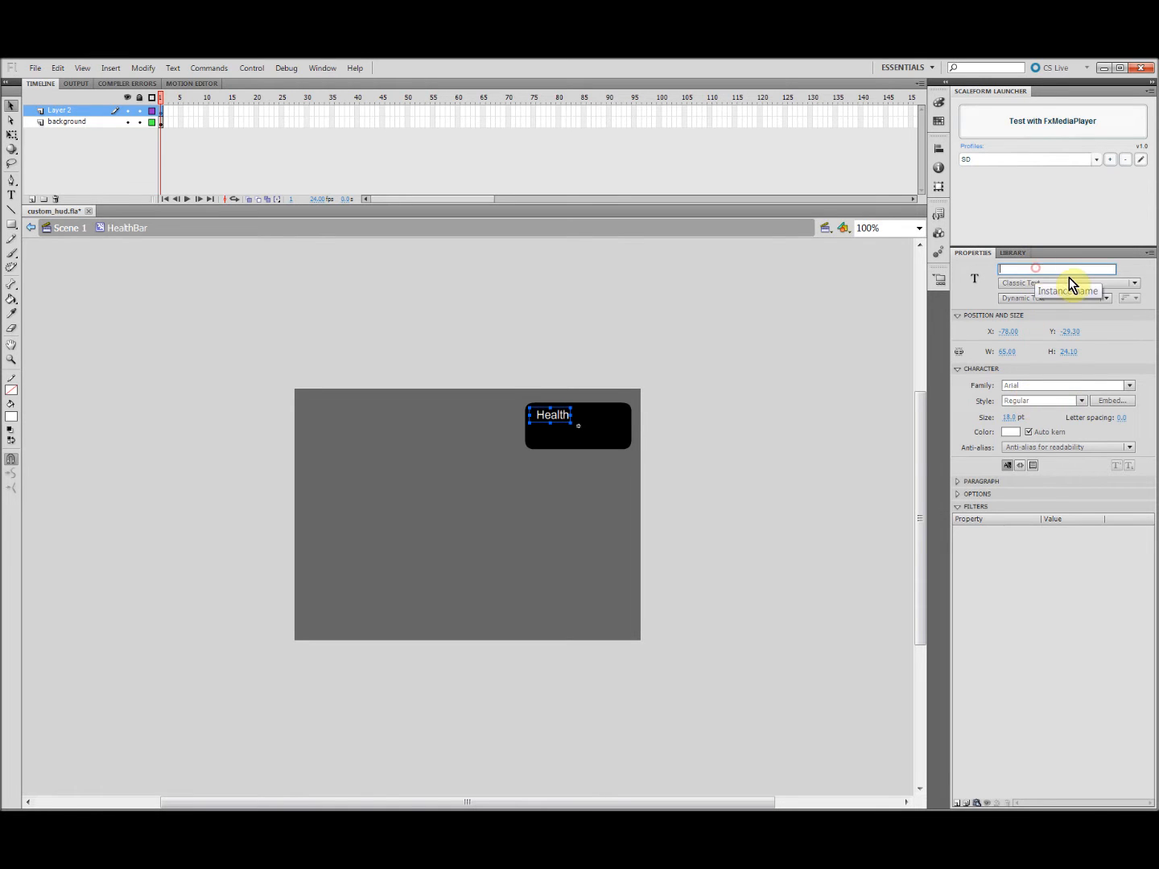
type("Title")
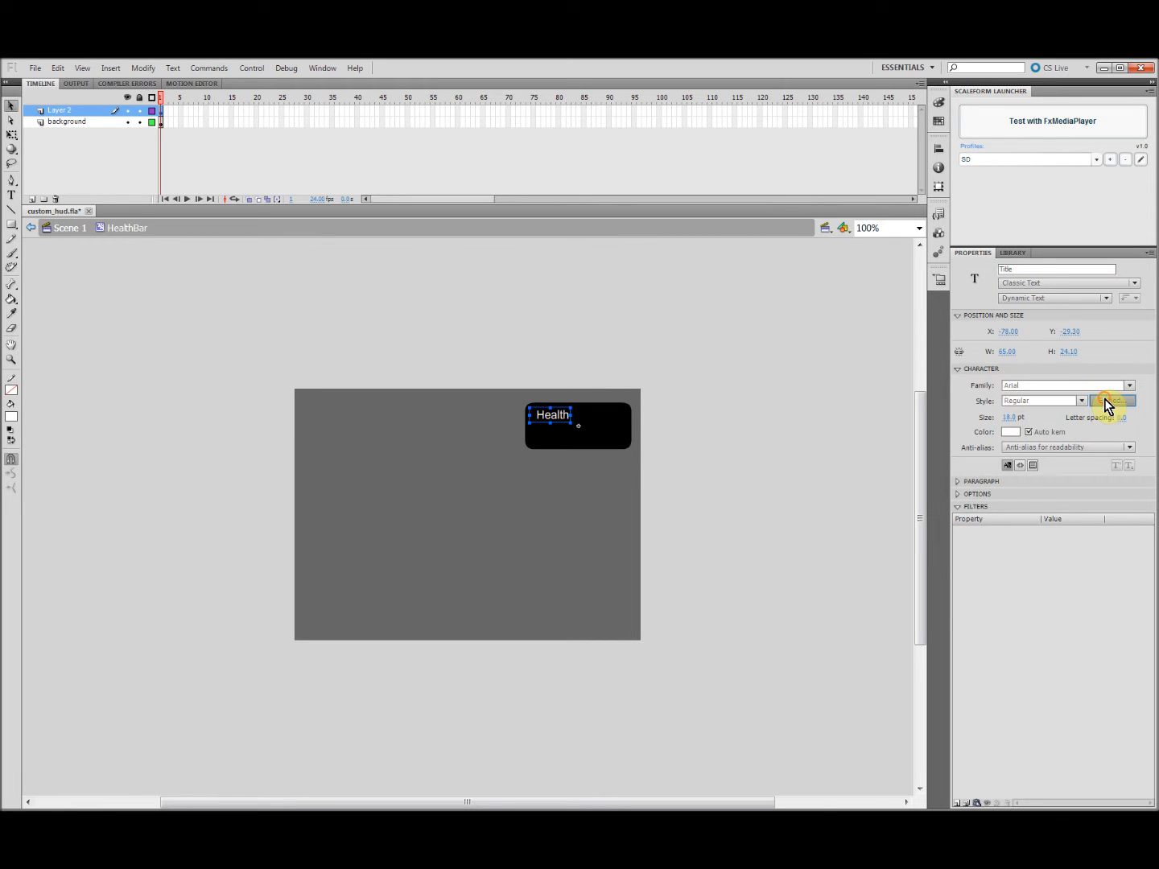
left_click(1114, 400)
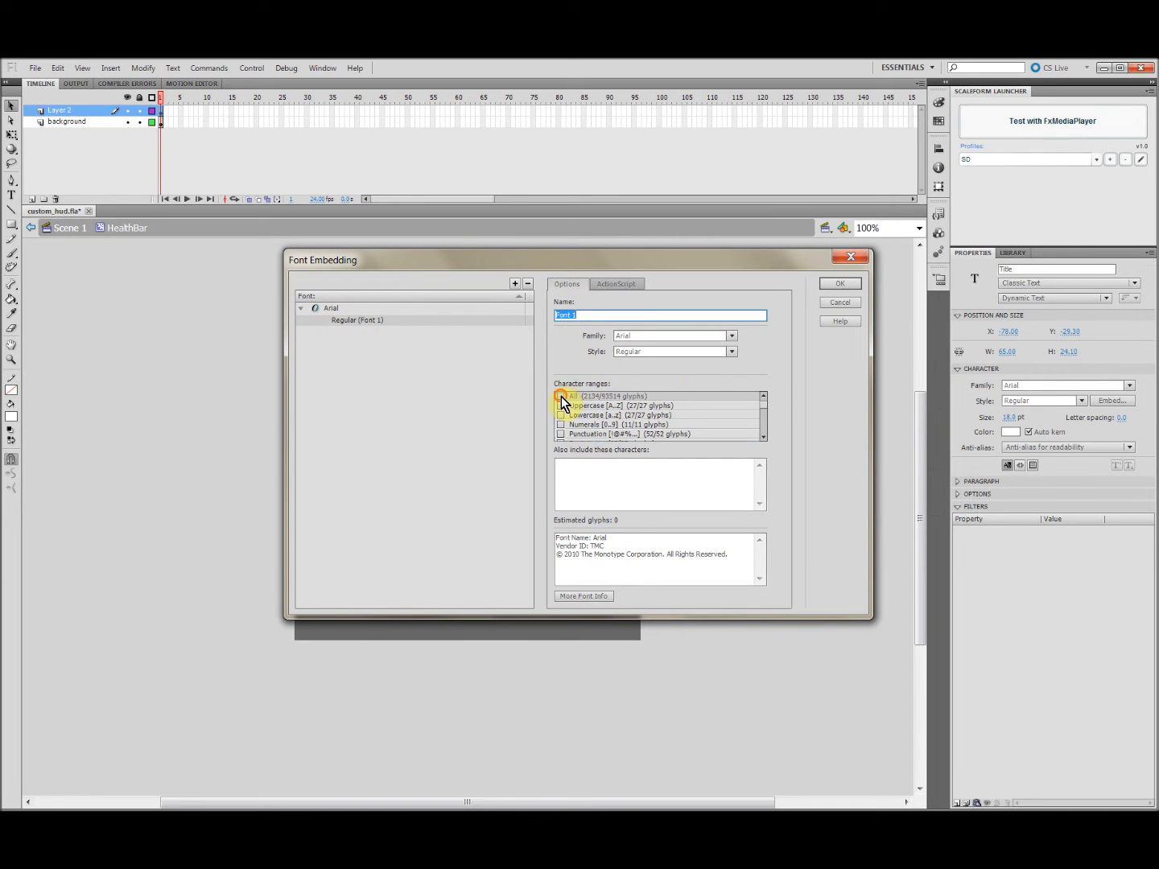
left_click(839, 282)
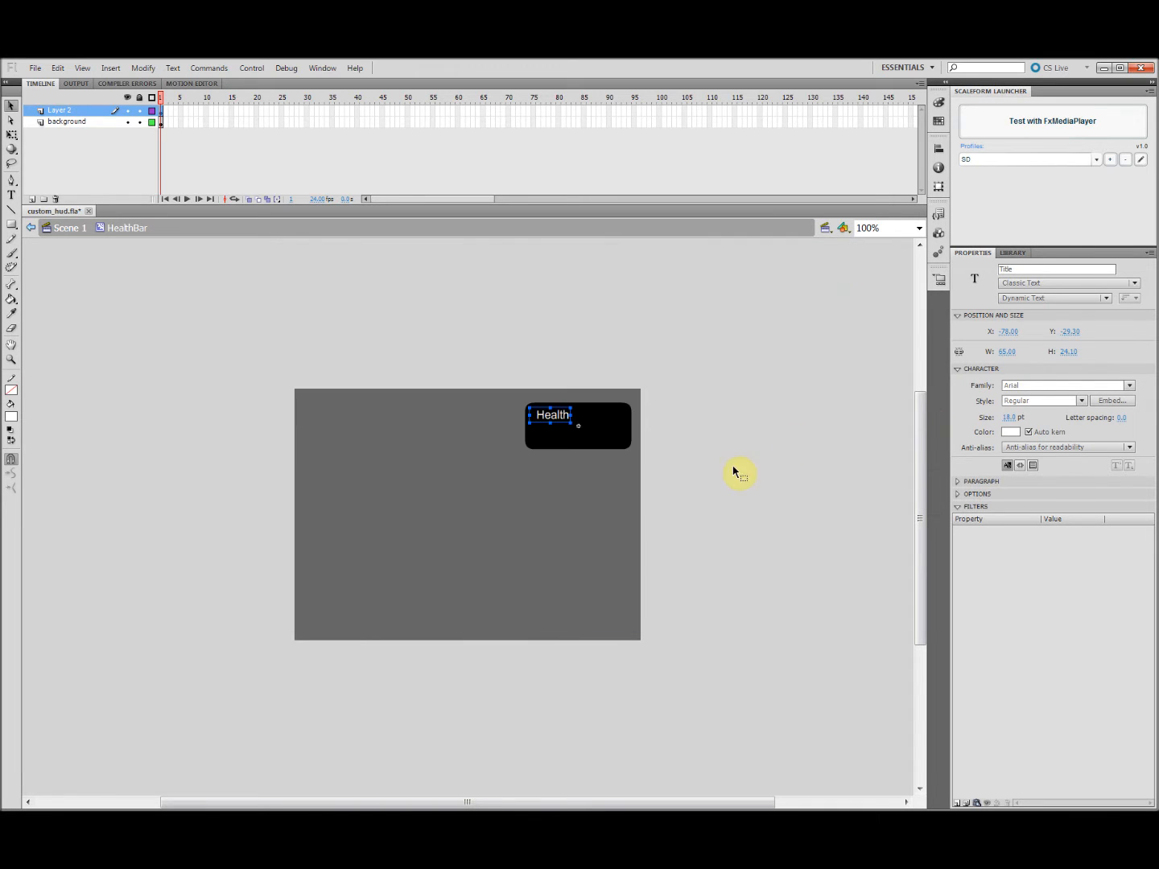
Add a second dynamic text field showing 100% inside the box.
left_click(564, 434)
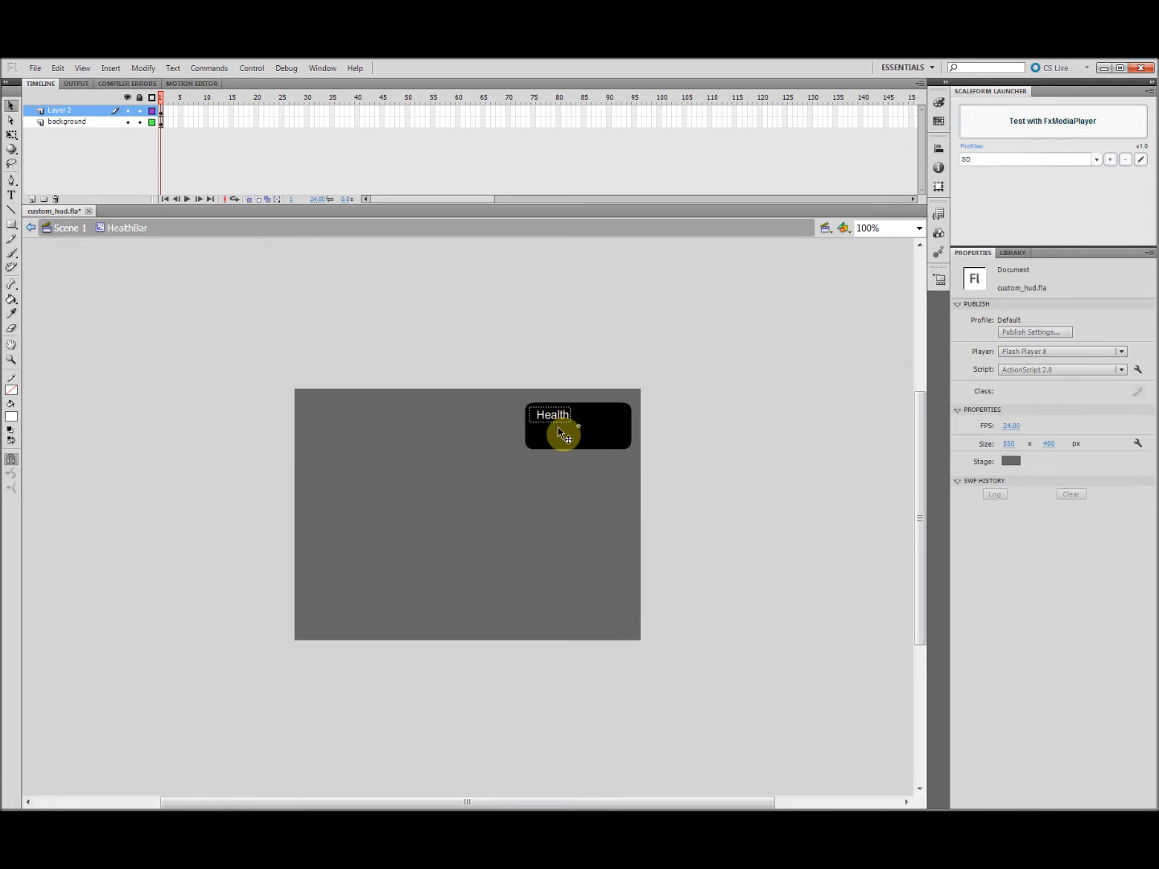
left_click(553, 414)
type("100")
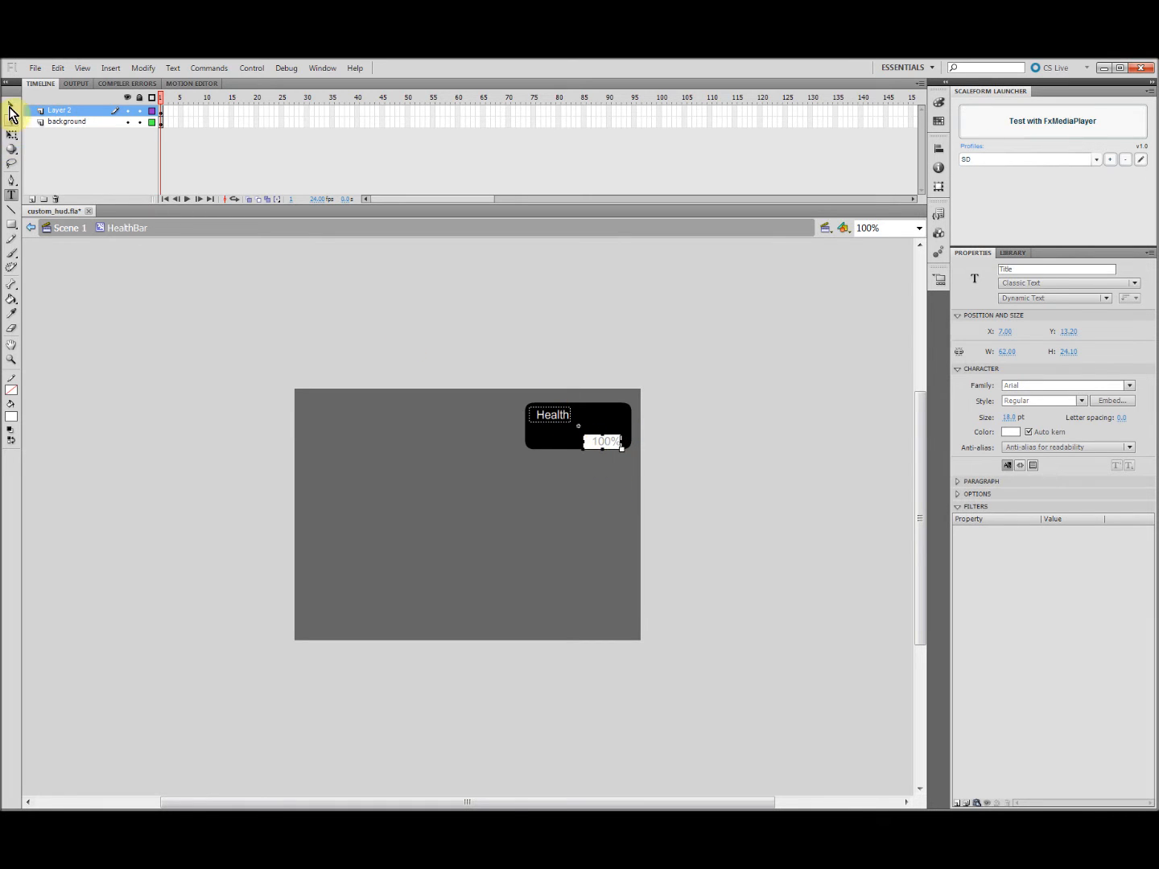
left_click(603, 441)
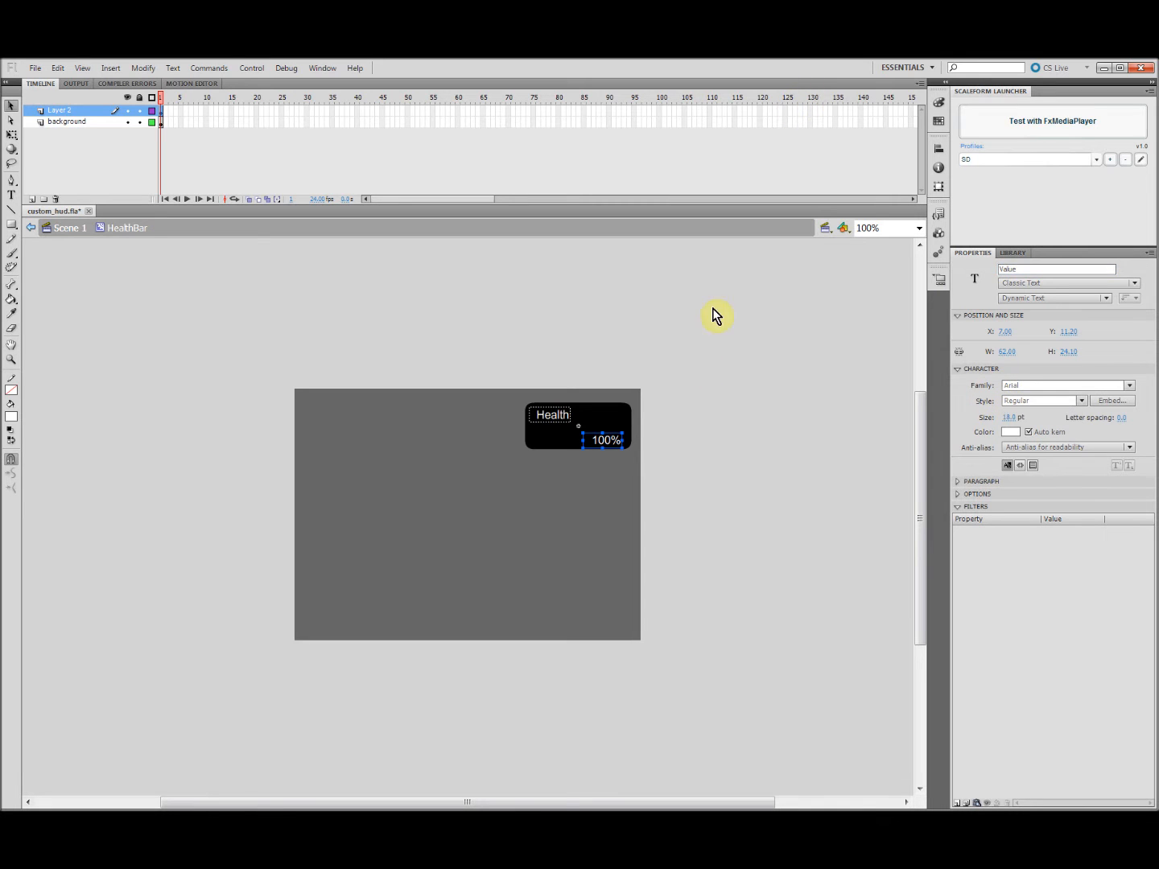
left_click(304, 327)
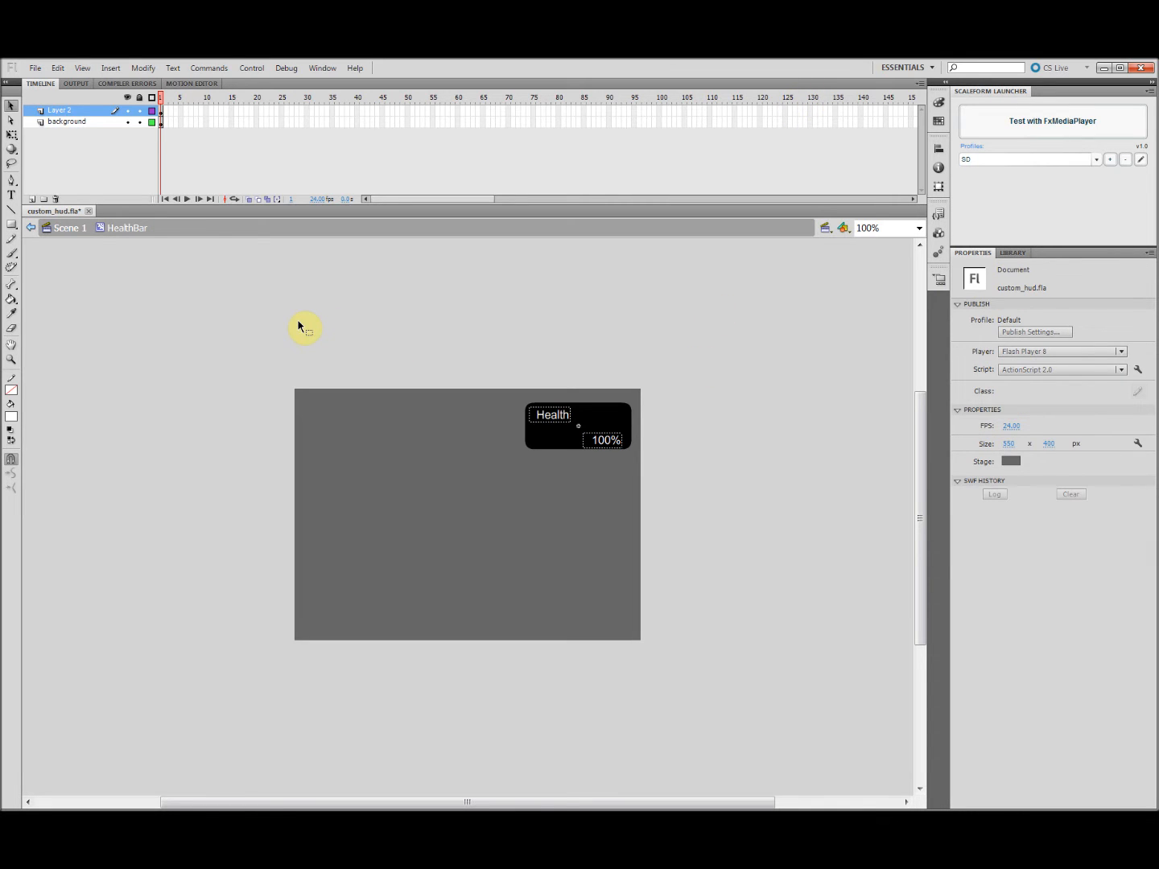
mouse_move(20, 211)
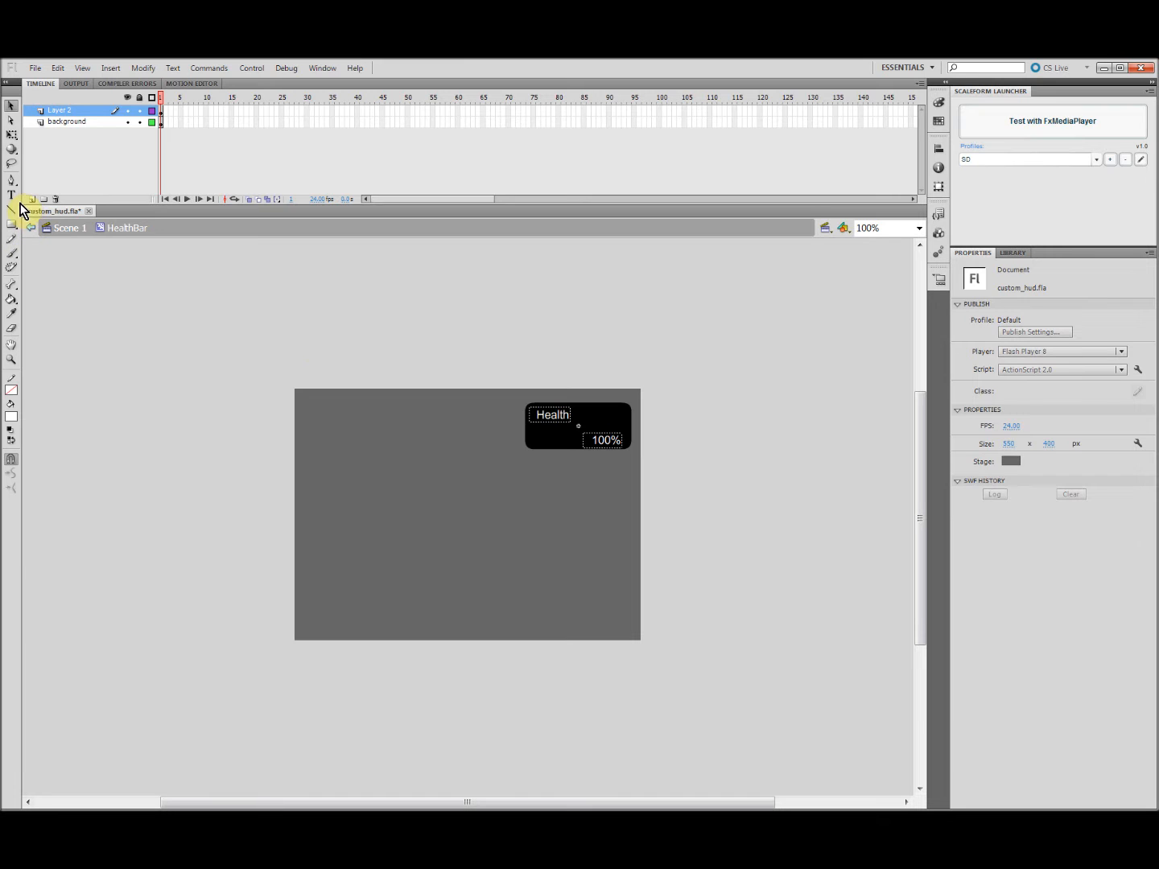
Rename Layer 2 to text, then add and delete an unwanted layer folder.
left_click(161, 111)
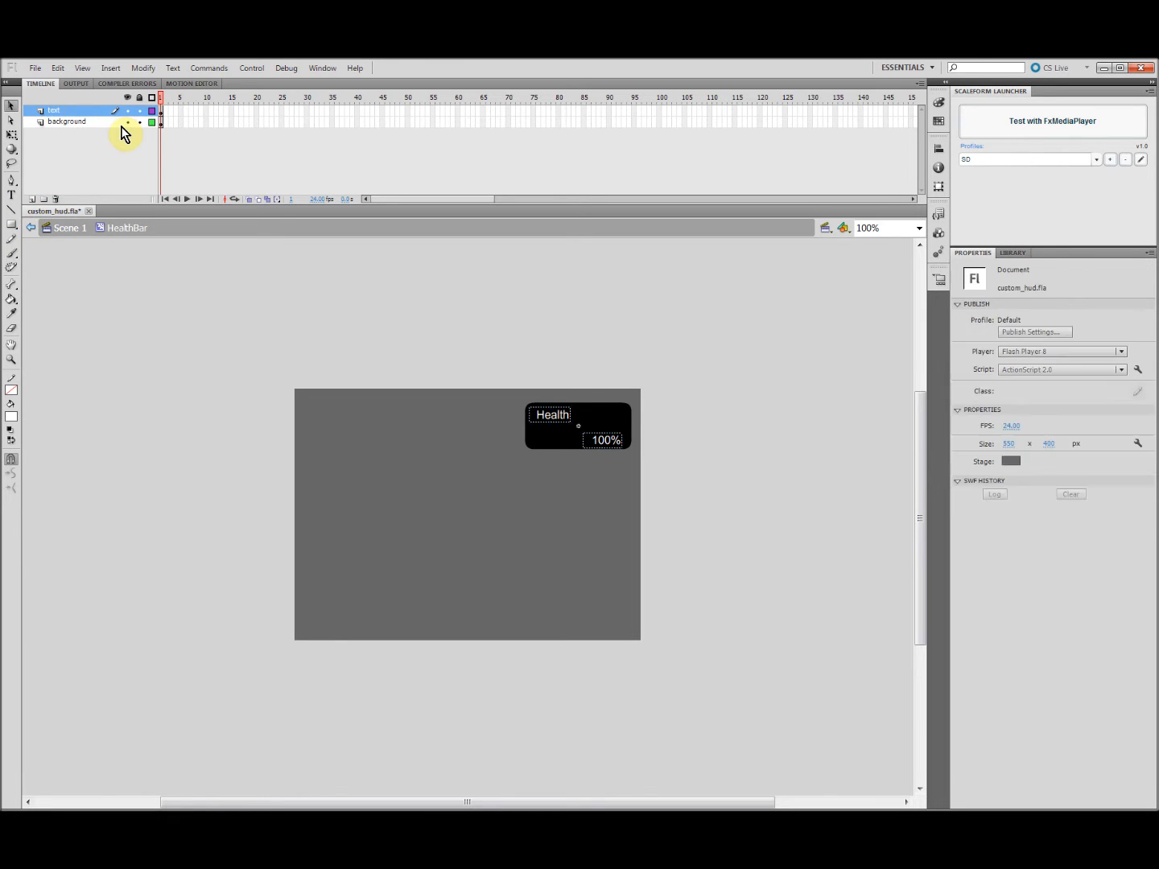
left_click(42, 199)
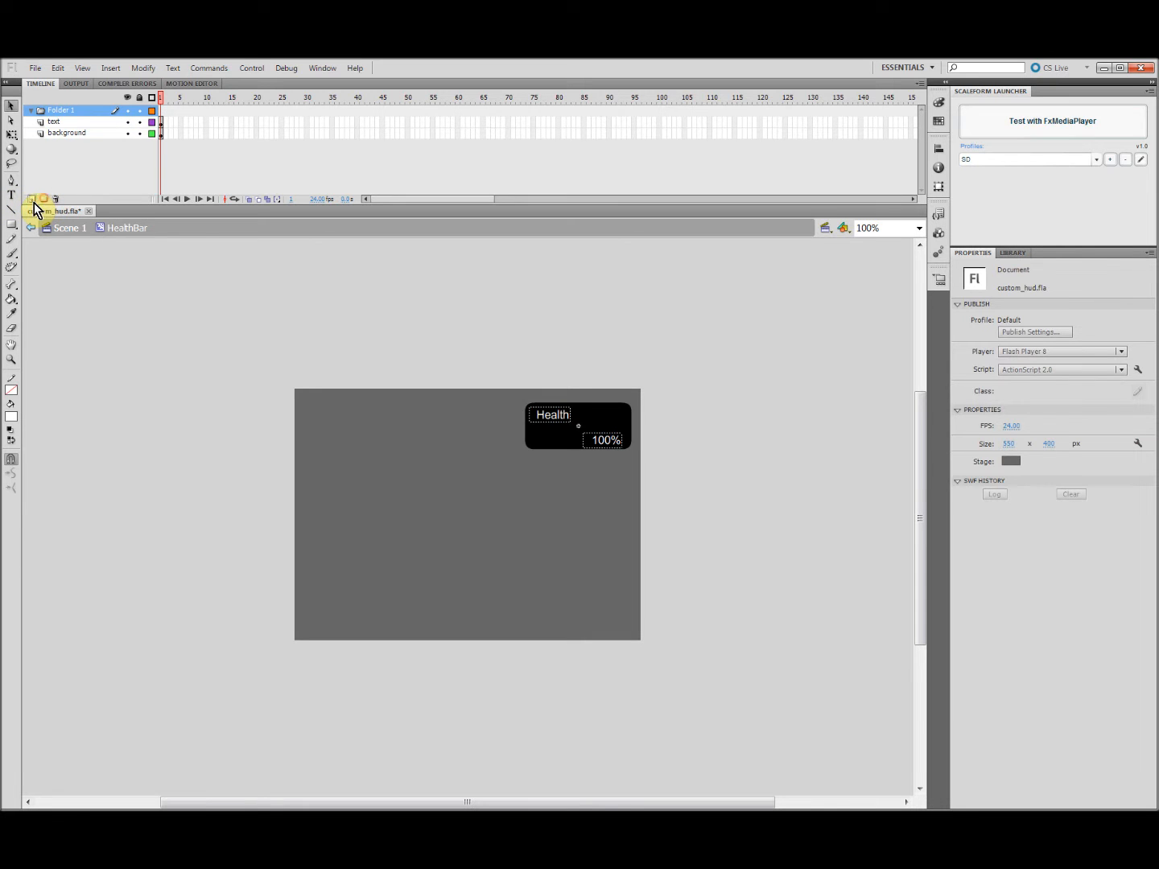
right_click(60, 121)
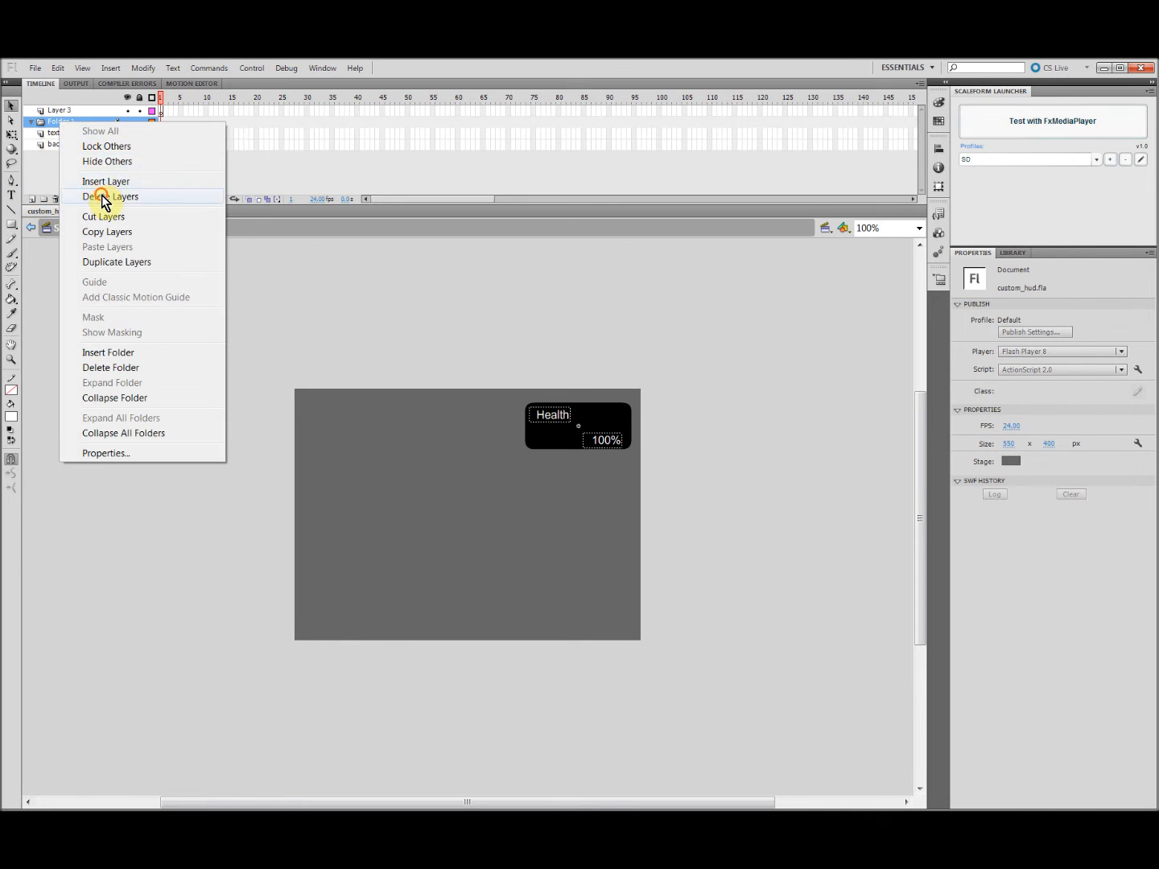
left_click(111, 196)
type("bar")
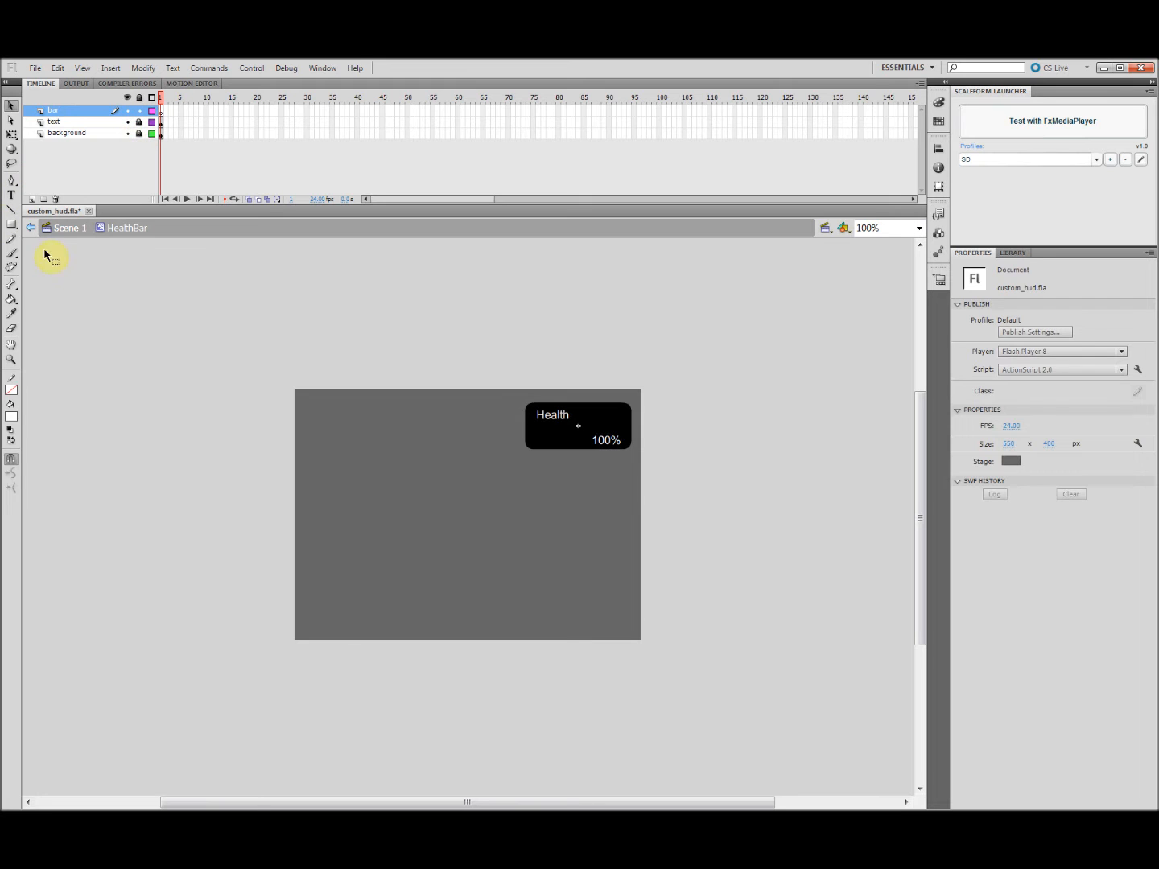
Draw a red bar across the box and convert it to a redbar movie clip.
left_click(11, 416)
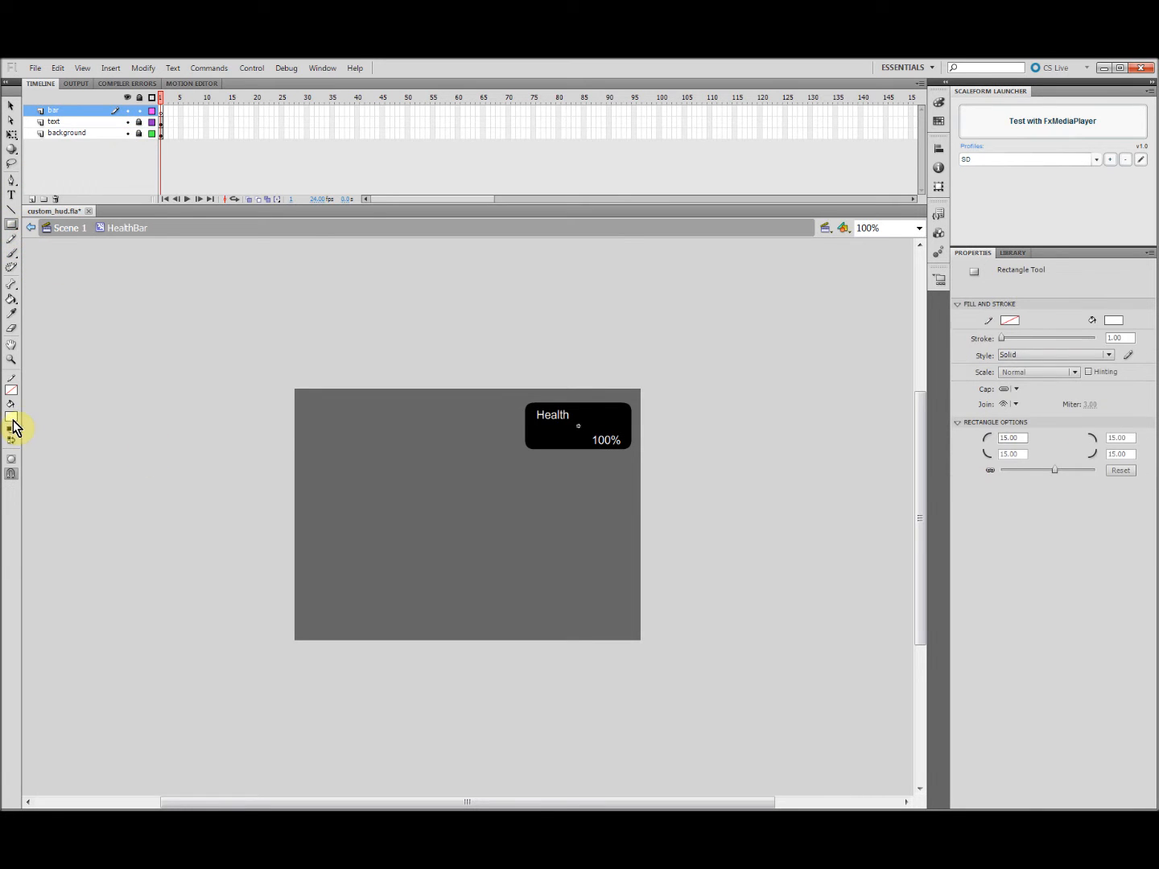
left_click(1114, 319)
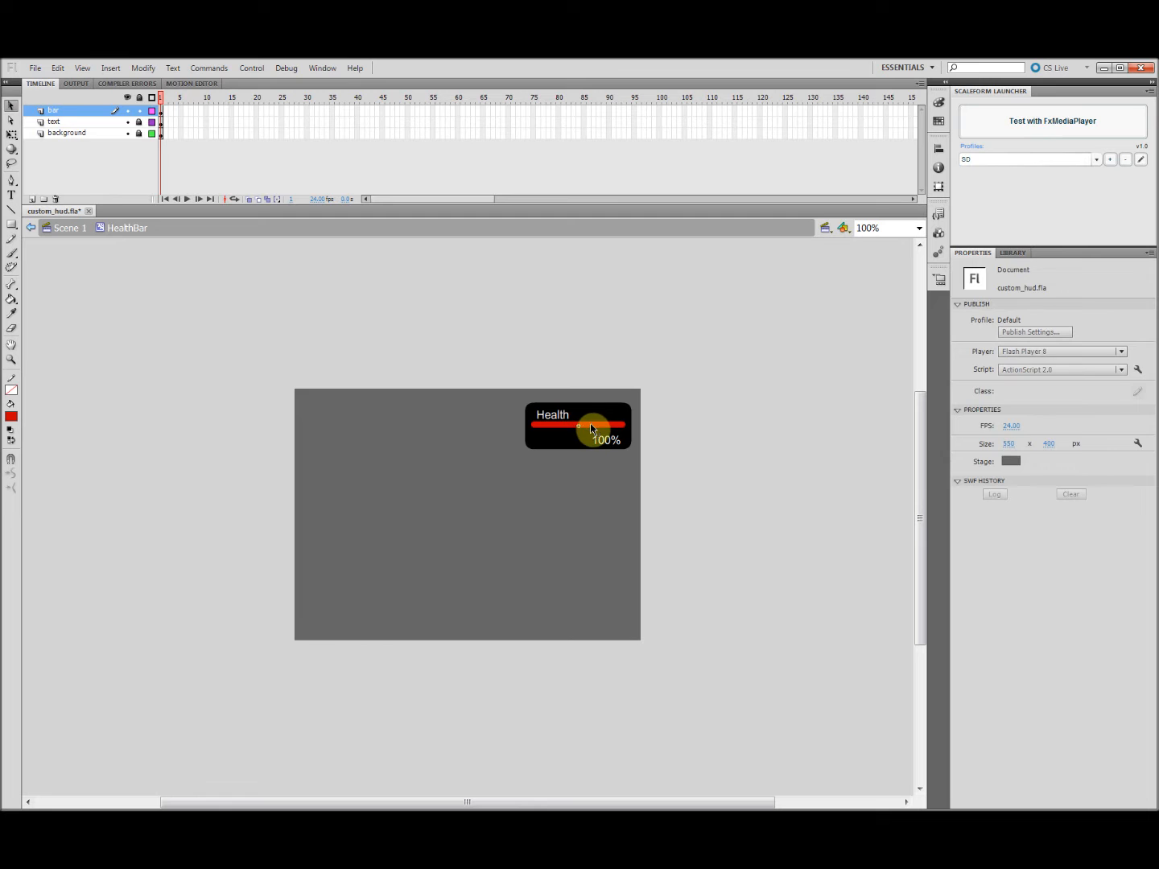
left_click(578, 425)
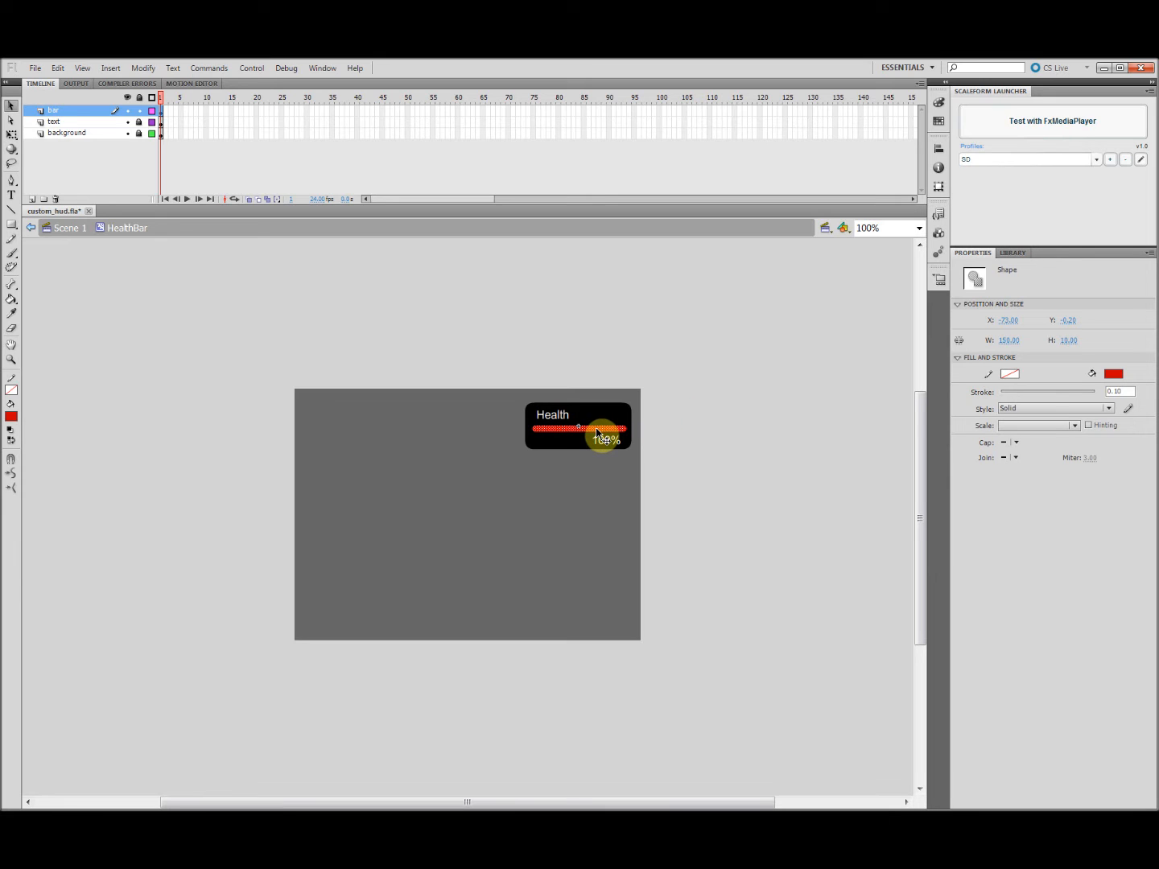
right_click(599, 434)
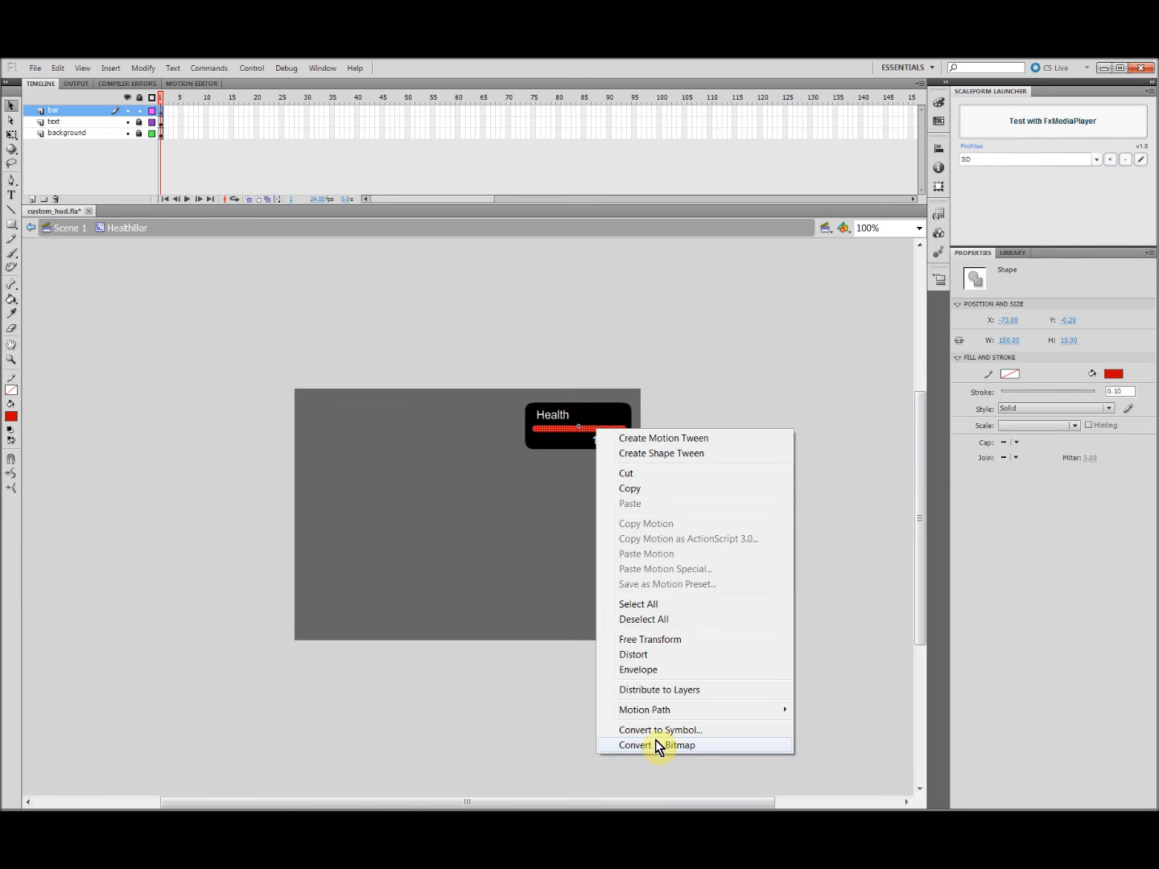
left_click(662, 729)
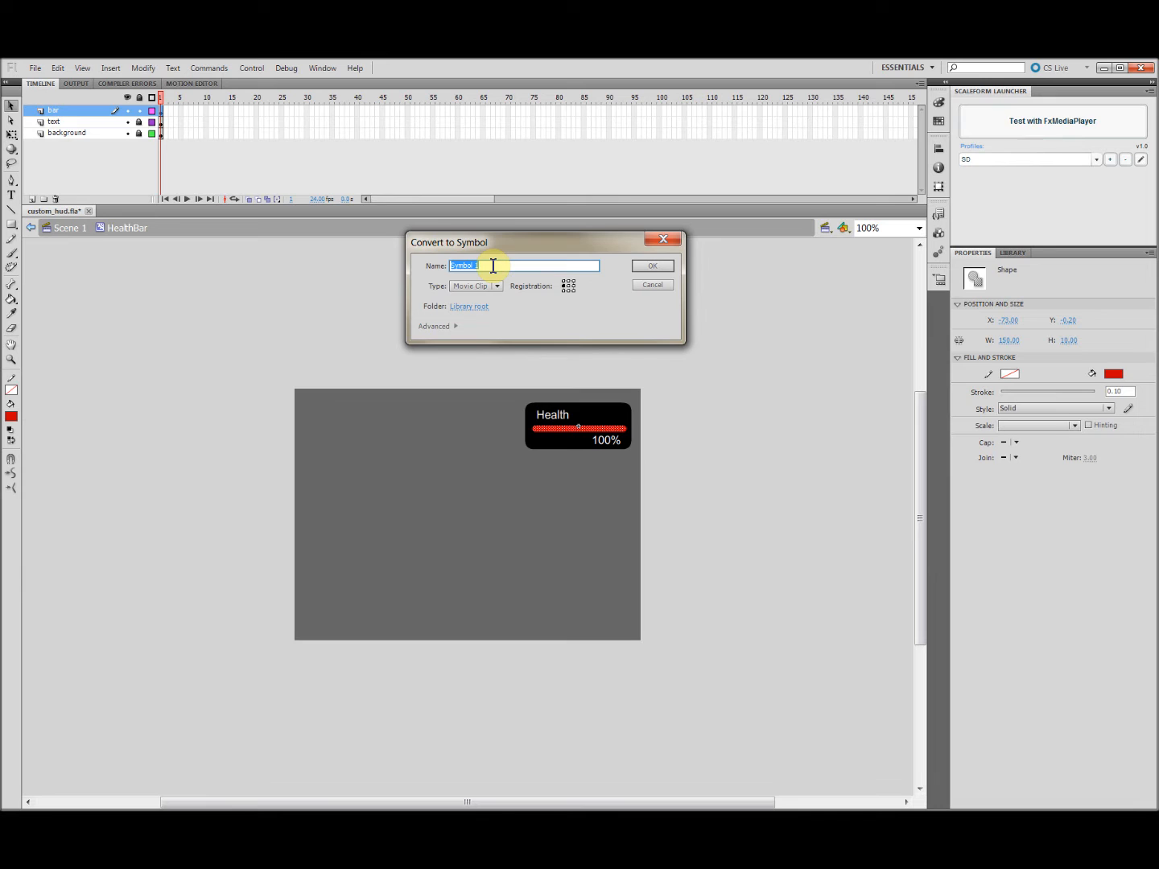
type("redb")
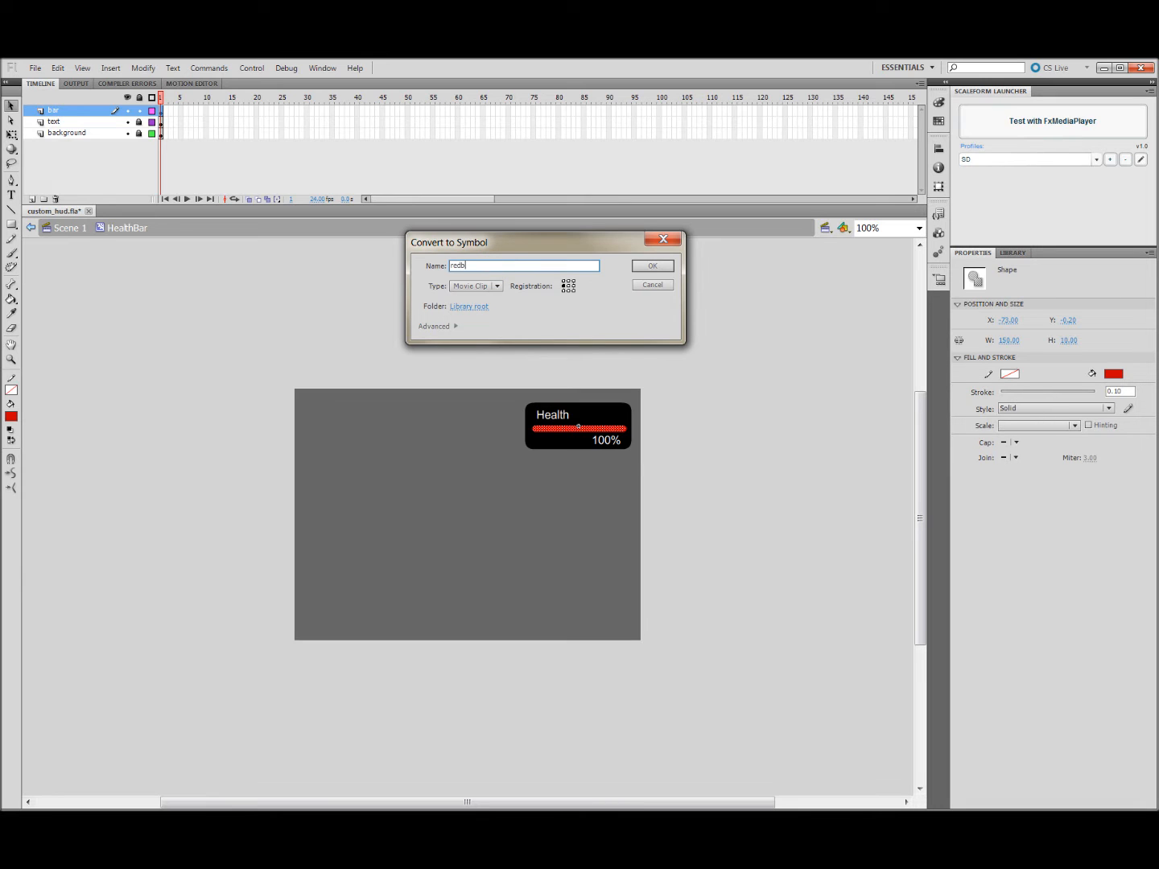
left_click(651, 265)
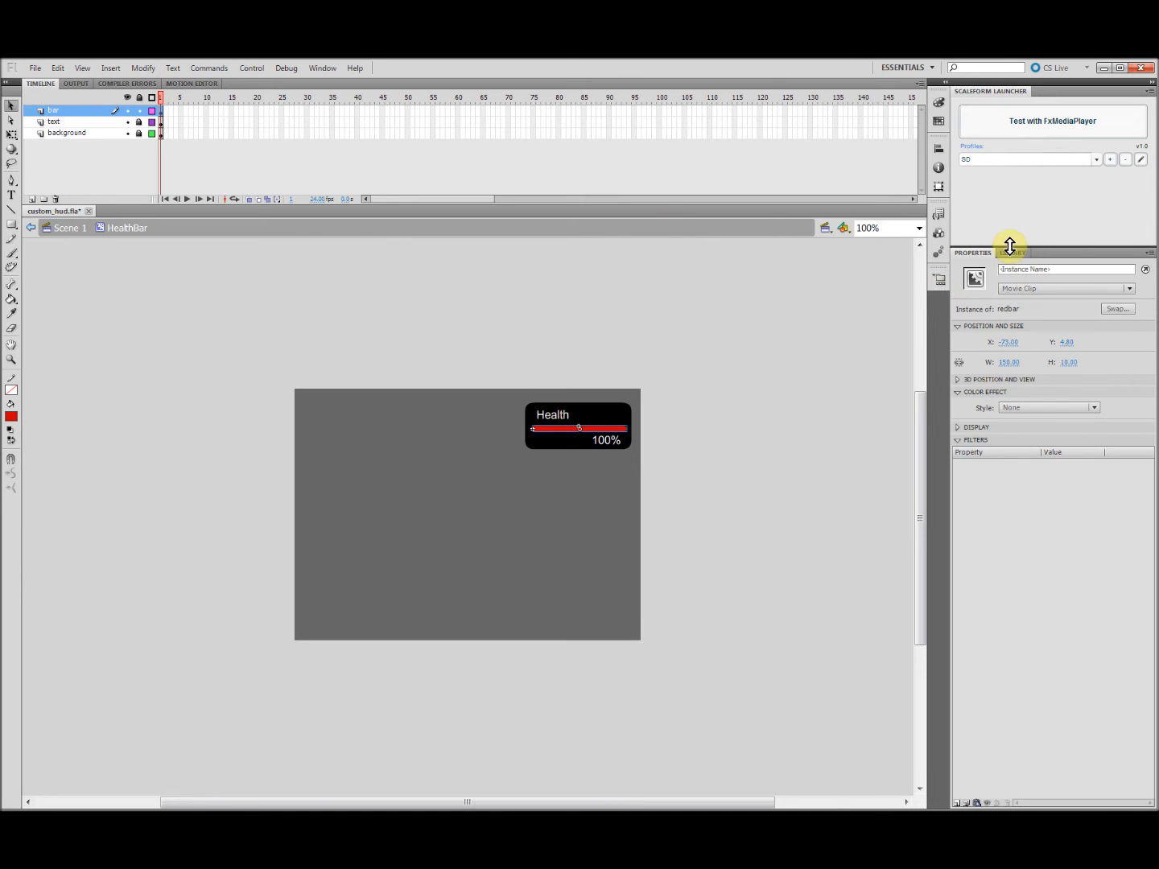
Name the redbar instance Bar in Properties.
left_click(1015, 252)
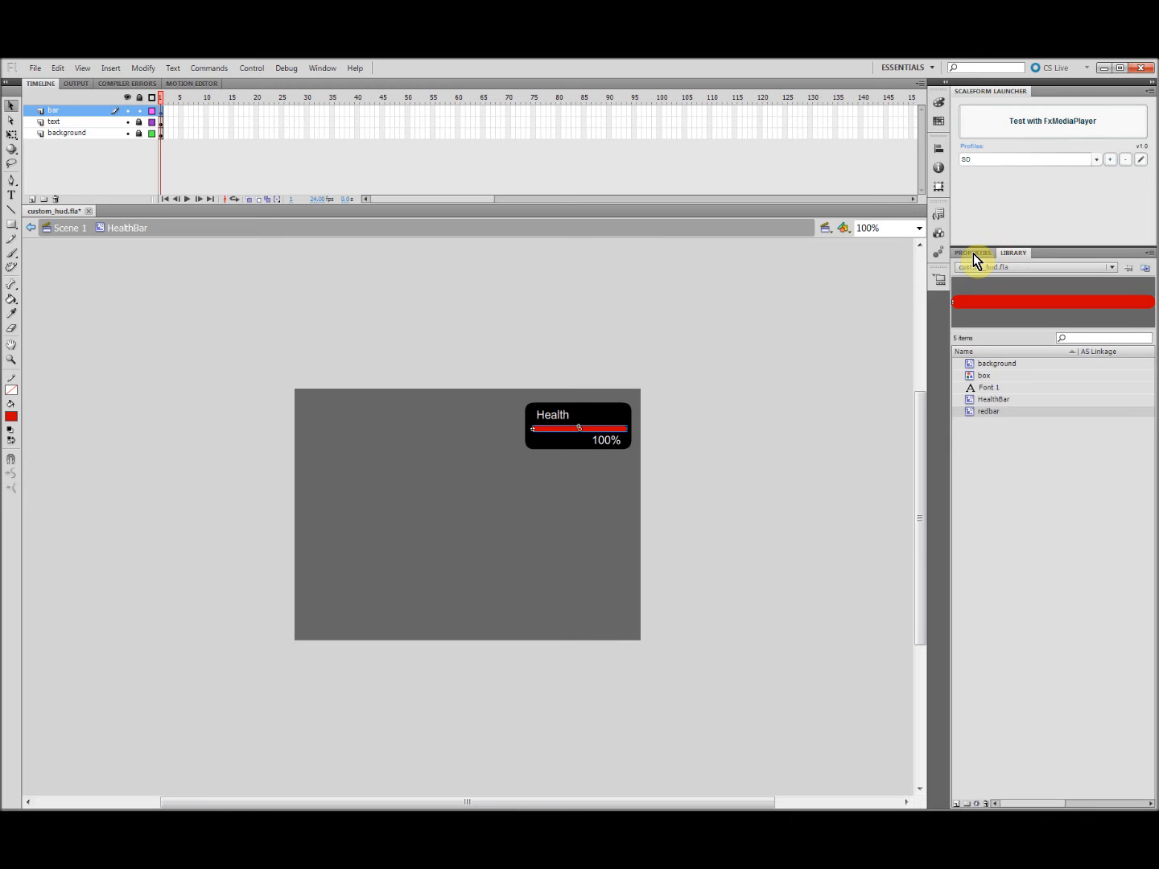
left_click(972, 252)
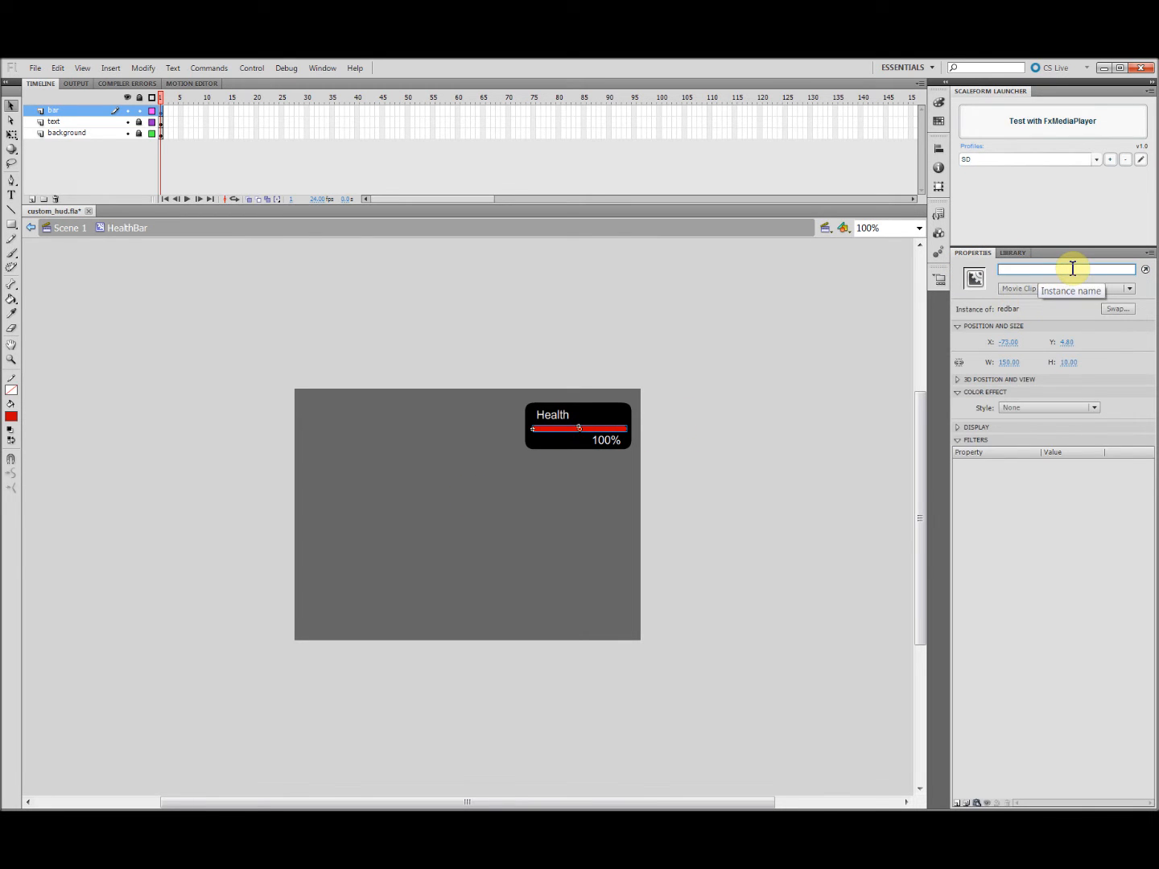
type("Bar")
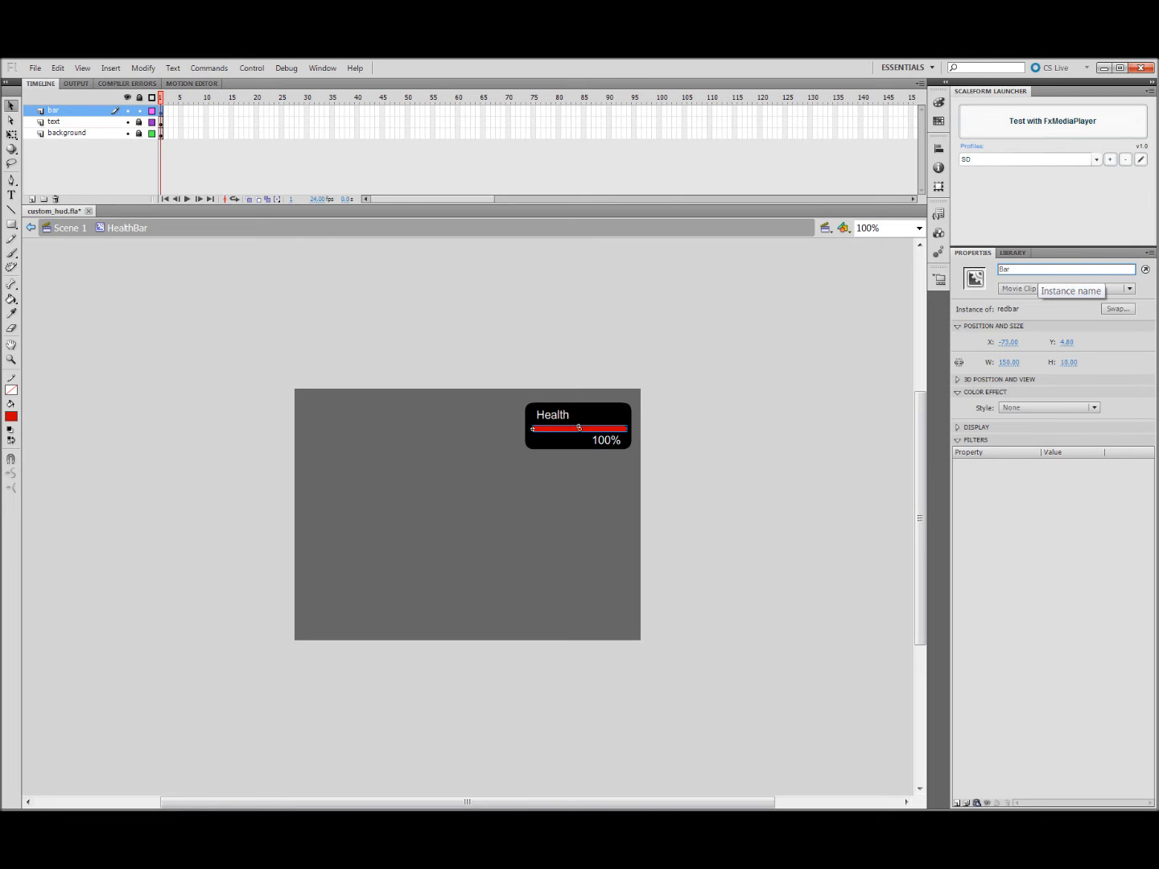
left_click(403, 547)
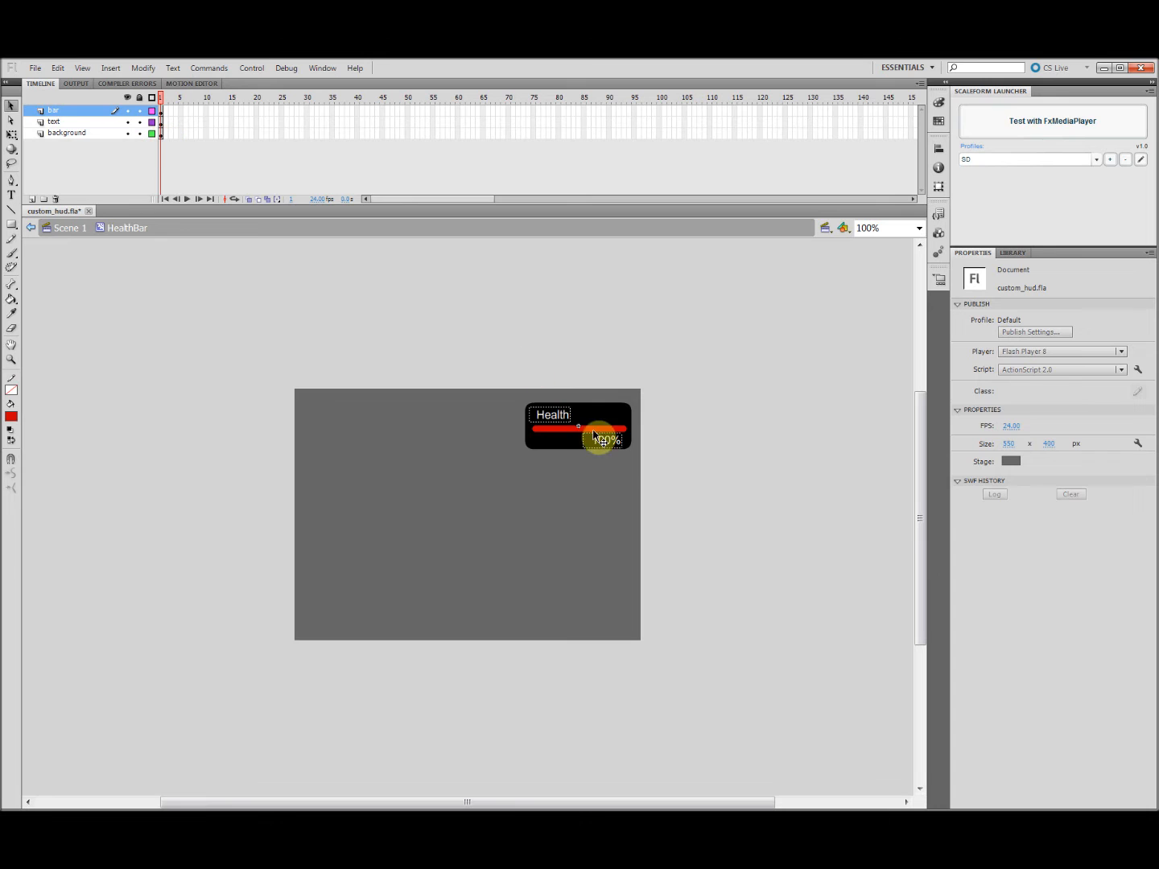
Set the Background instance's color effect to Alpha 60% and return to Scene 1.
left_click(579, 430)
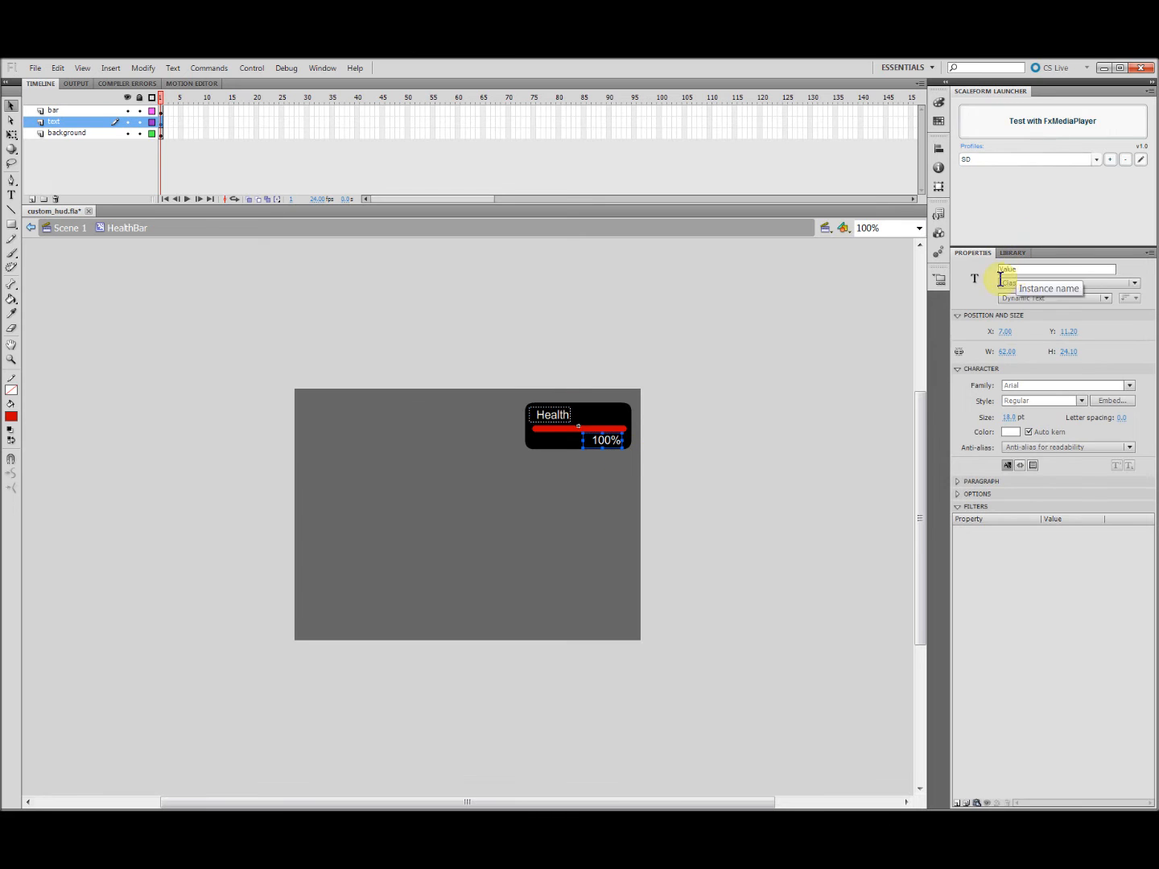
left_click(67, 133)
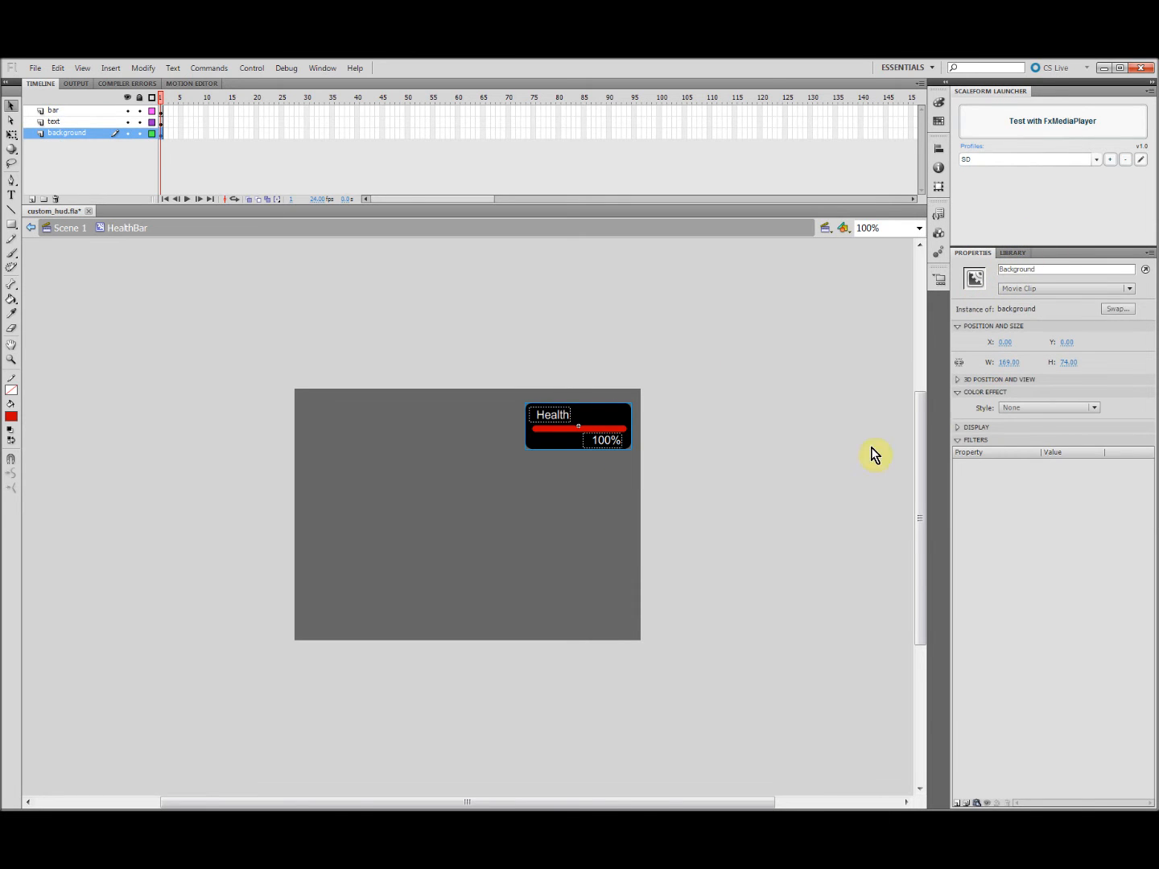
left_click(1048, 407)
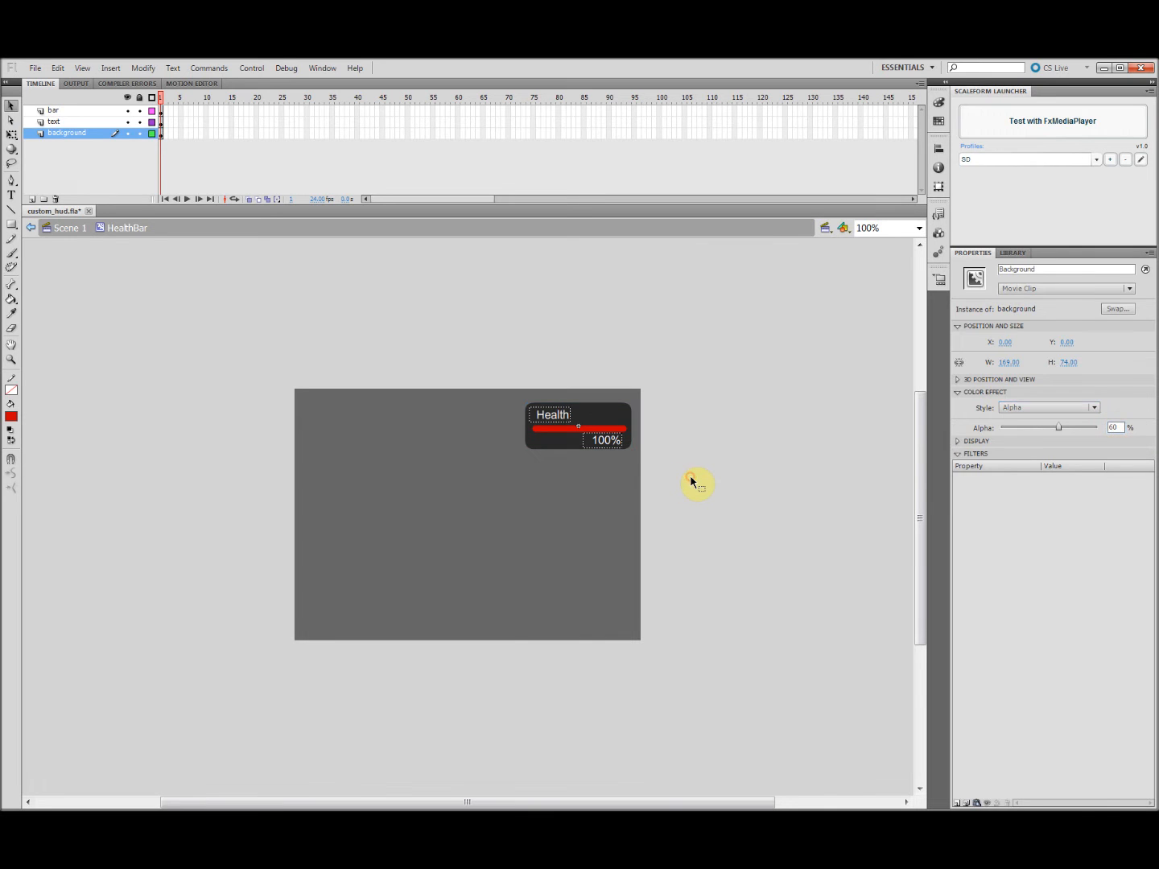
left_click(67, 228)
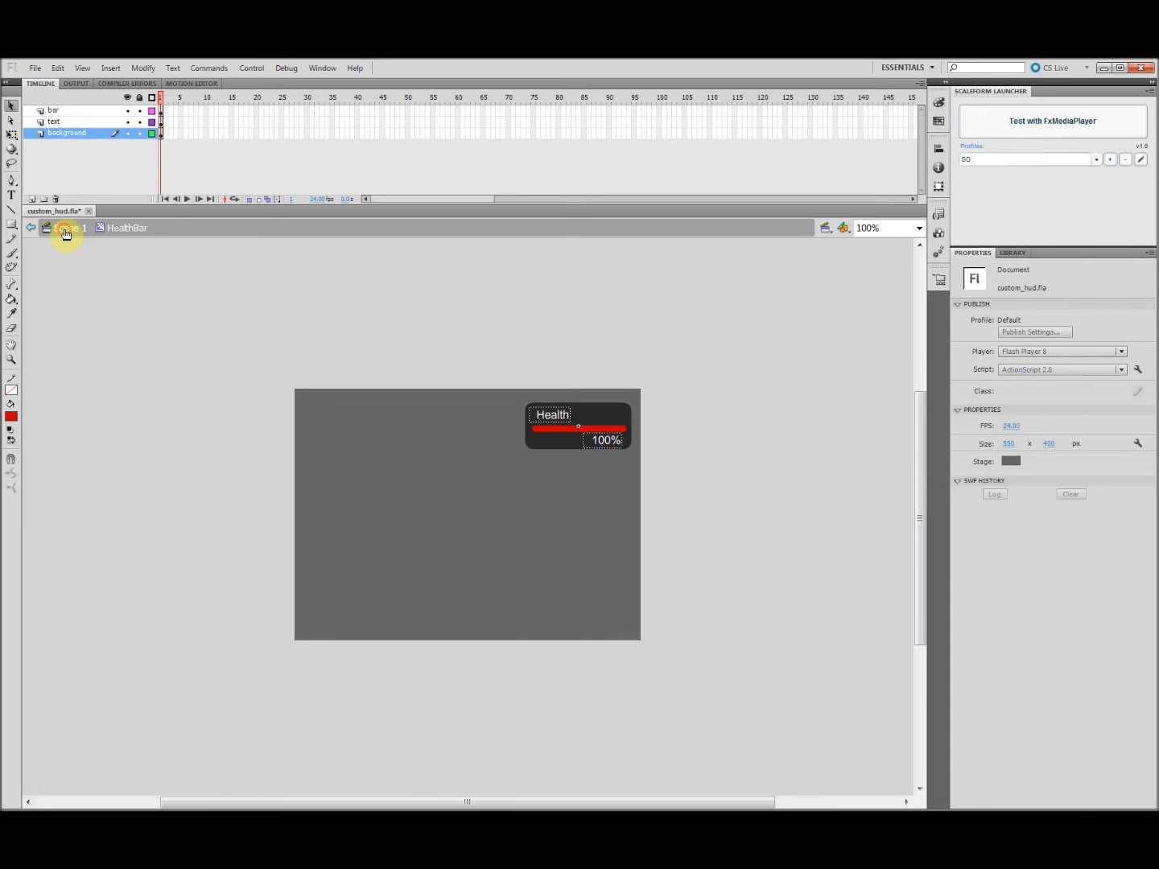
left_click(66, 228)
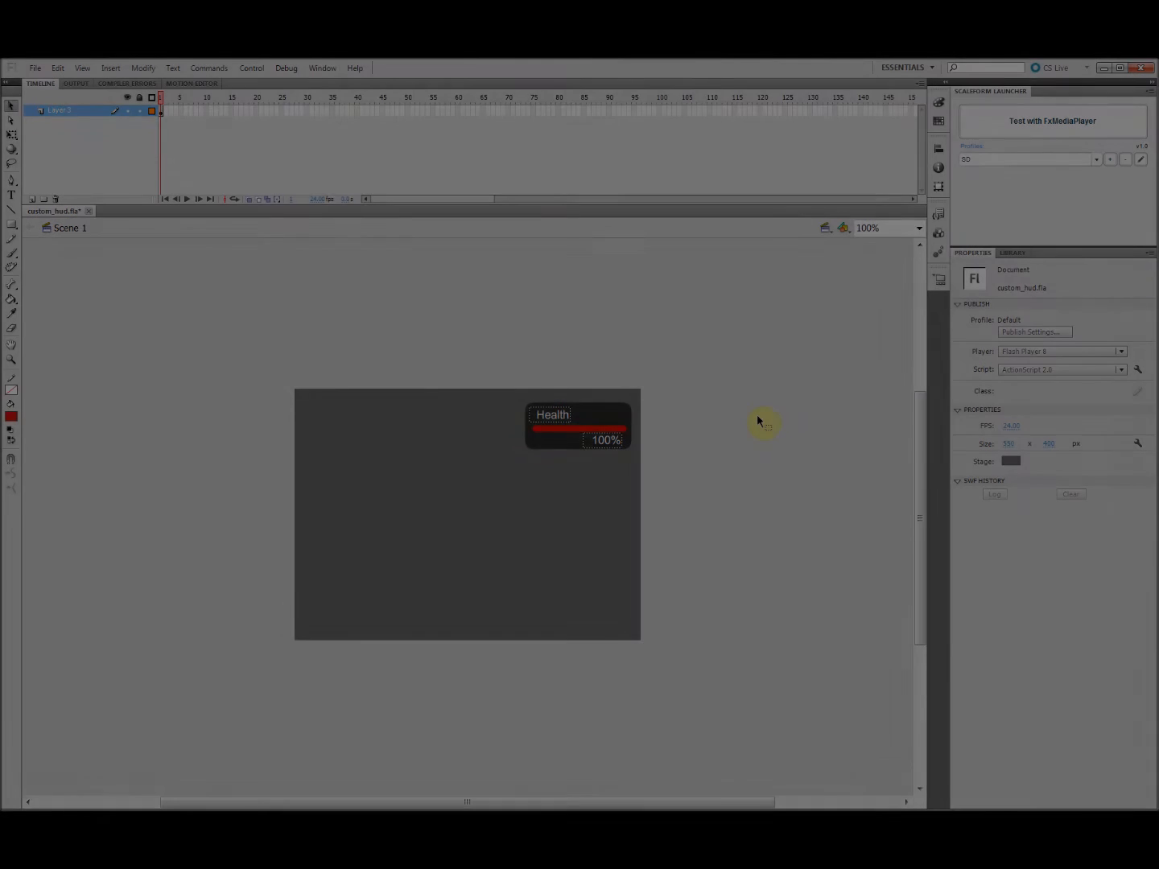
Duplicate HealthBar in the Library as AmmoBar and retype its label to Ammo.
left_click(1012, 252)
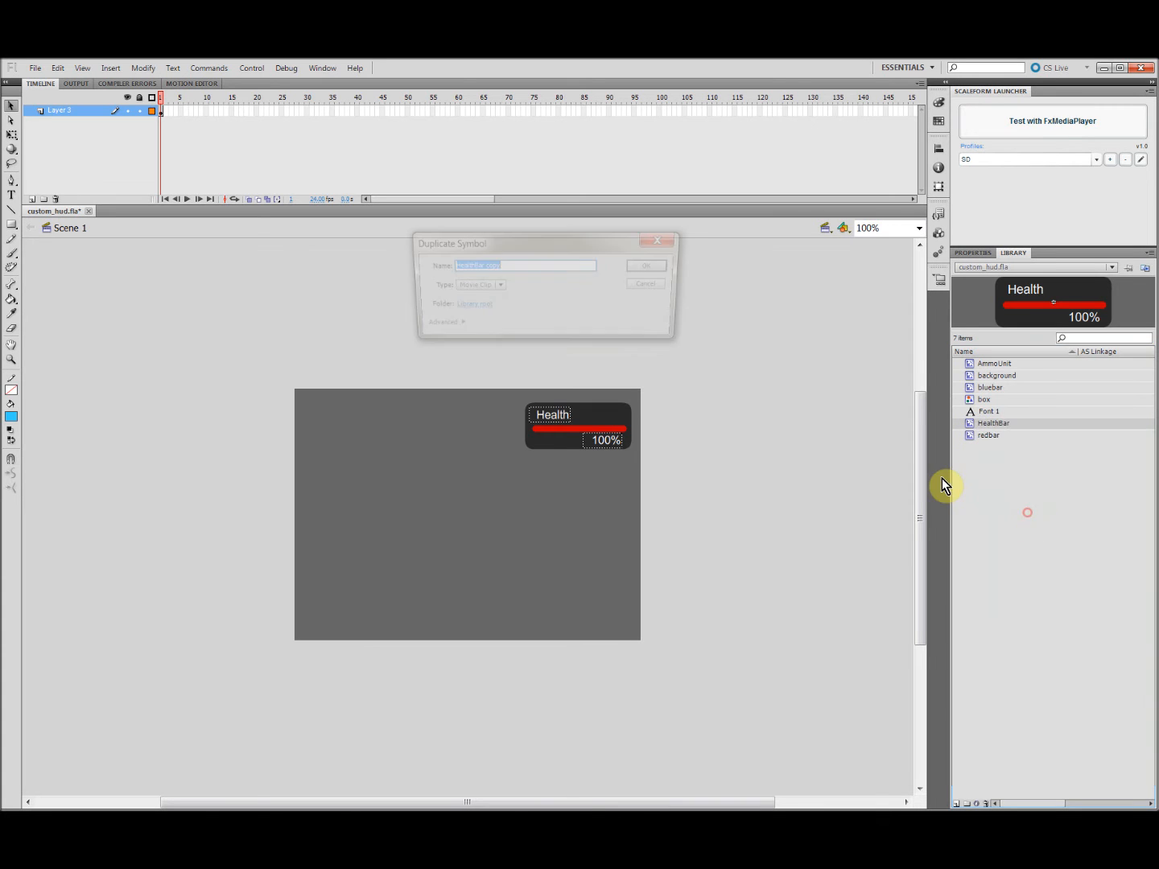
type("Am")
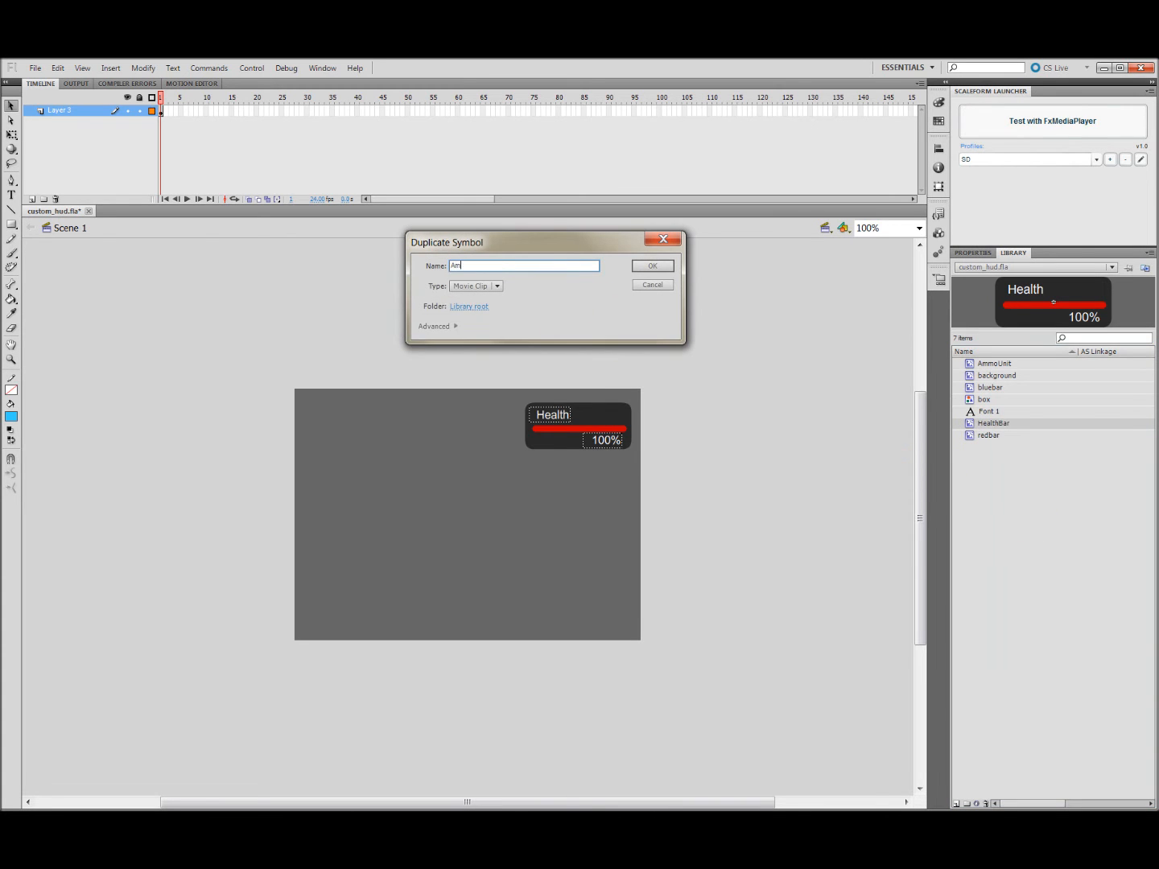
left_click(652, 266)
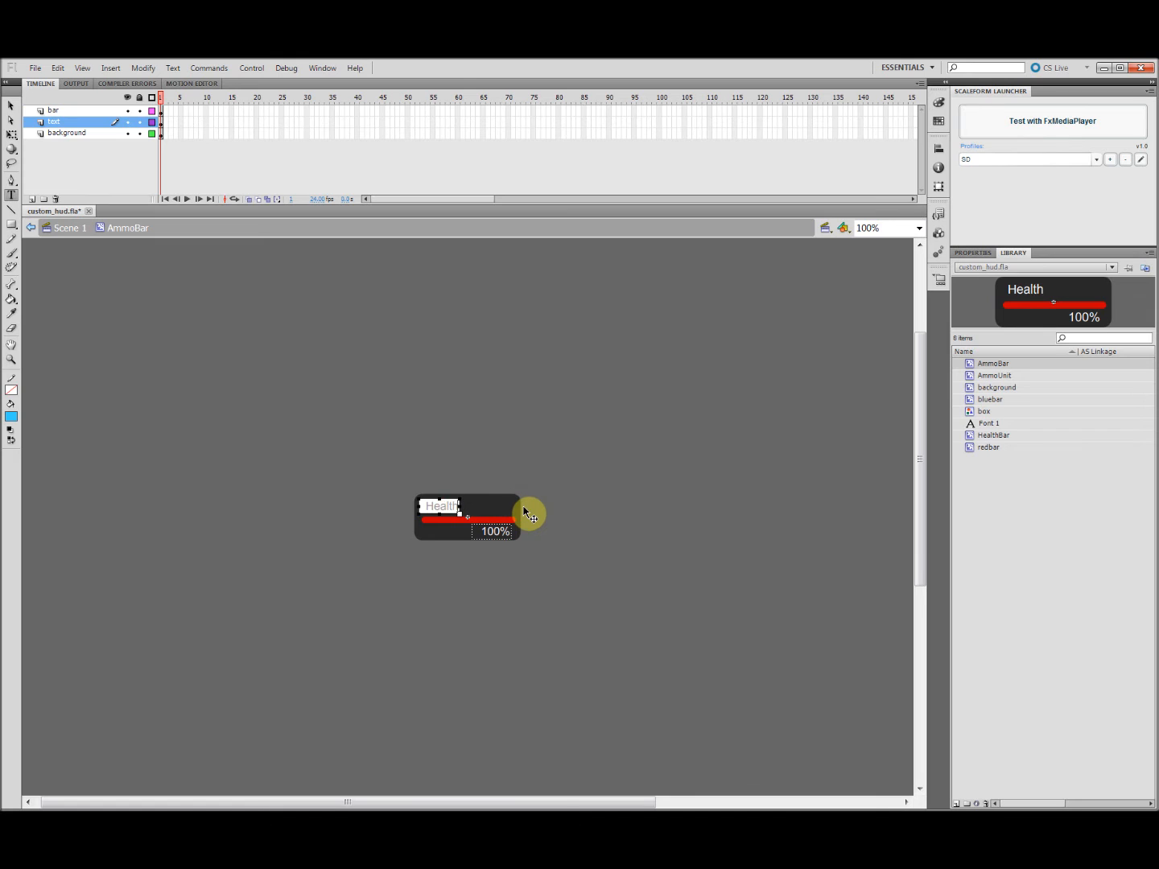
type("Ammo")
left_click(493, 531)
type("30")
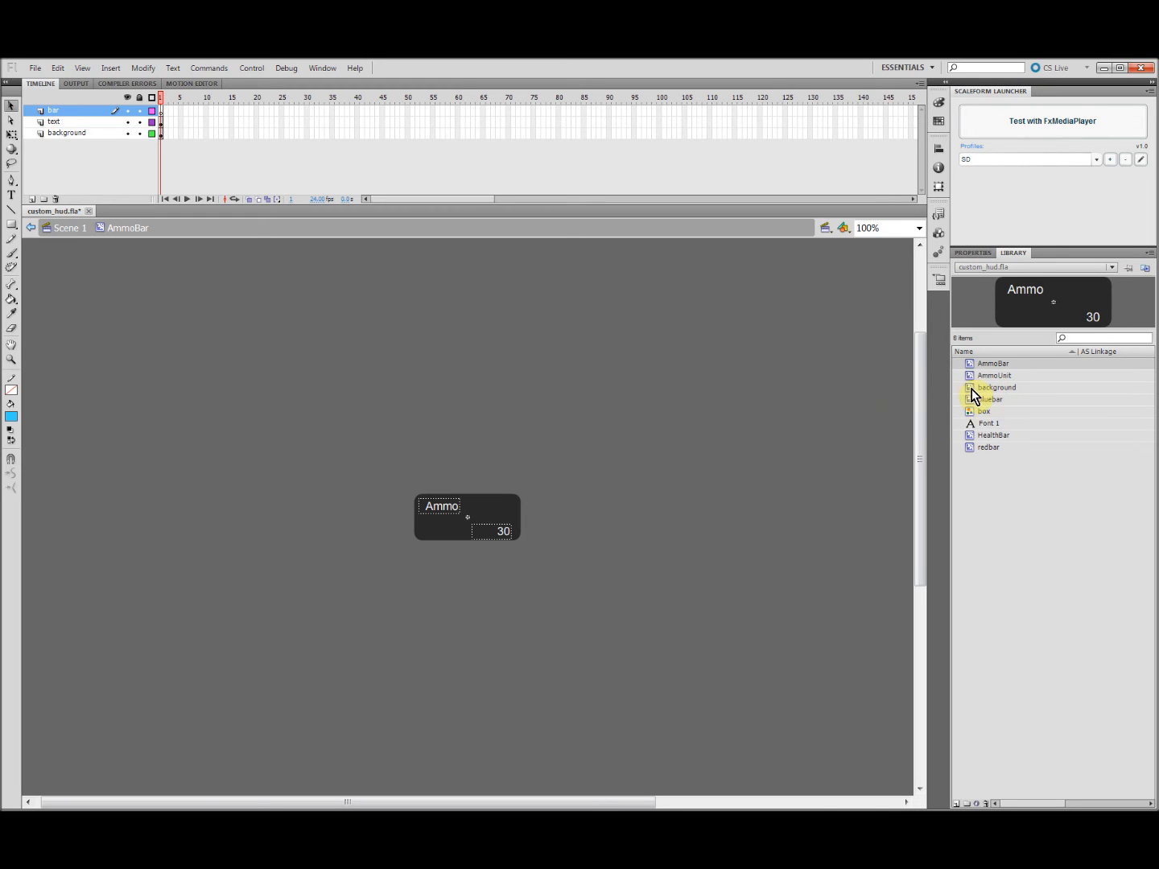
Place bluebar in AmmoBar, preview its fill at frame 10, and rename its lower layer.
left_click(986, 410)
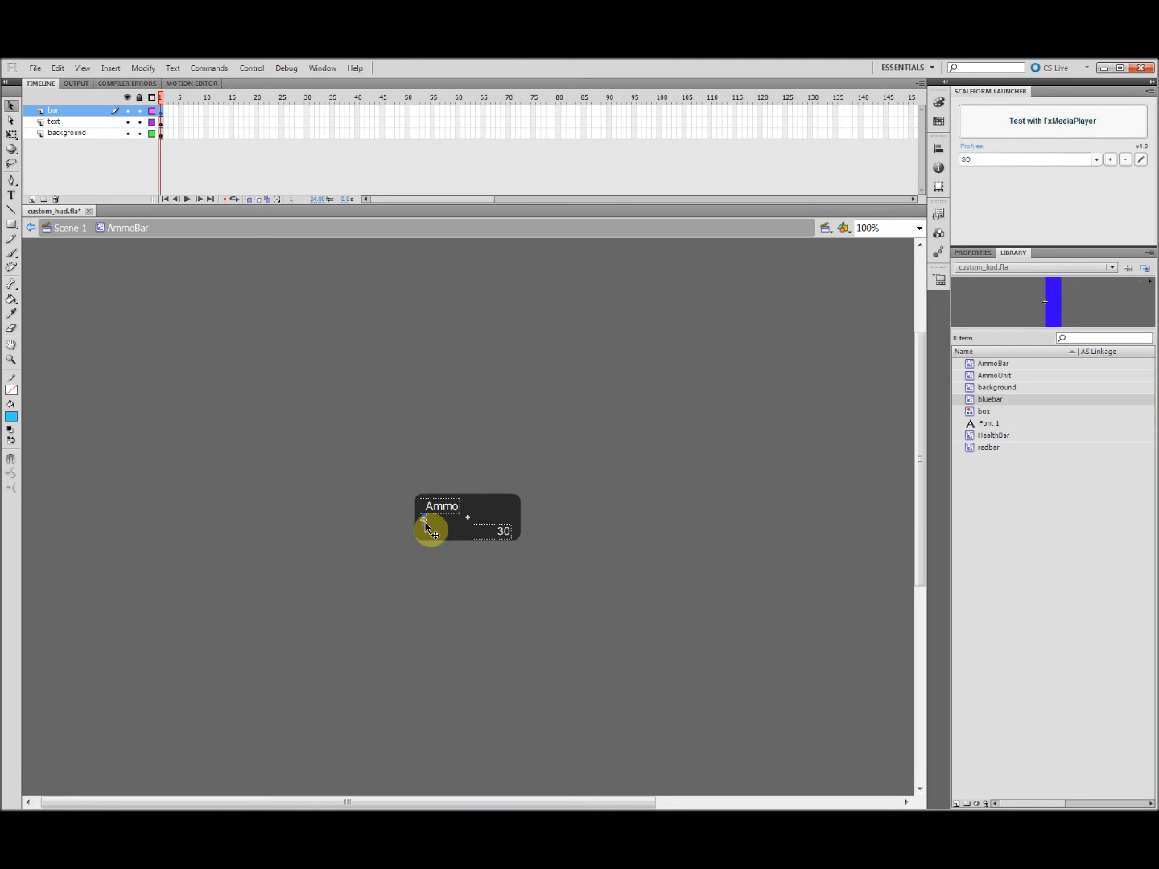
double_click(432, 529)
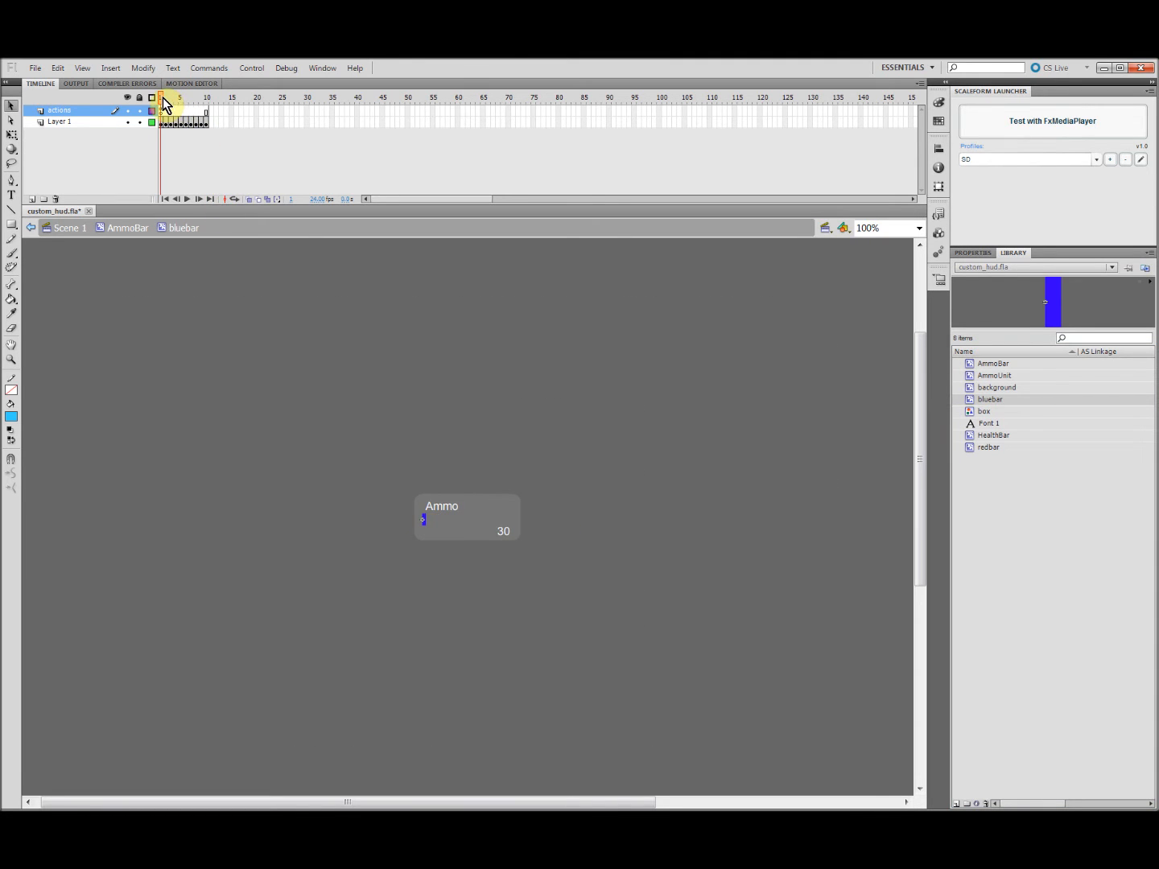
left_click(208, 97)
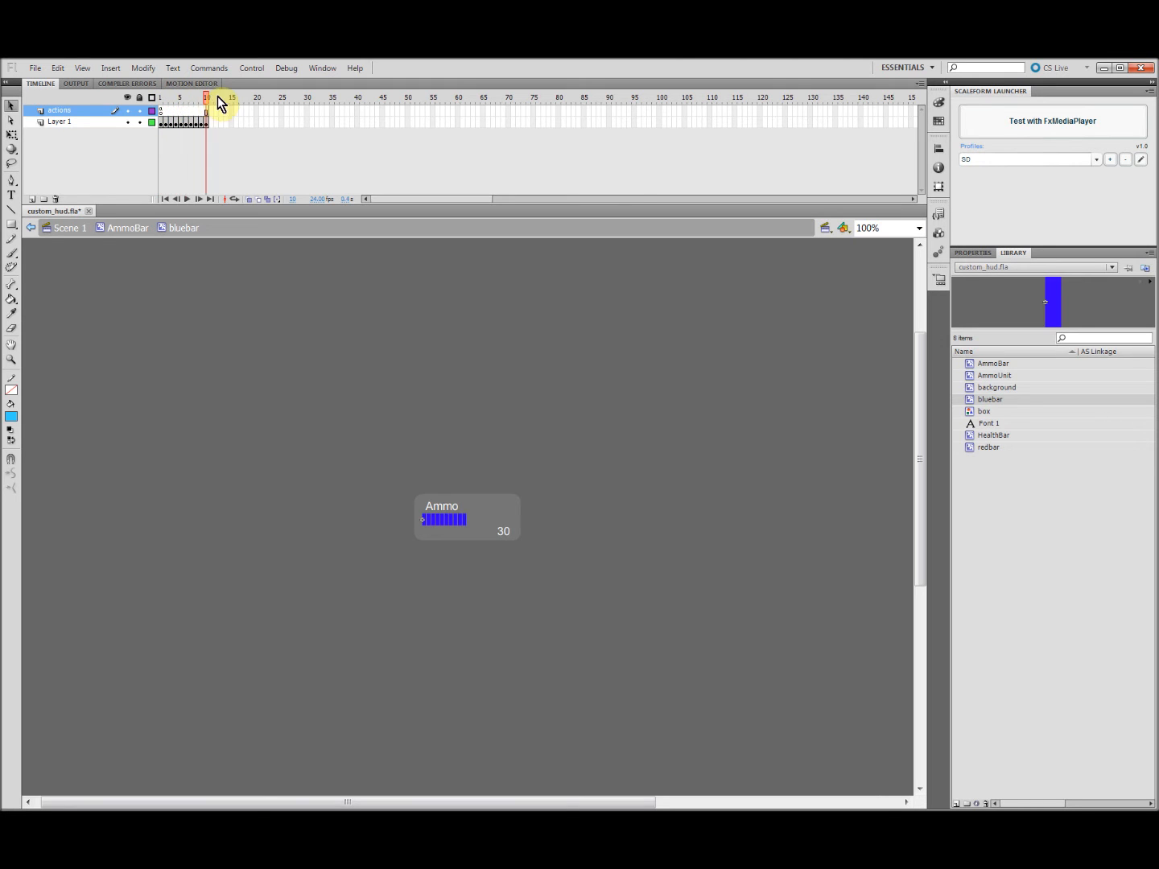
left_click(167, 96)
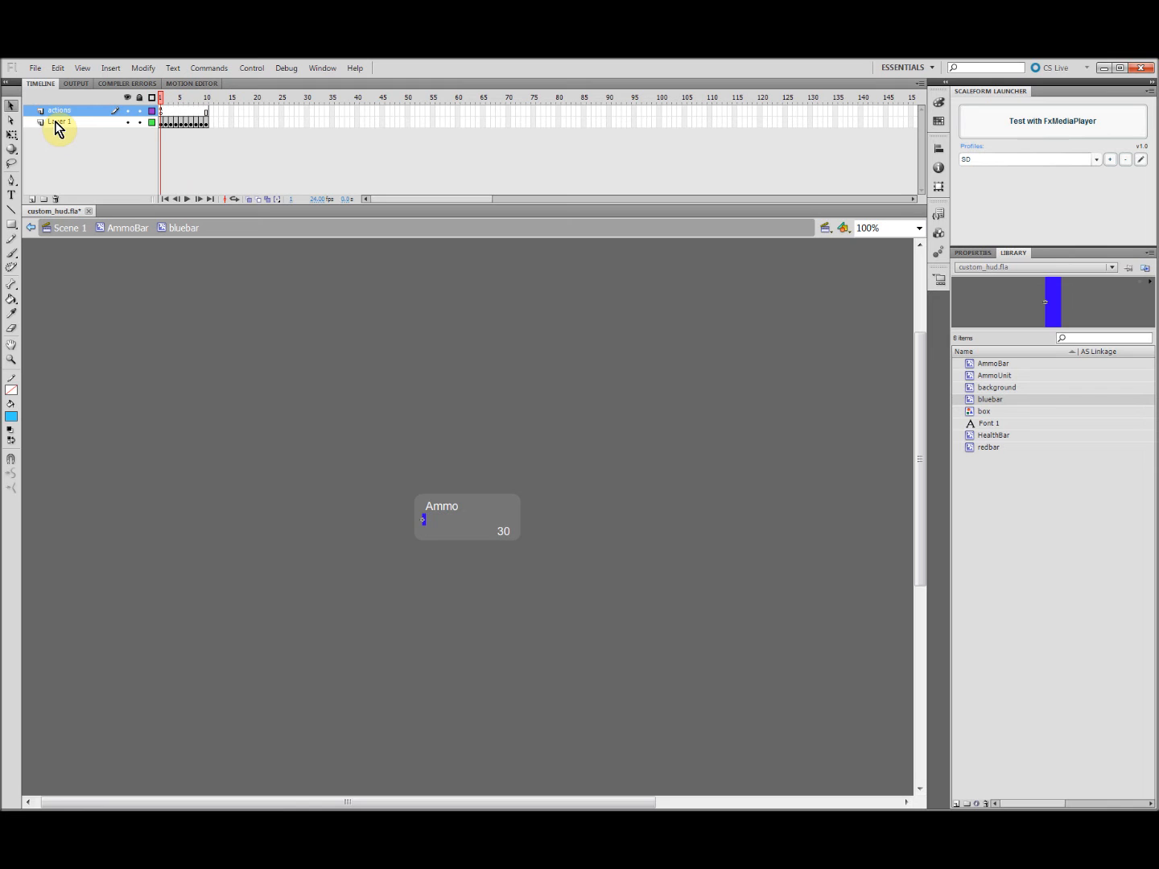
double_click(60, 121)
type("graphic")
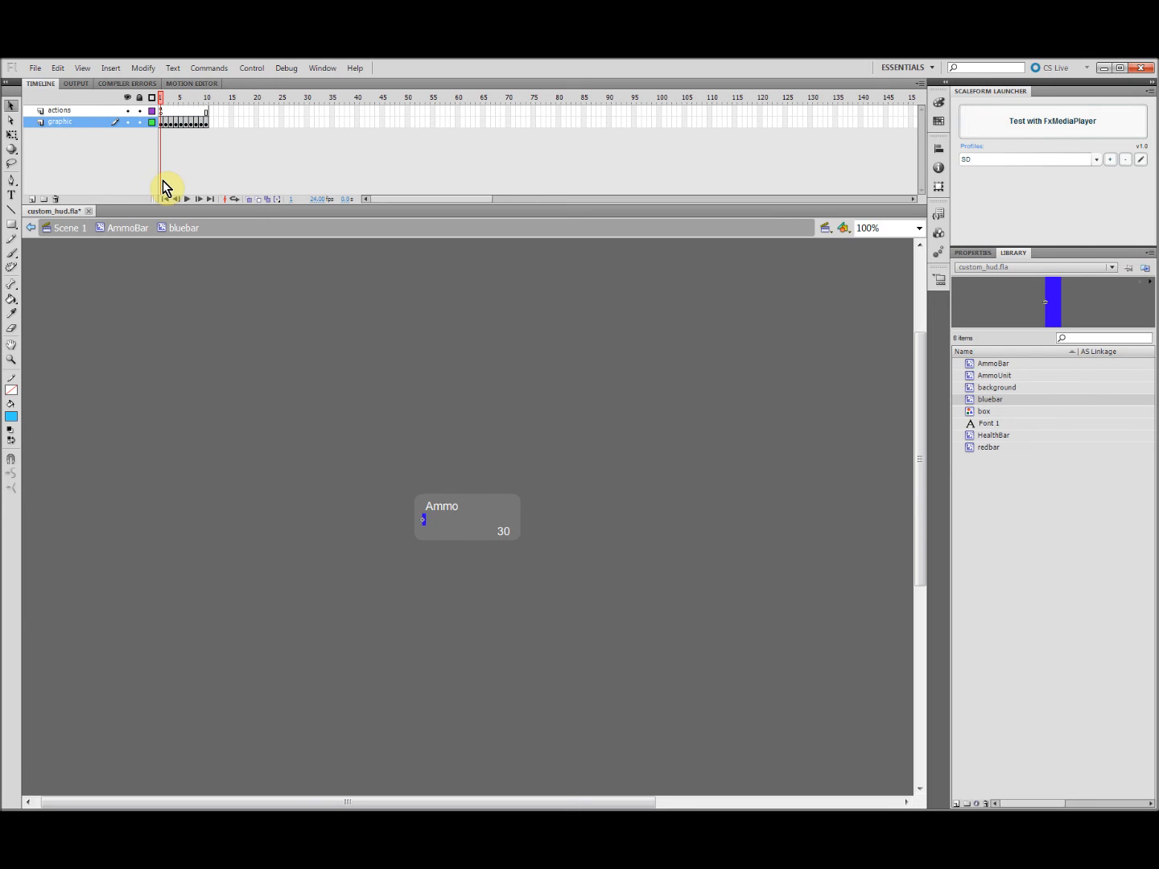
Rename Layer 1 to 'graphic' and add stop(); on frame 1 of the actions layer.
left_click(60, 110)
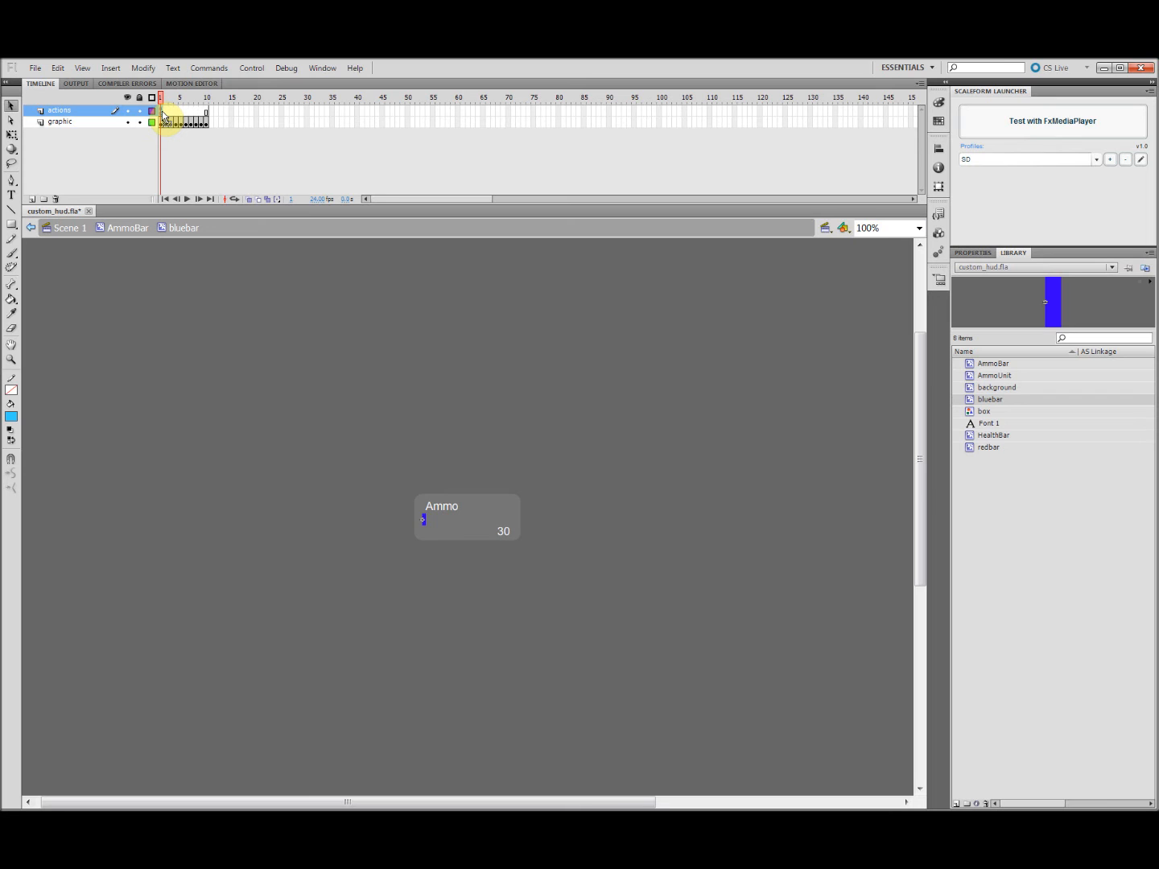
double_click(168, 110)
type("stop(")
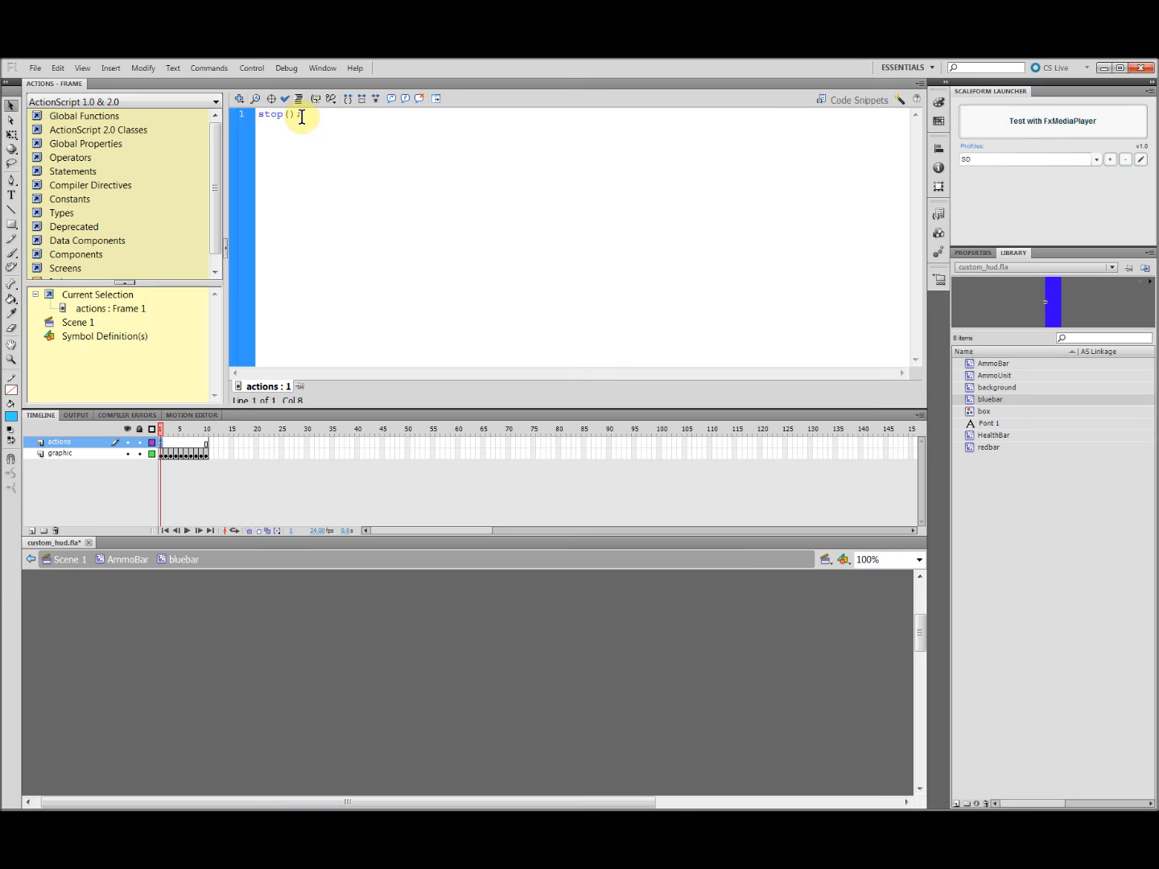
type(";")
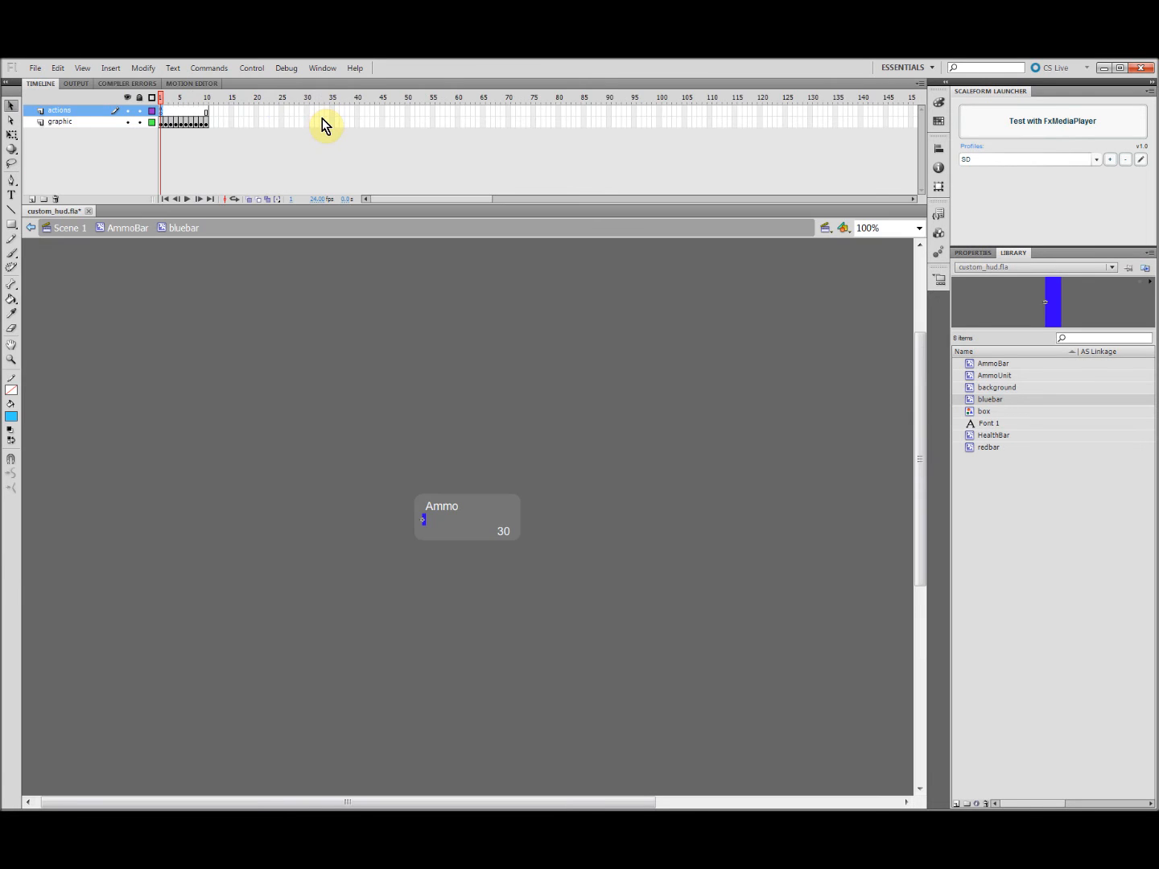
mouse_move(340, 221)
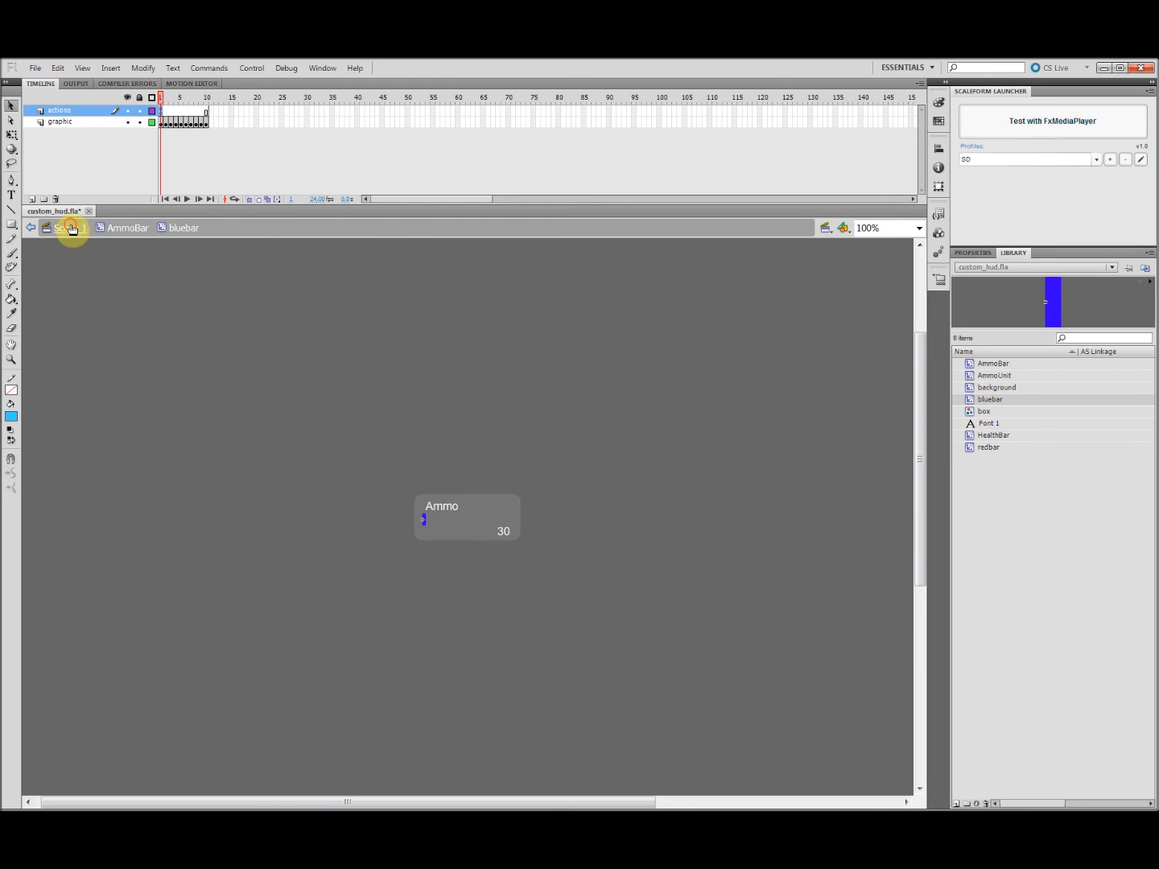
Return to Scene 1 and place an AmmoBar instance below the health bar.
left_click(70, 227)
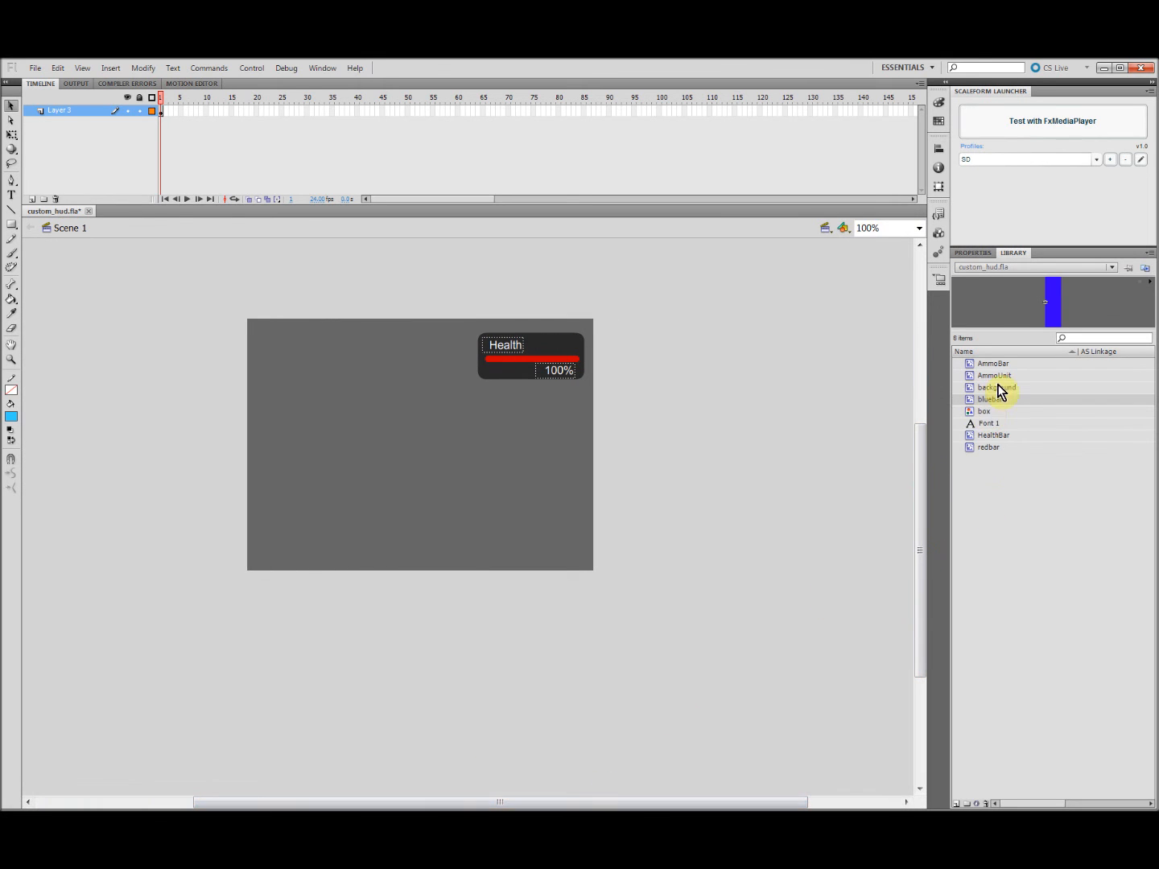
left_click(995, 387)
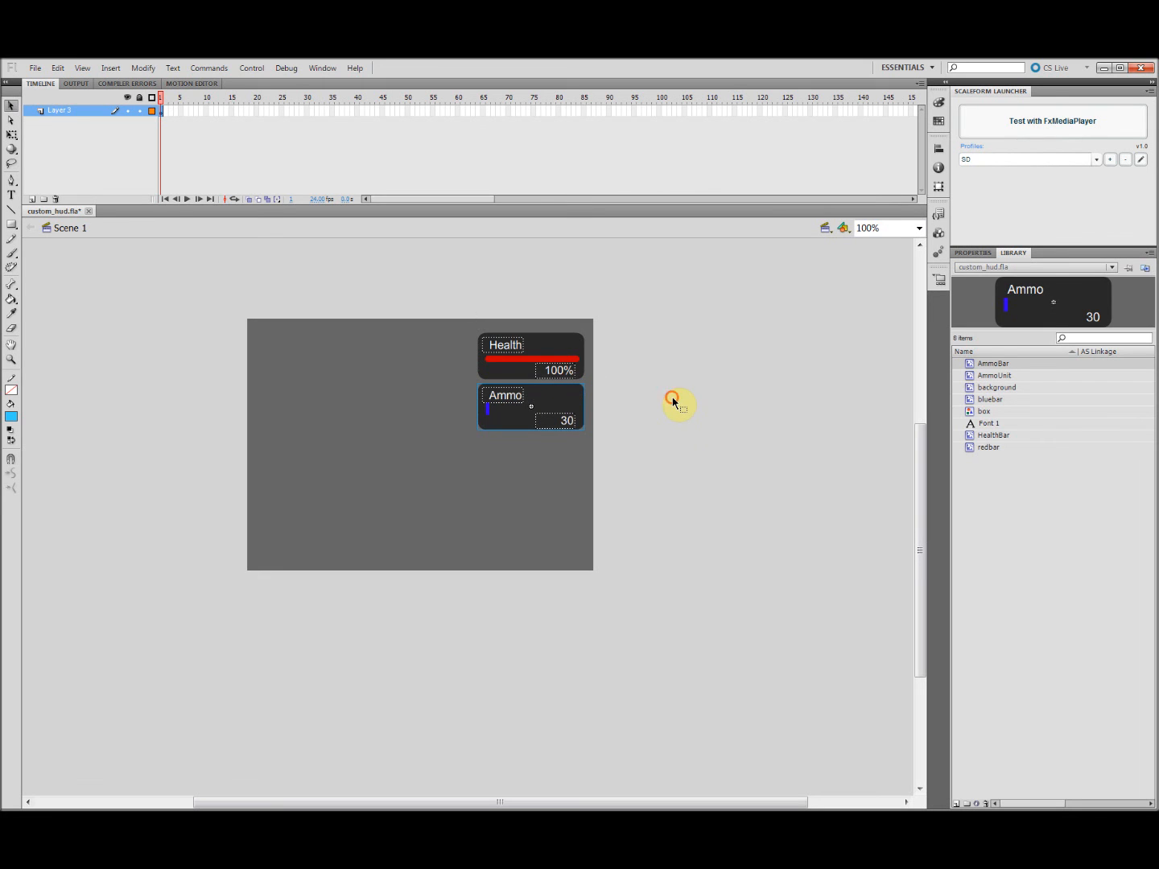
left_click(676, 402)
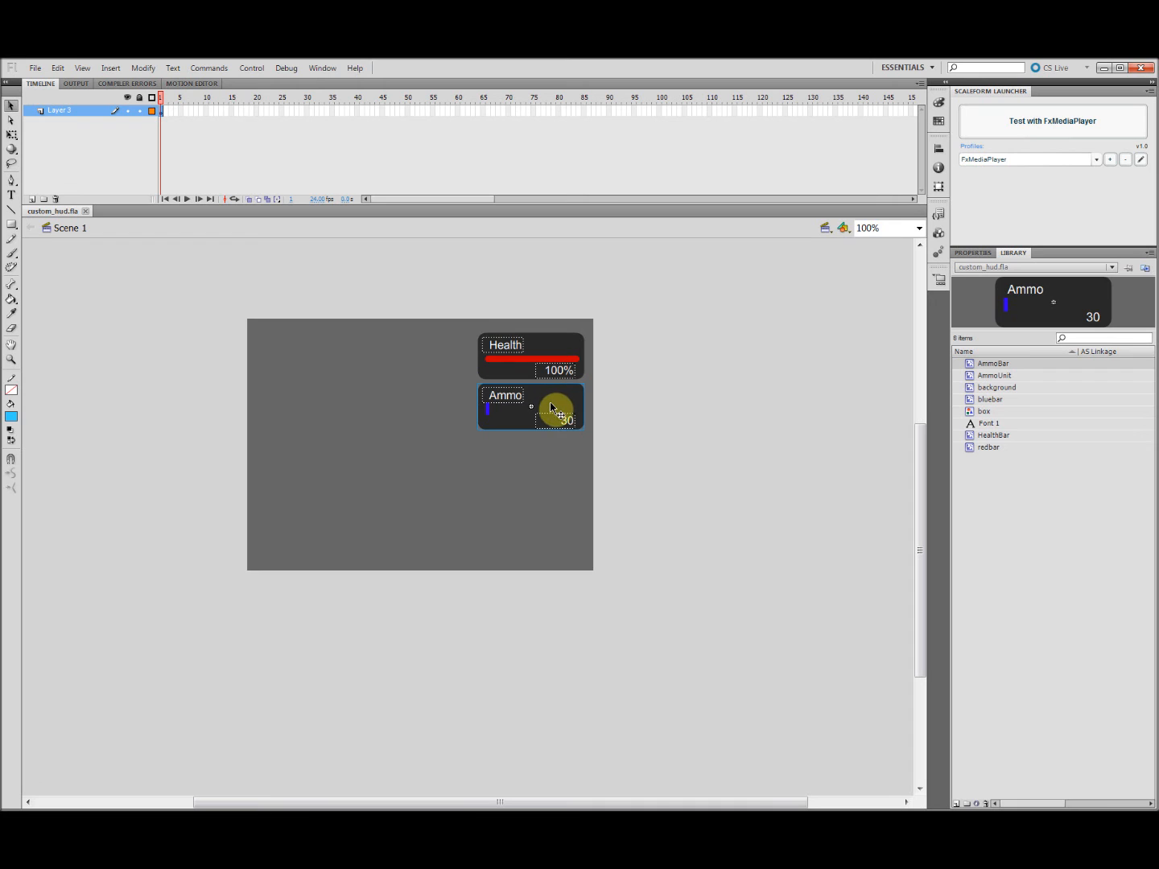
Edit the AmmoBar in place, name its blue bar instance 'Bar', and return to Scene 1.
double_click(555, 410)
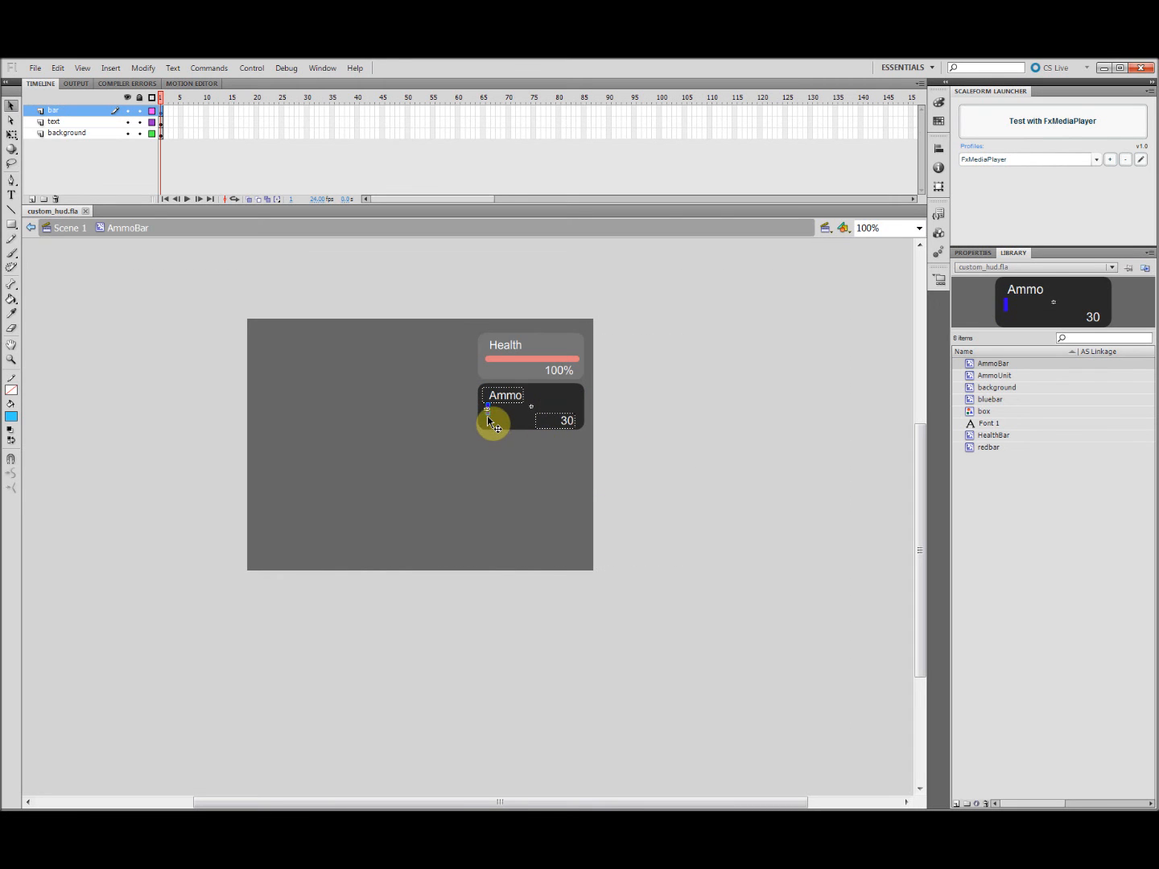
left_click(492, 423)
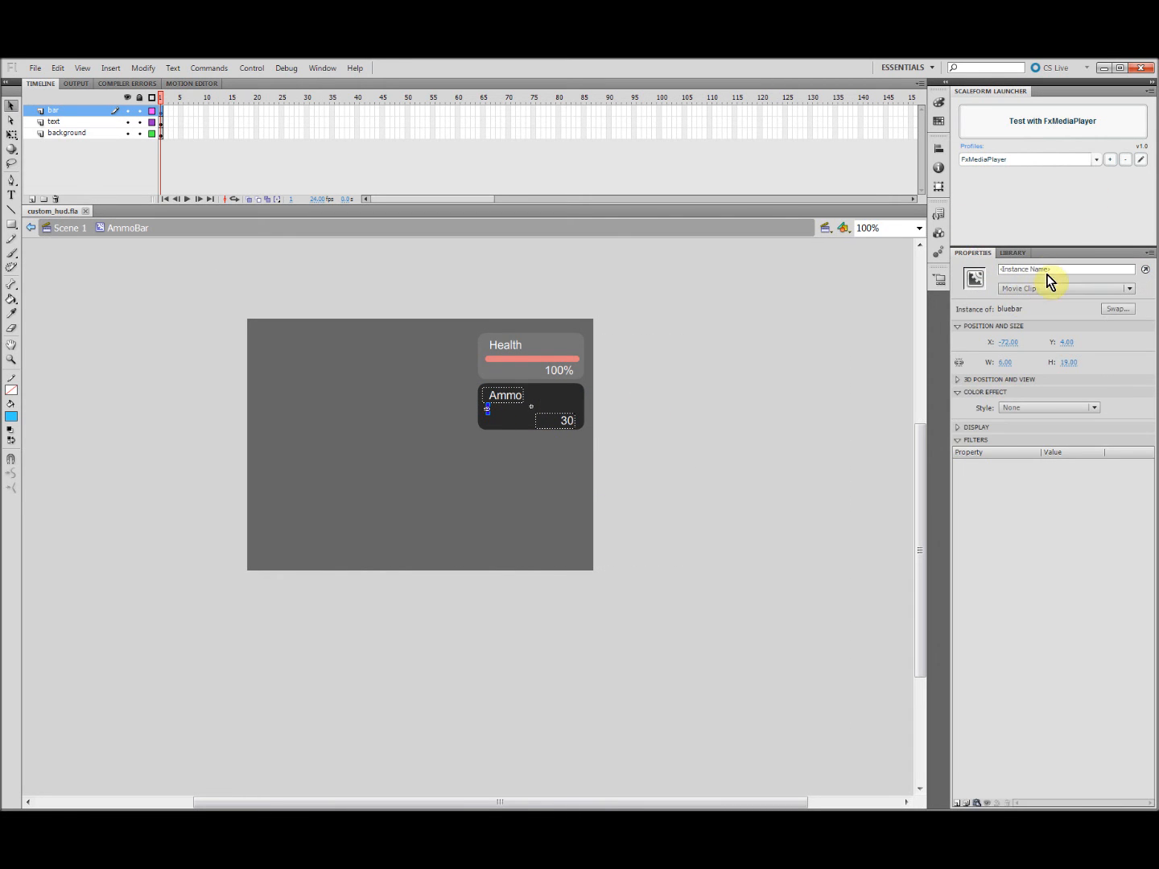
left_click(1066, 269)
type("Bar")
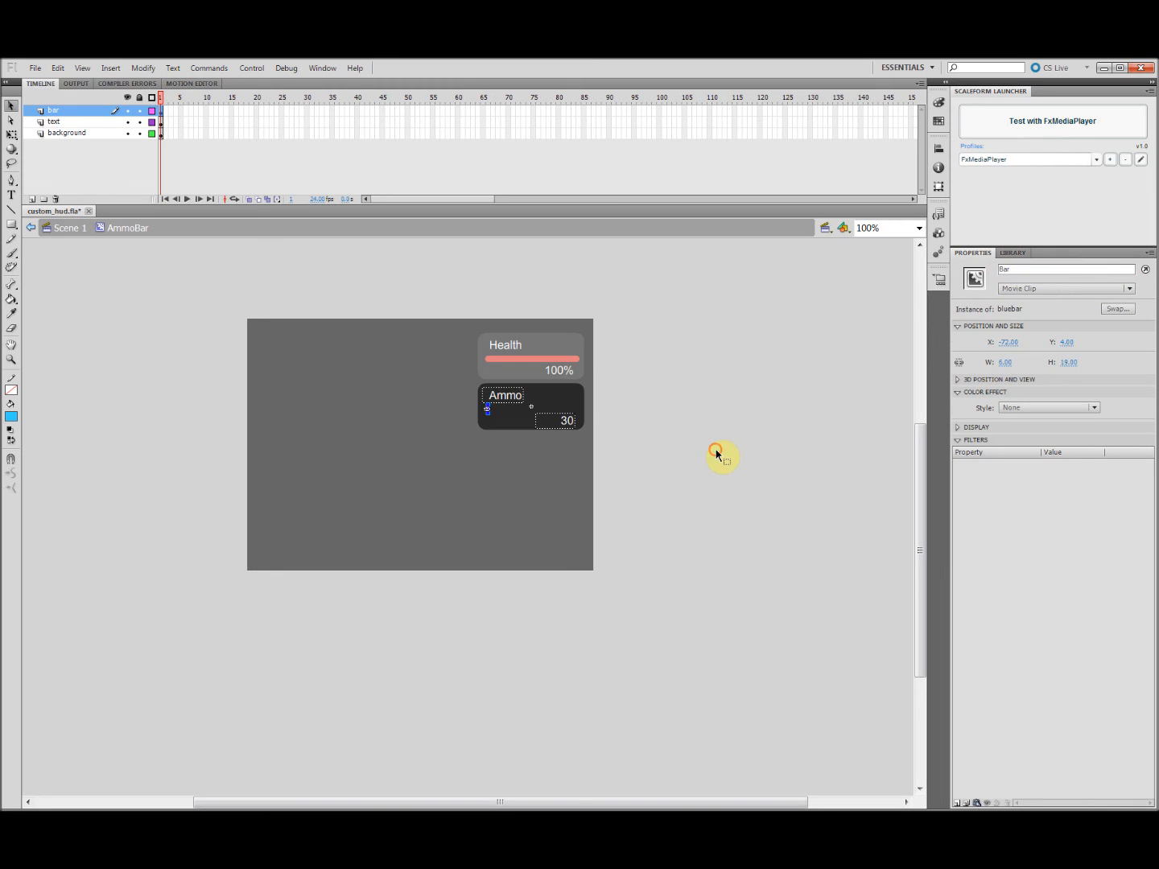
left_click(68, 228)
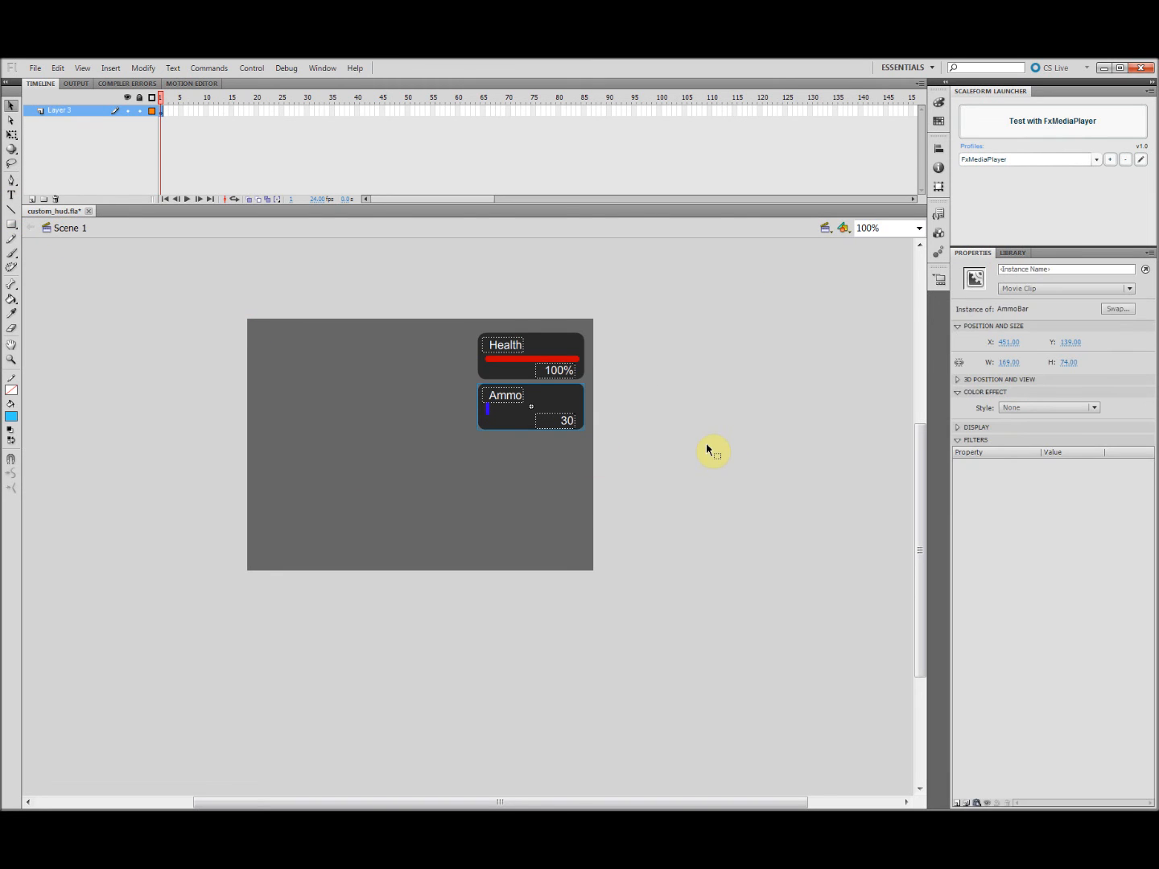
left_click(35, 68)
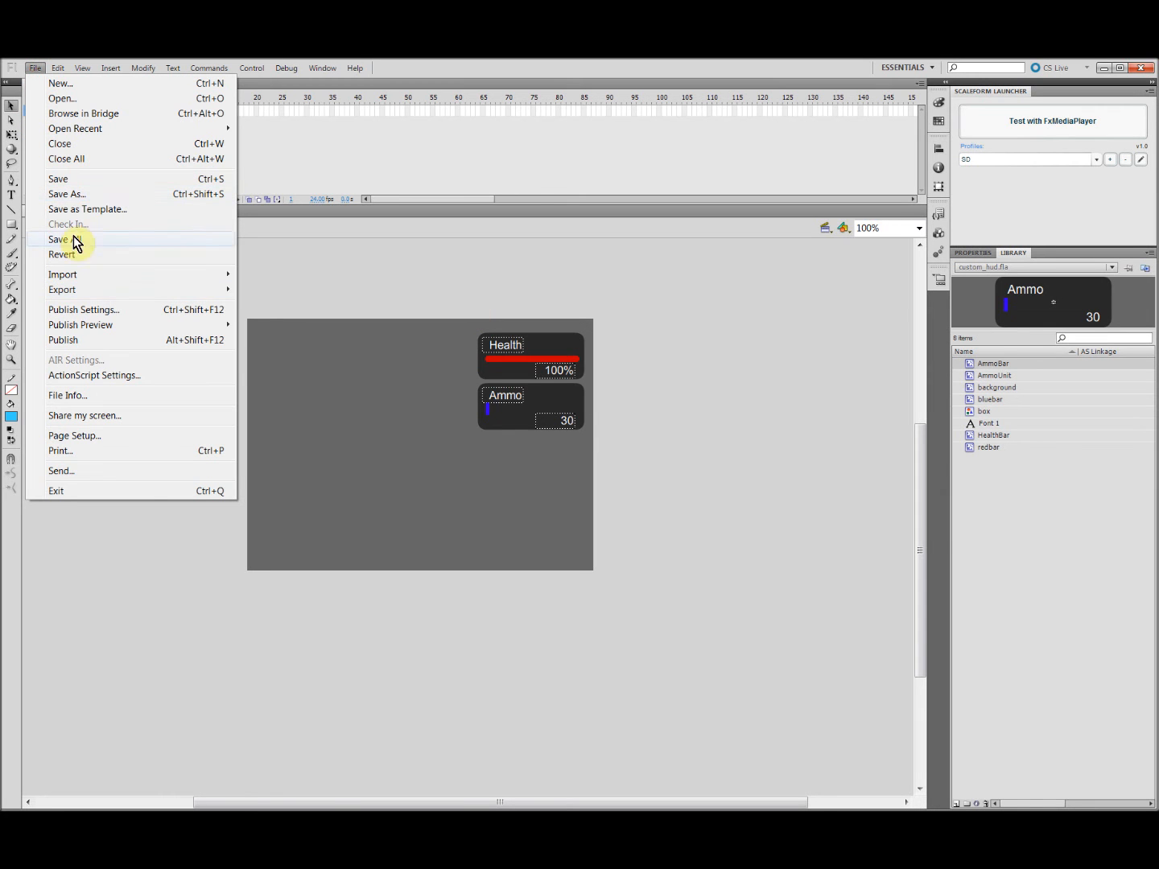
Resave custom_hud.fla over the existing file and test it with the FxMediaPlayer profile.
left_click(58, 179)
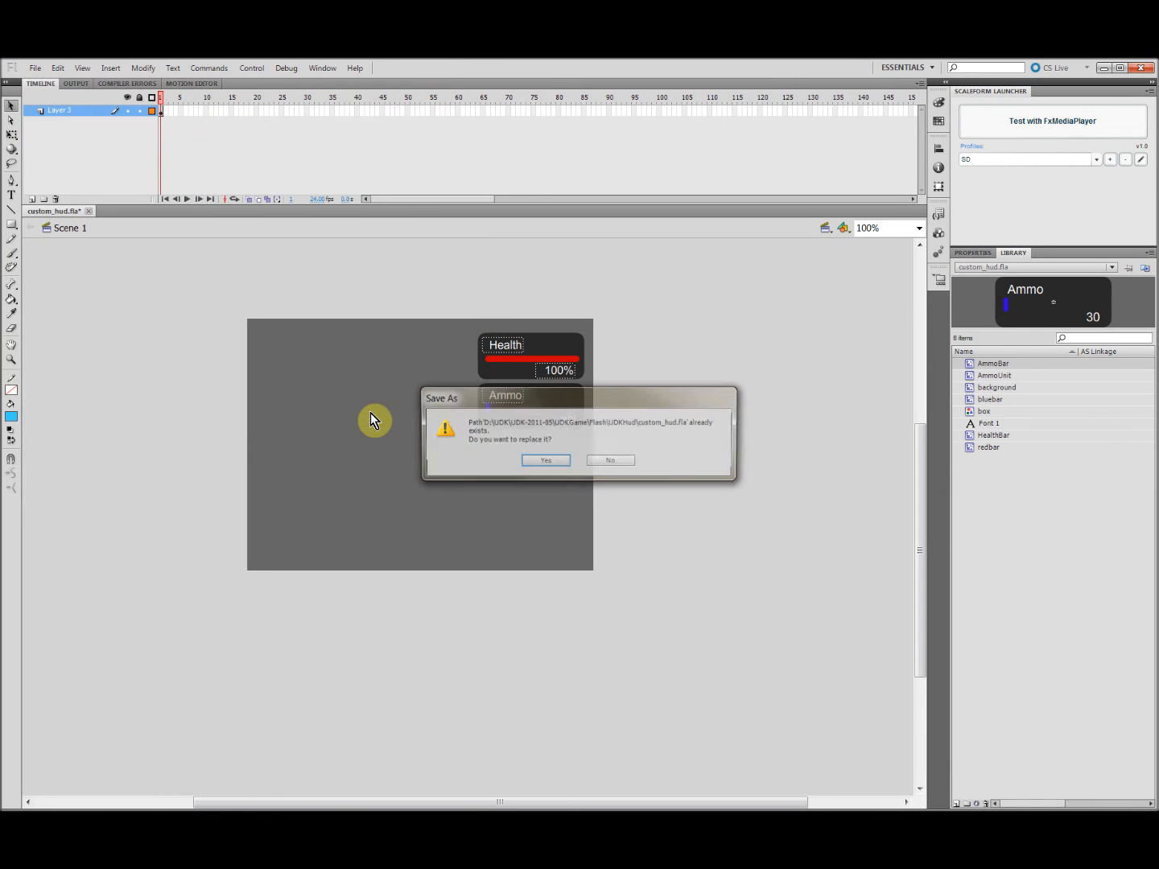
left_click(546, 459)
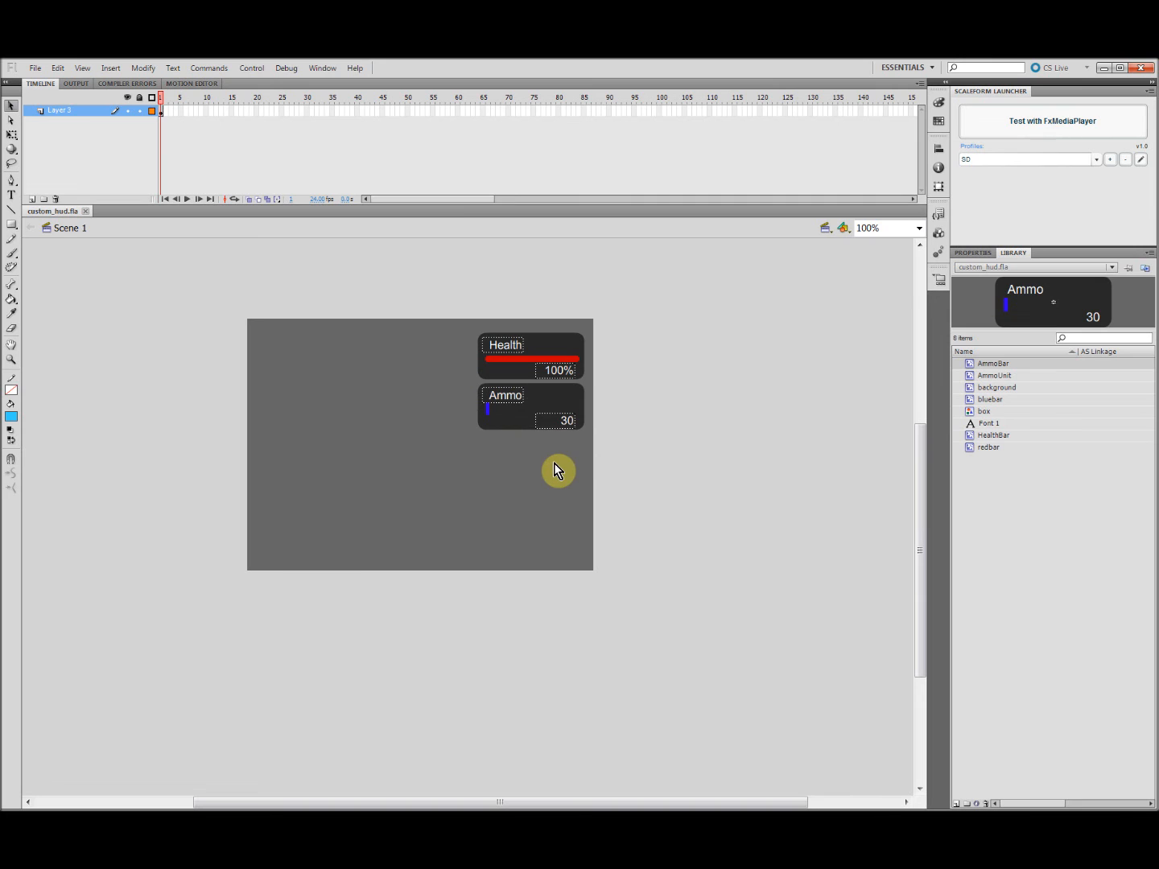
mouse_move(712, 365)
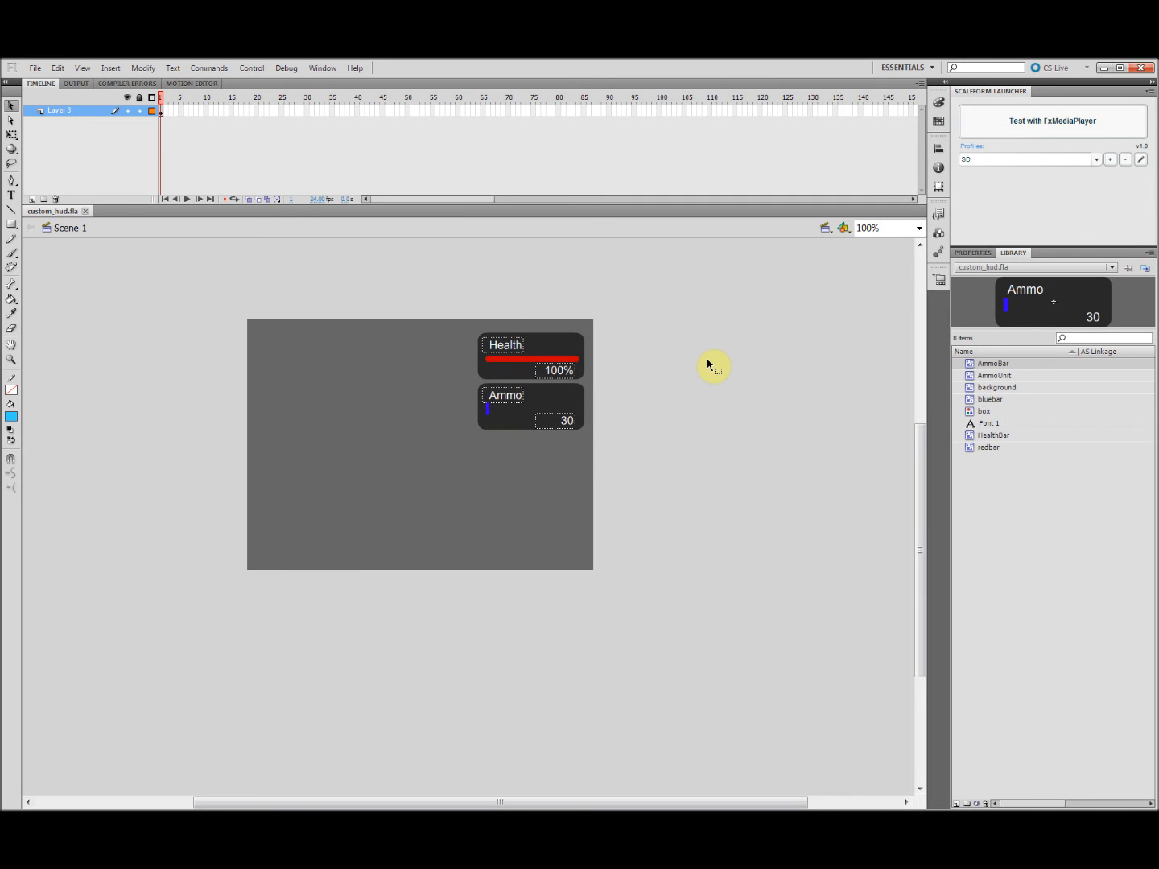
mouse_move(1088, 213)
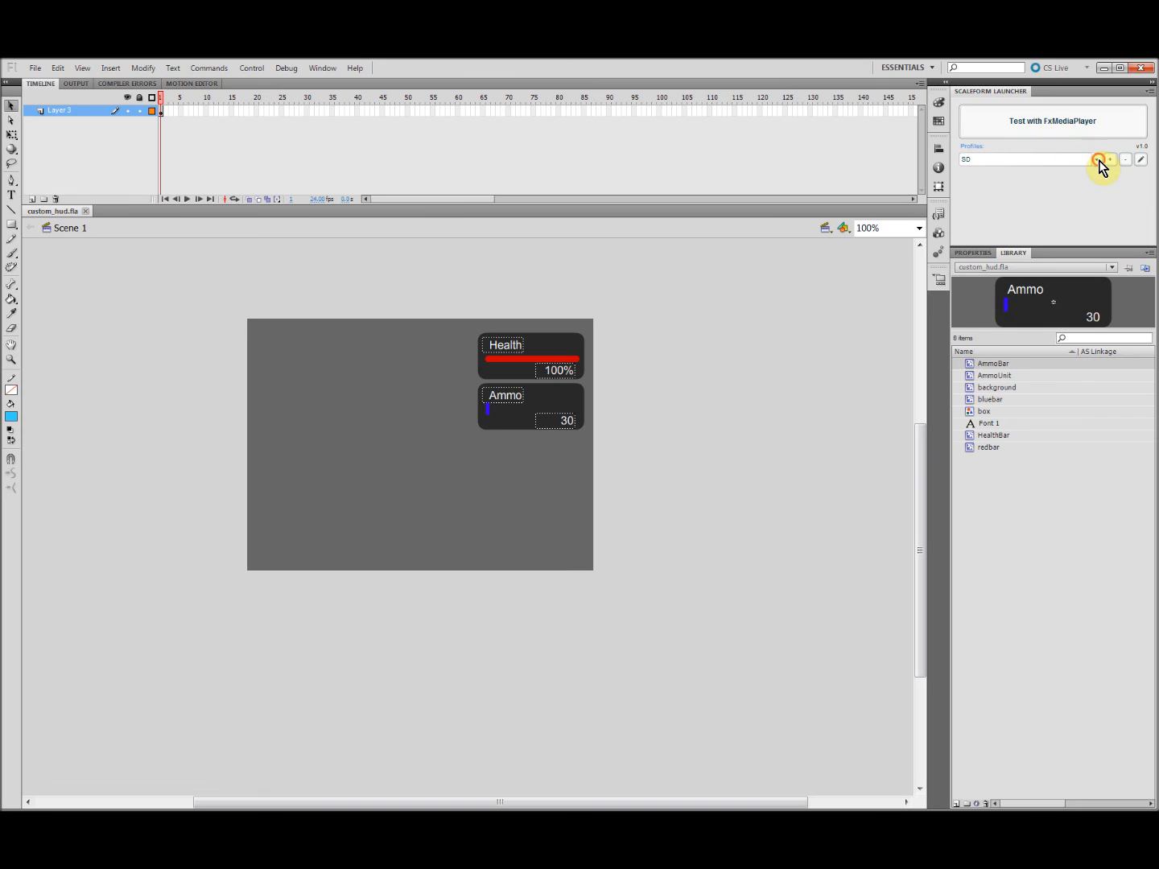
left_click(1102, 158)
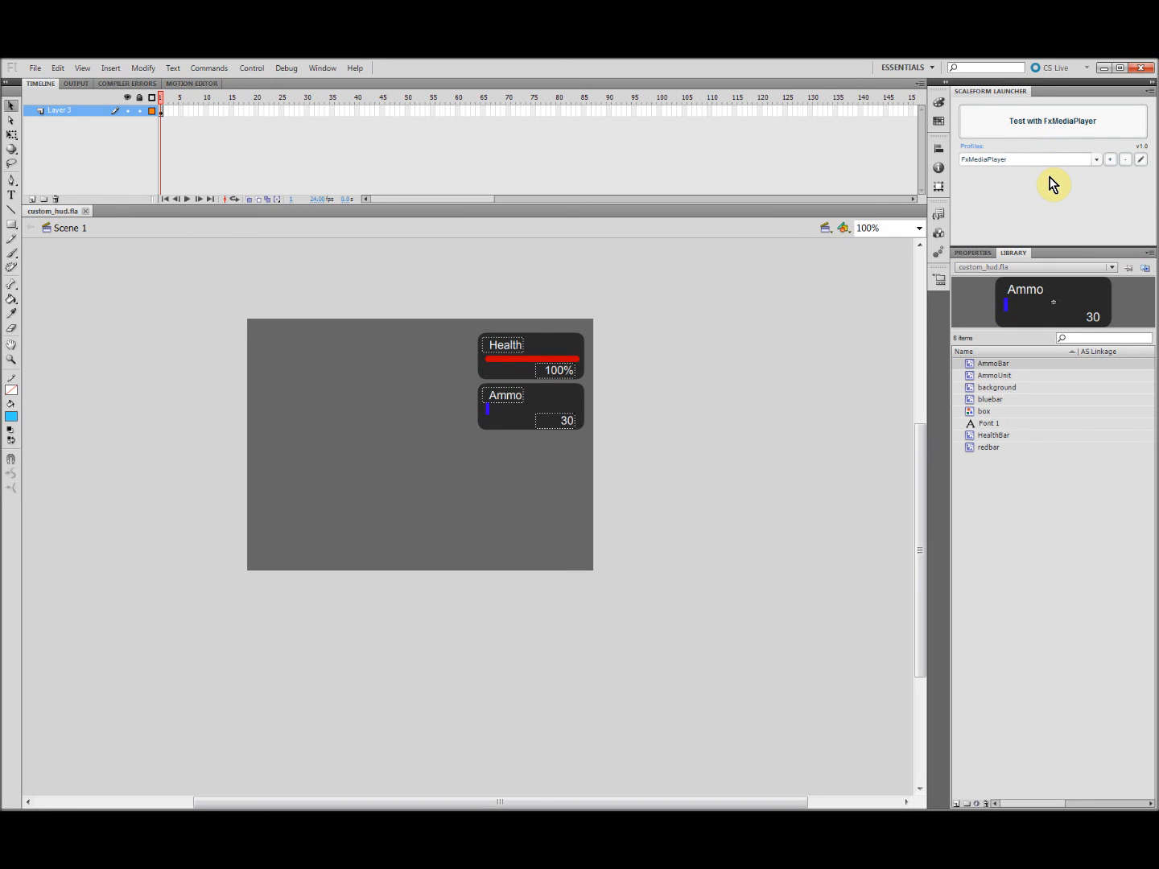
mouse_move(1072, 198)
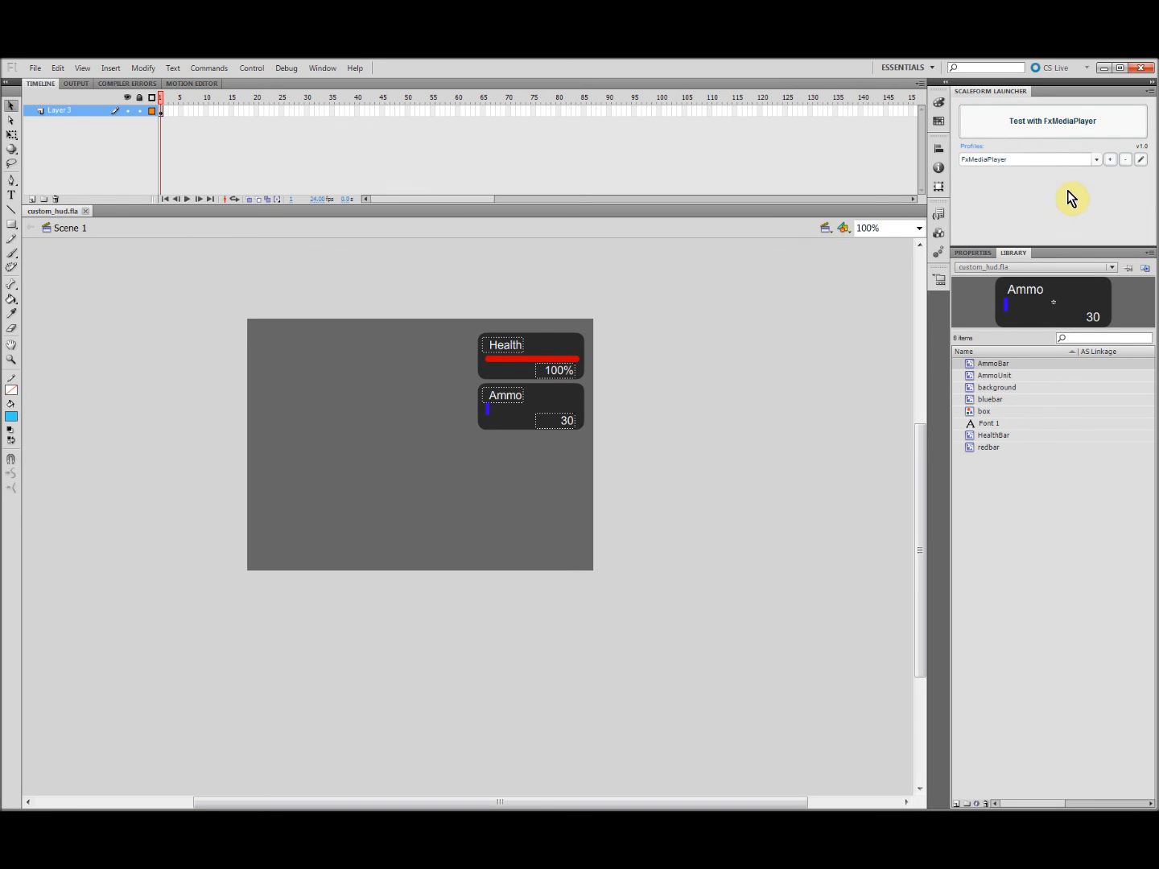
left_click(1053, 120)
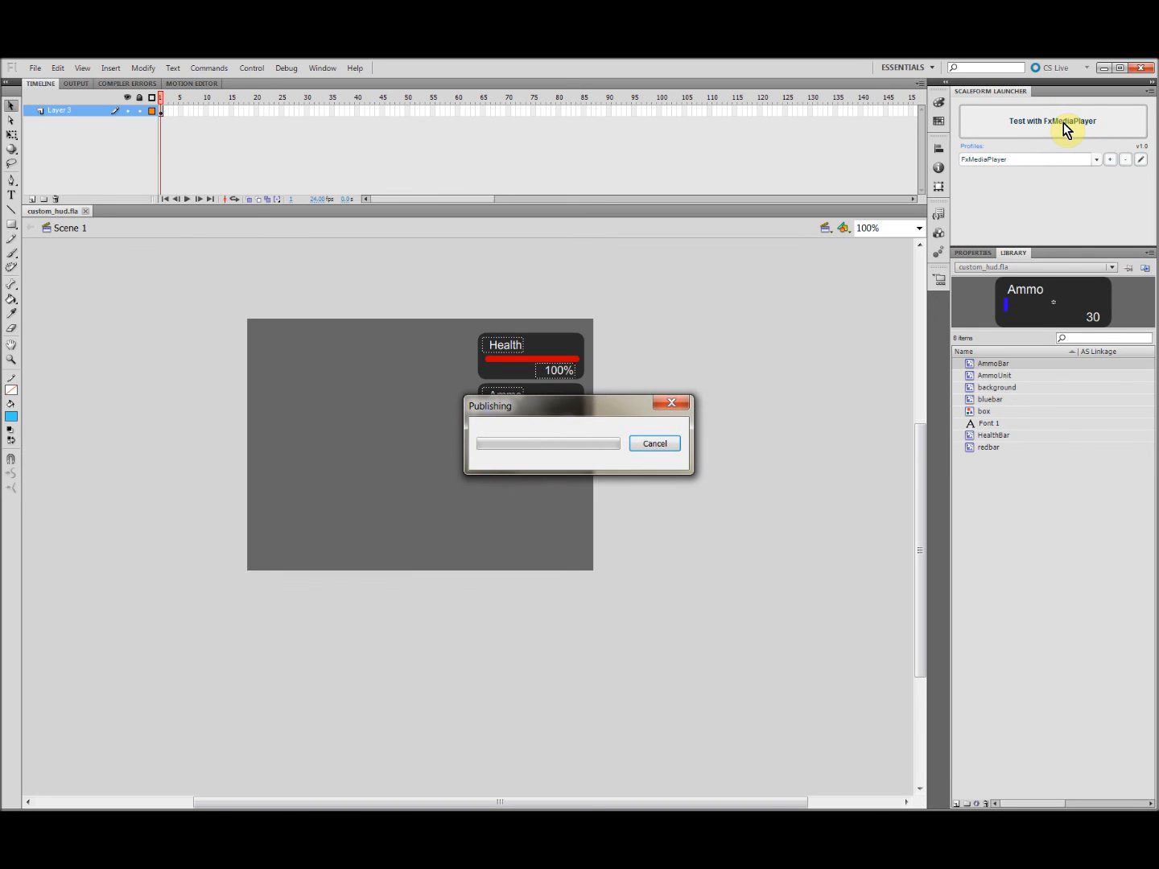
Check the Health and Ammo bars in the GFxPlayer preview, then close it.
left_click(1052, 121)
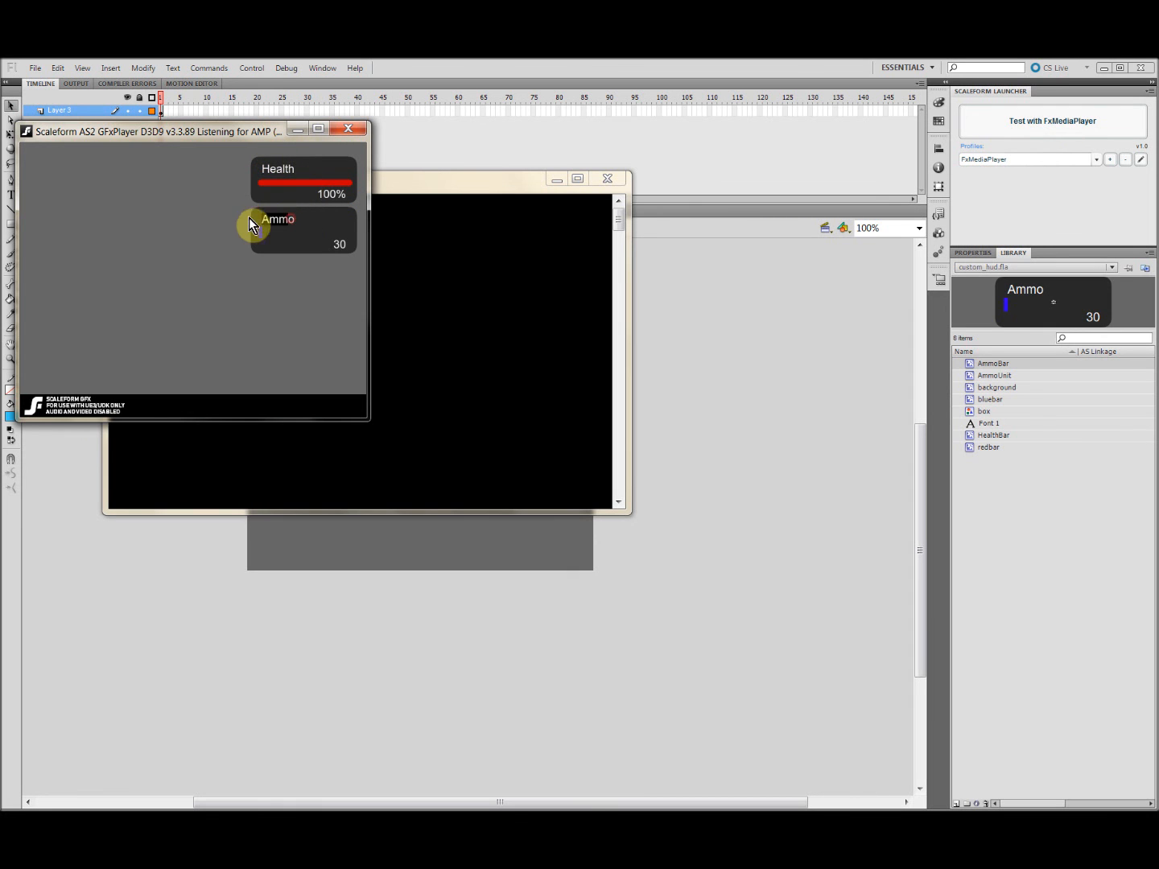
left_click(348, 129)
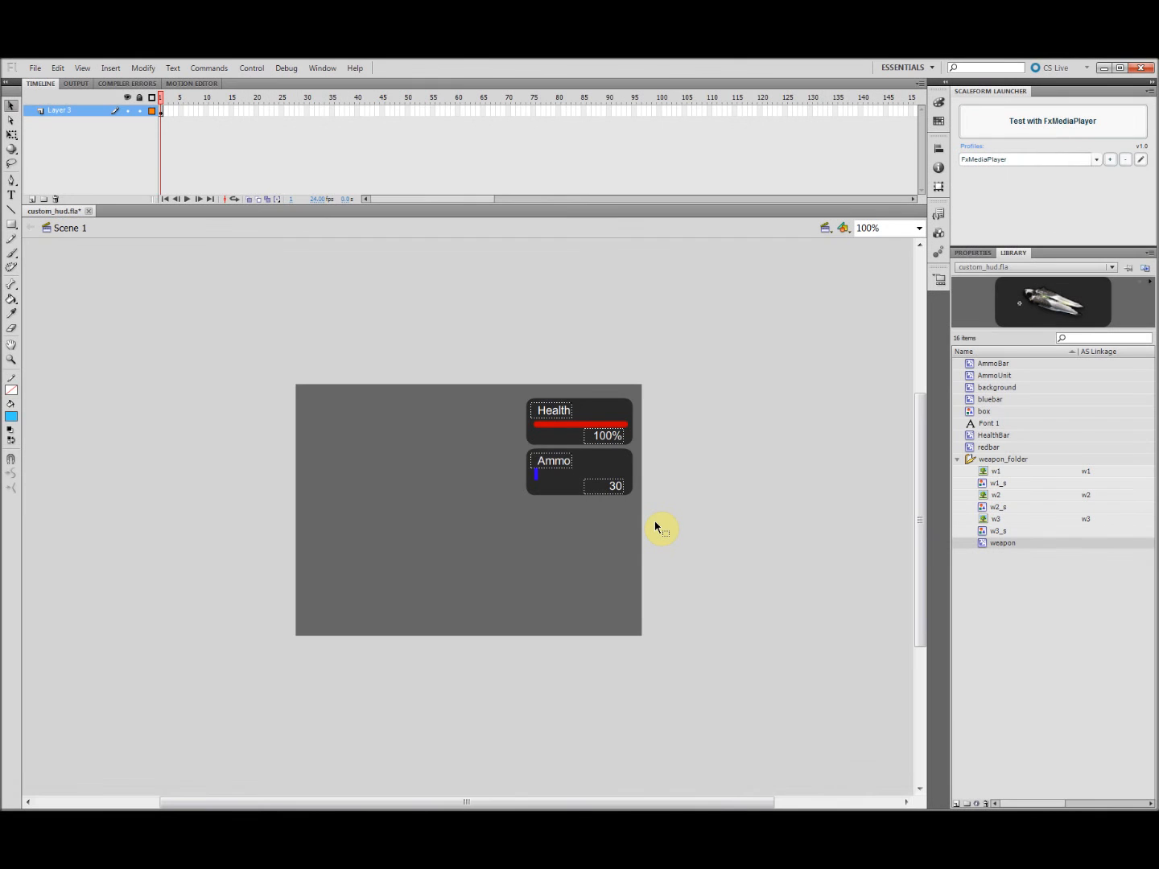
mouse_move(1127, 359)
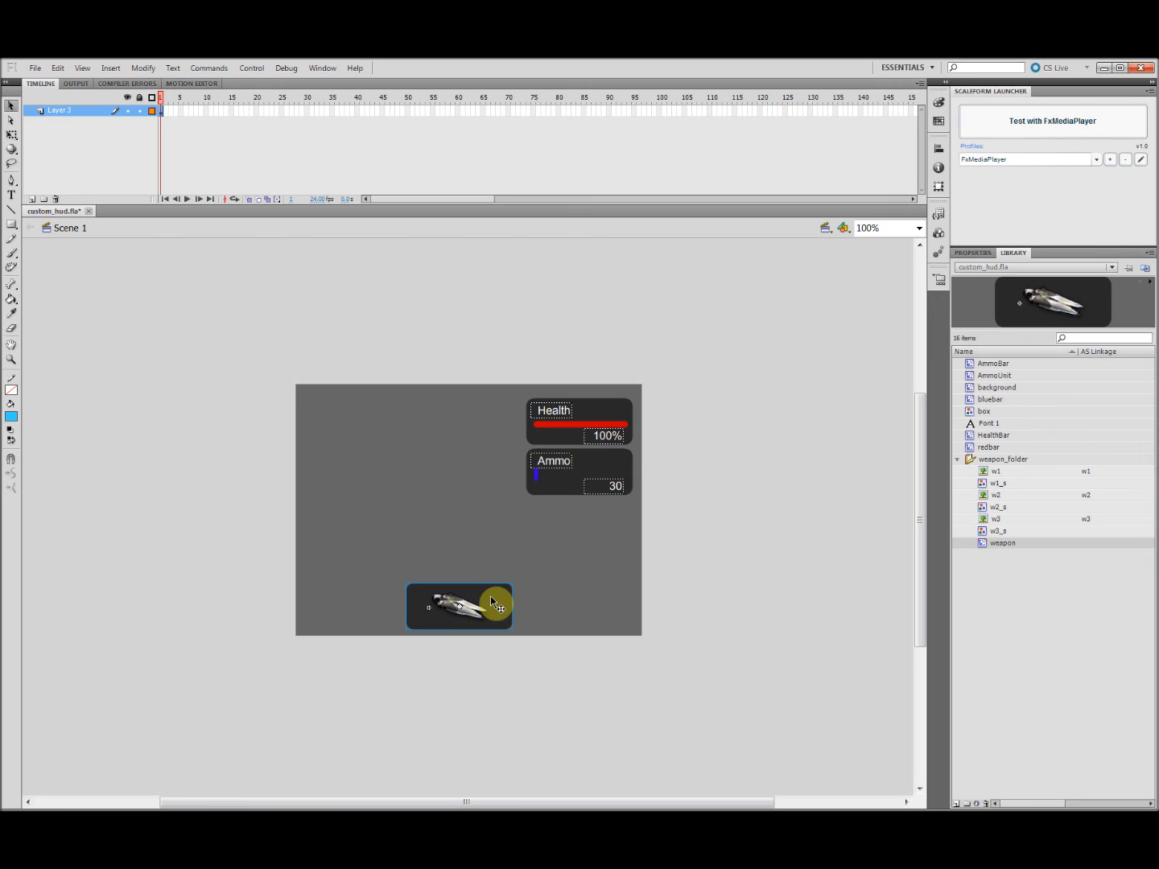
Open the weapon clip and select its background, weapon_picture and action layers.
double_click(458, 606)
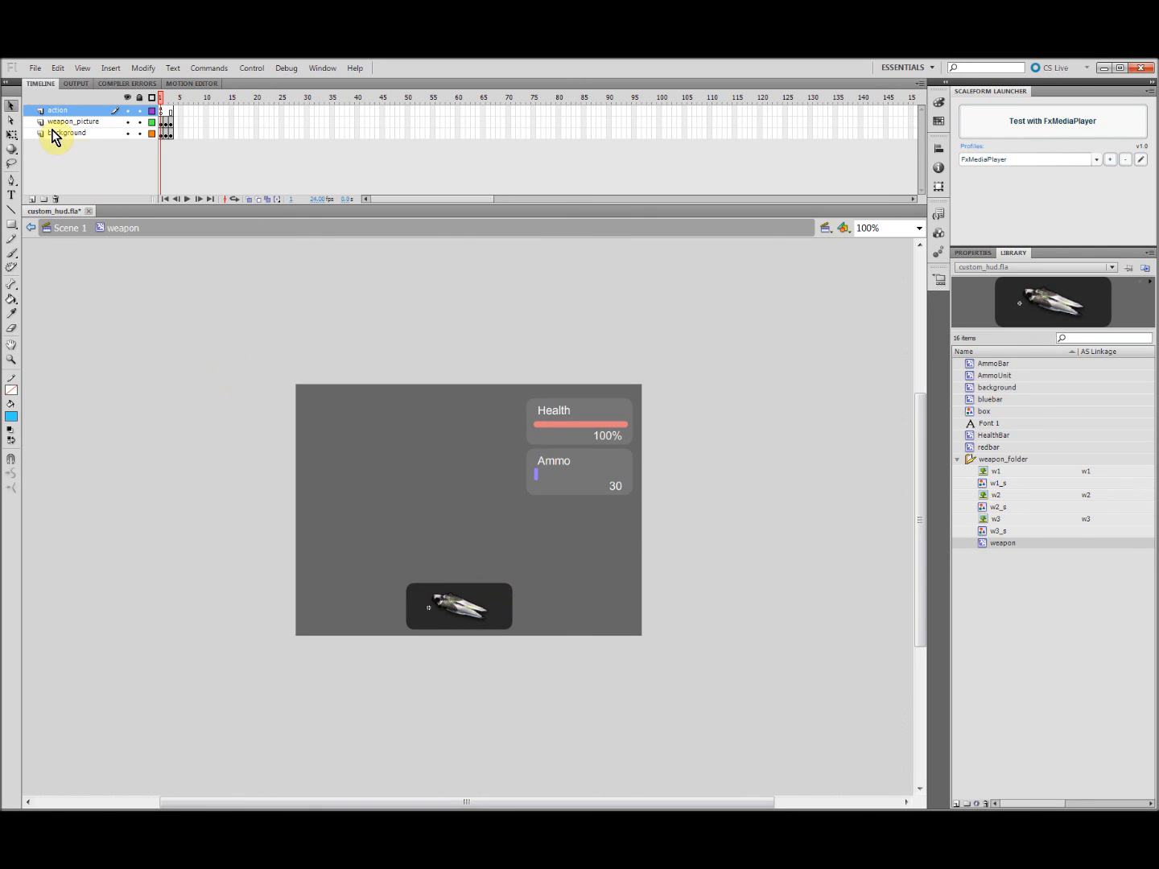
left_click(69, 132)
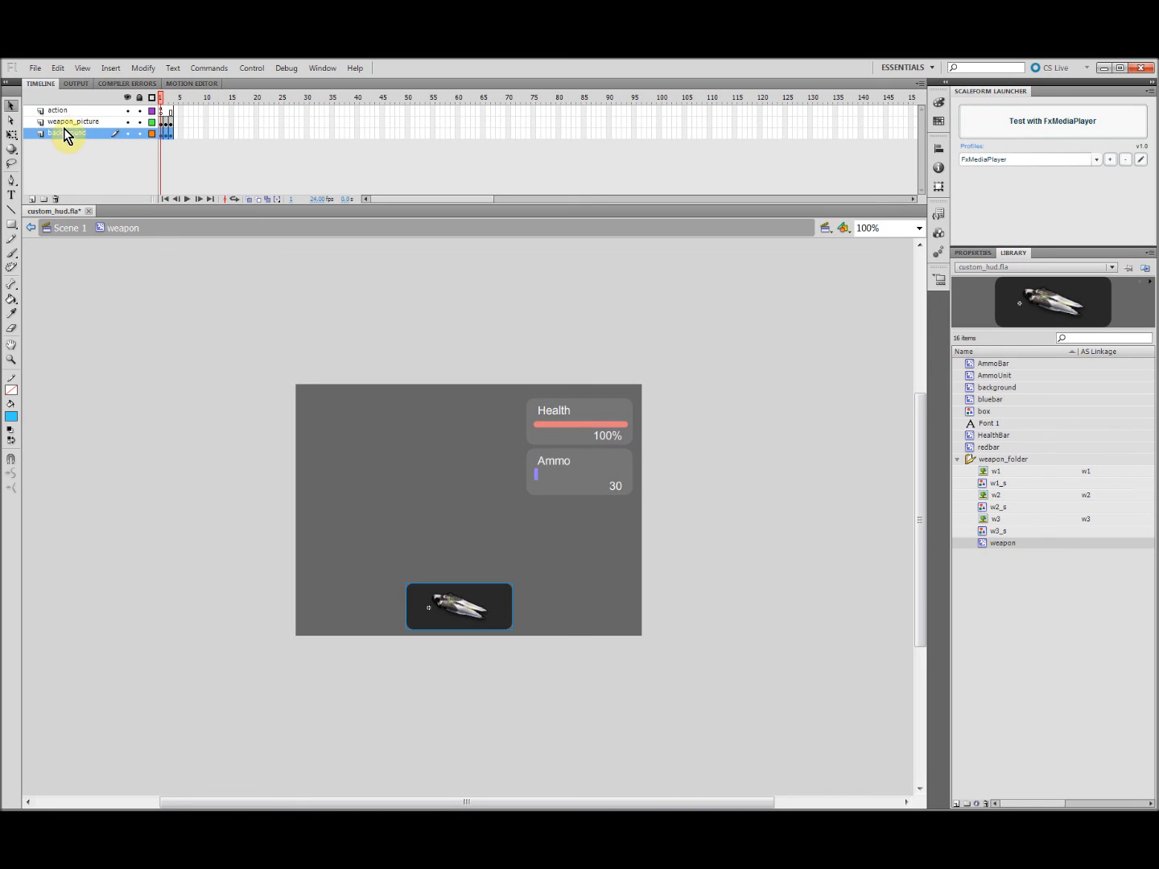
left_click(74, 122)
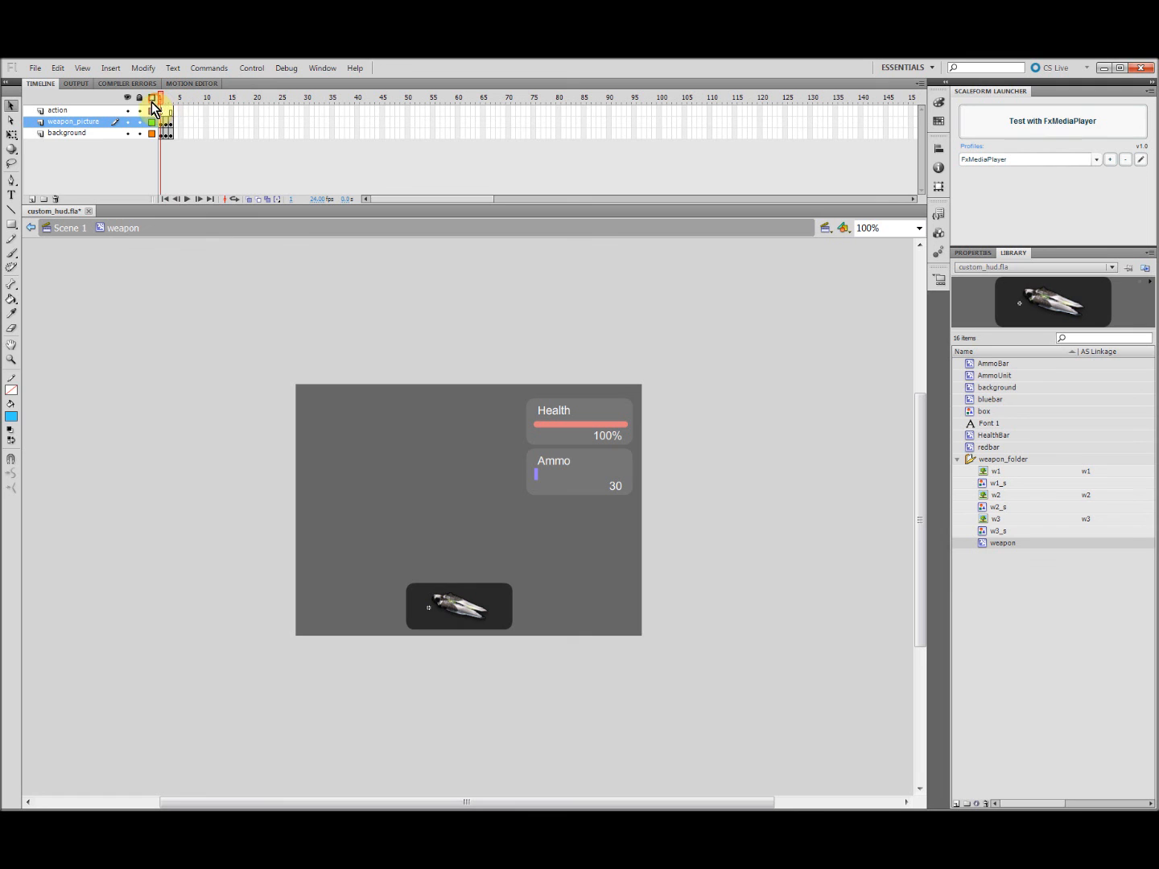
left_click(58, 110)
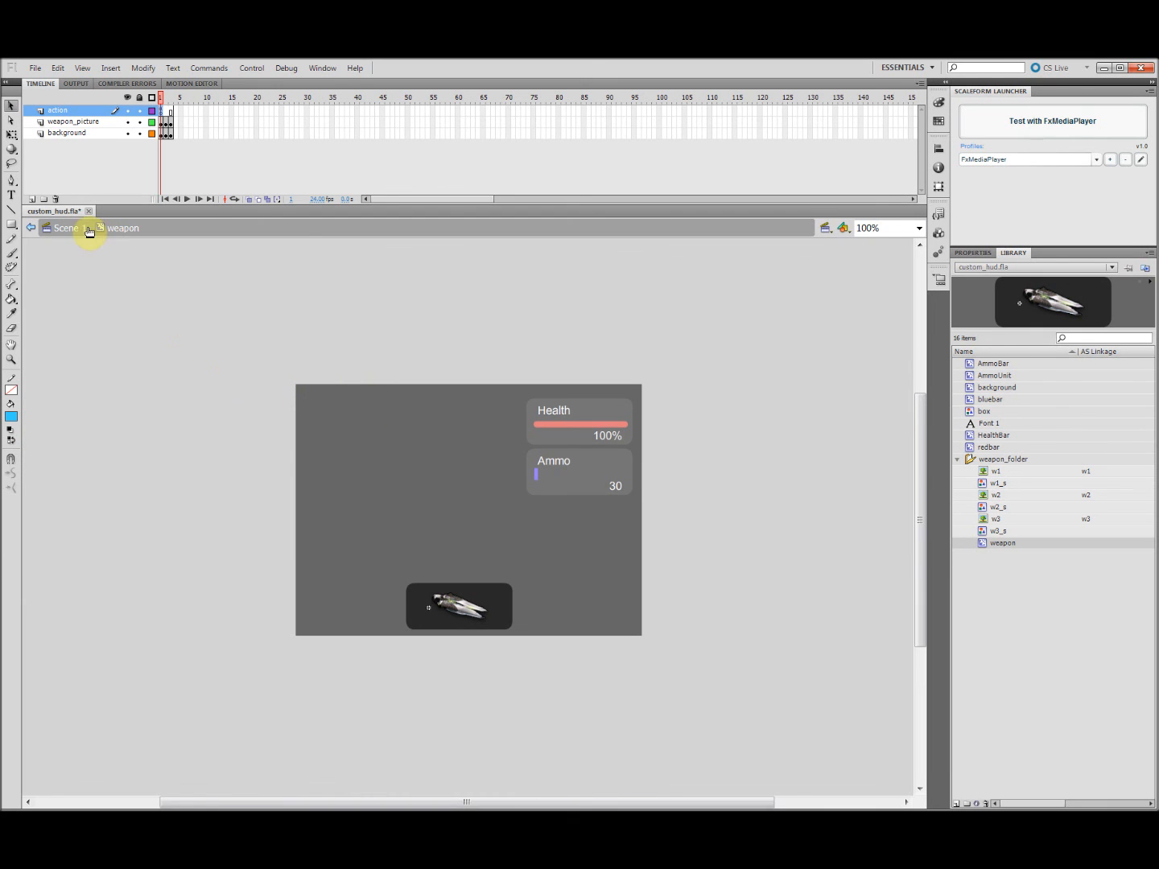
Back on Scene 1, give the AmmoBar instance the name 'Ammo'.
left_click(66, 227)
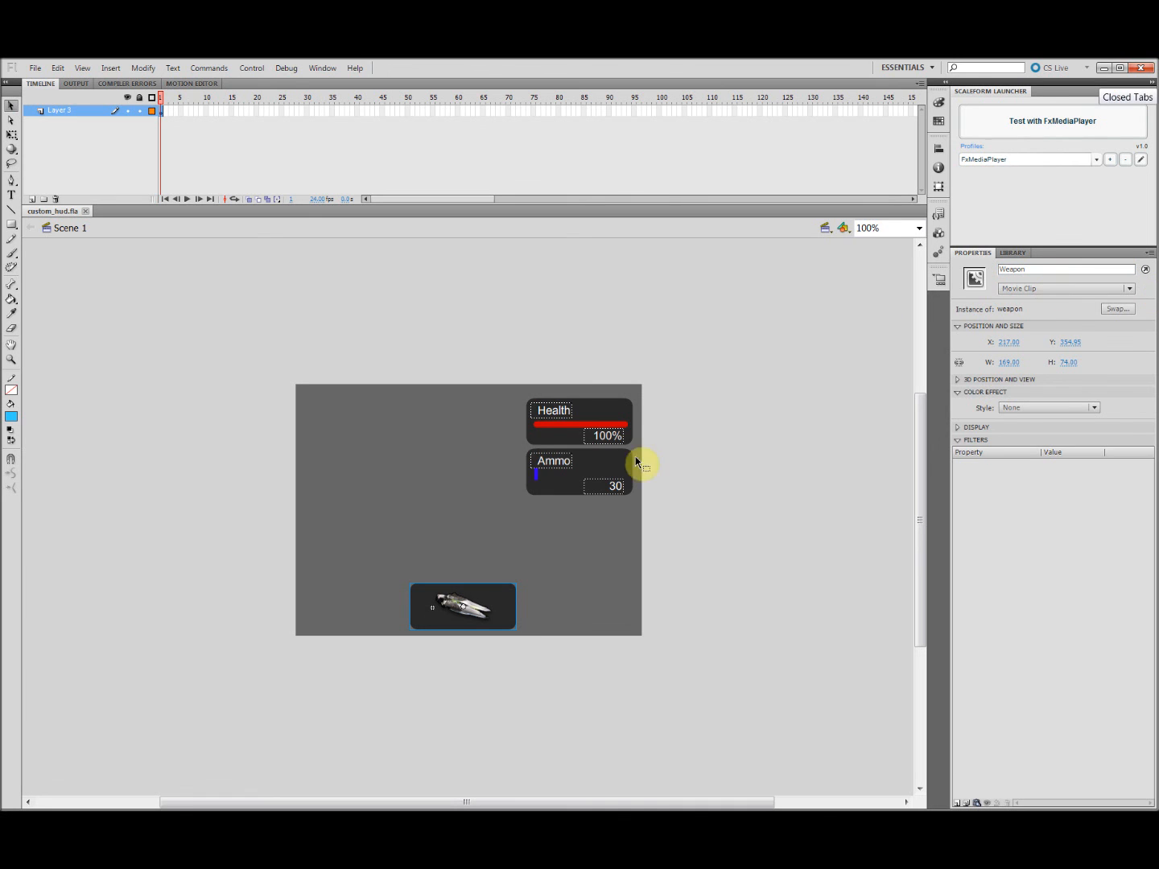
left_click(578, 472)
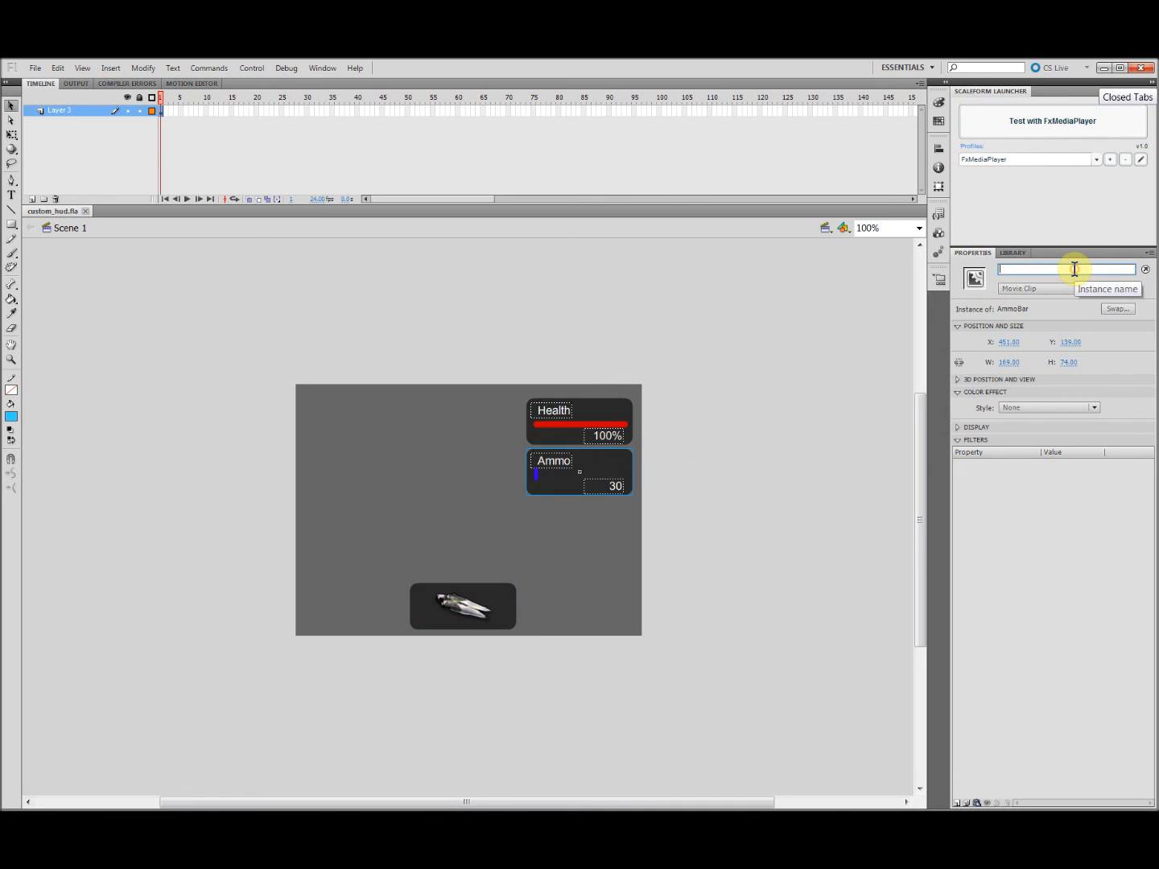
type("Ammo")
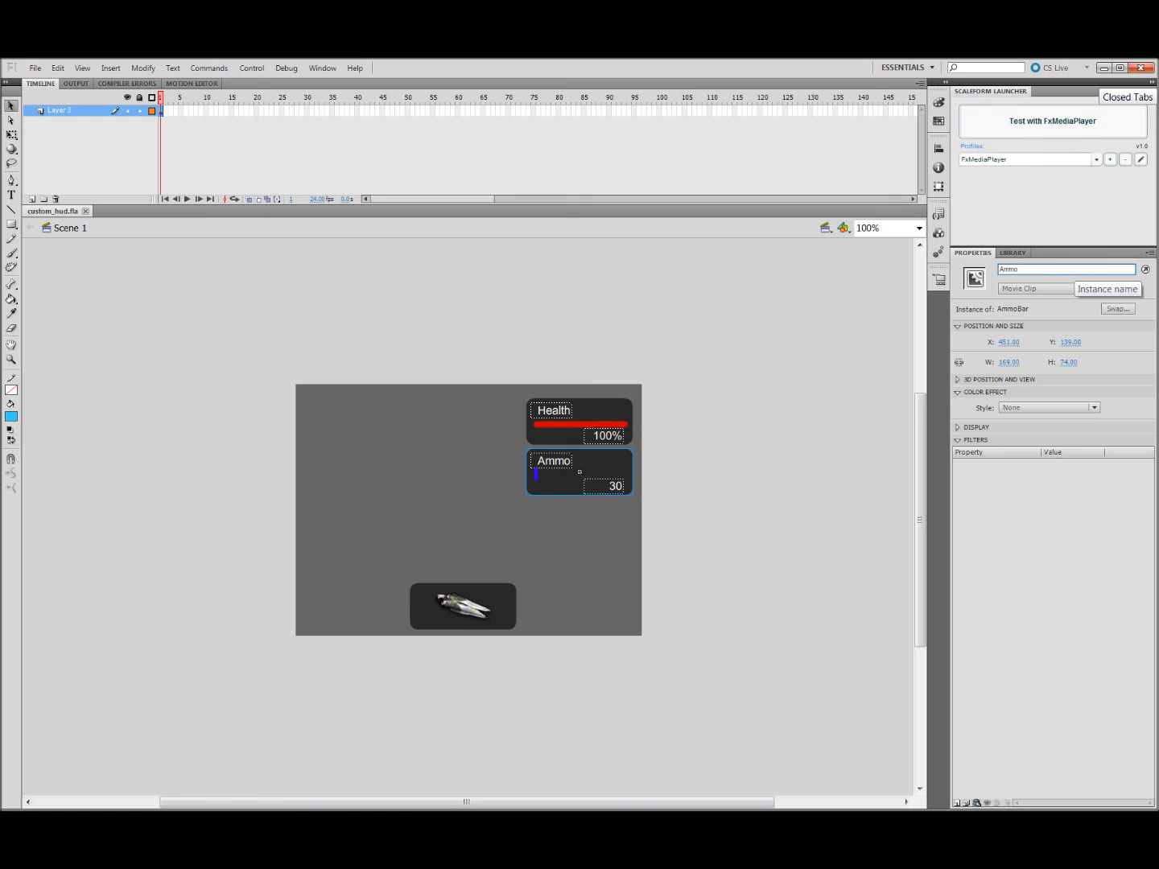
left_click(578, 420)
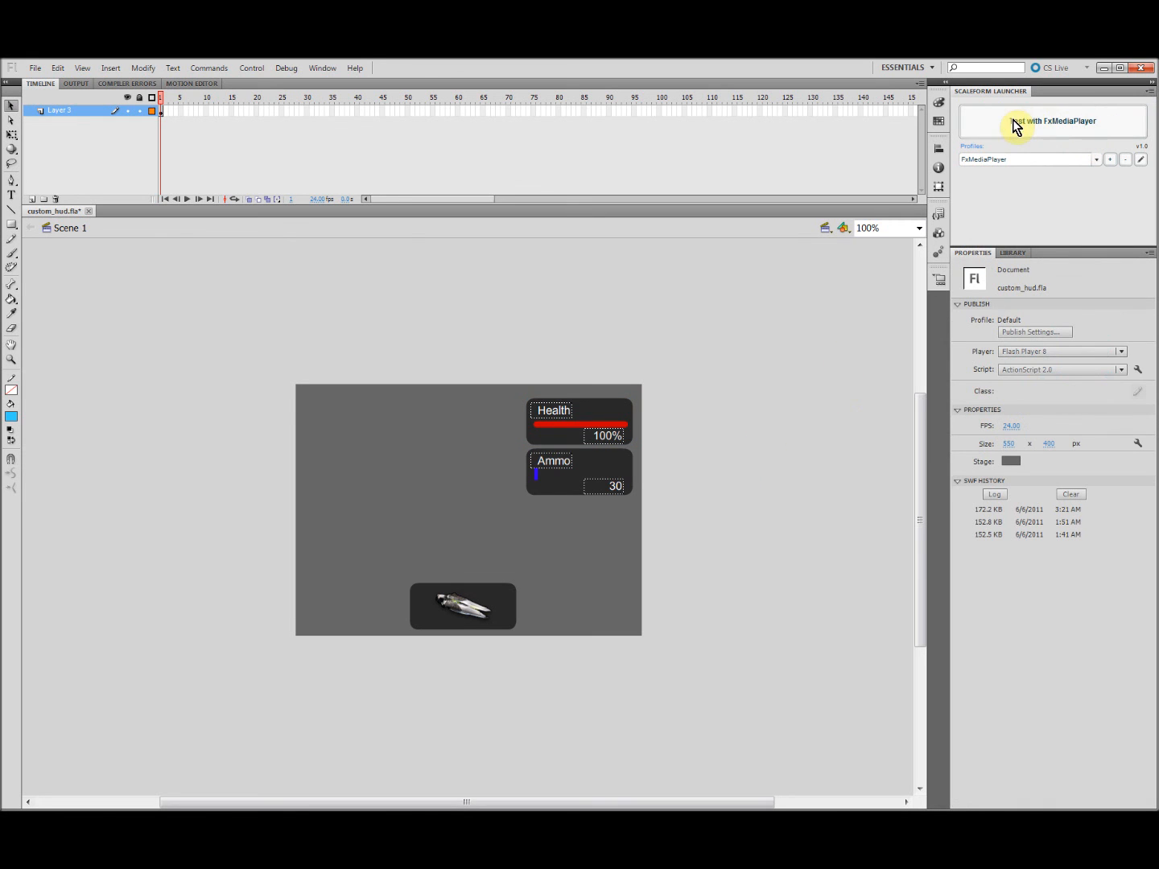
Run a fresh FxMediaPlayer test showing Health, Ammo and the weapon picture, then close it.
left_click(1052, 121)
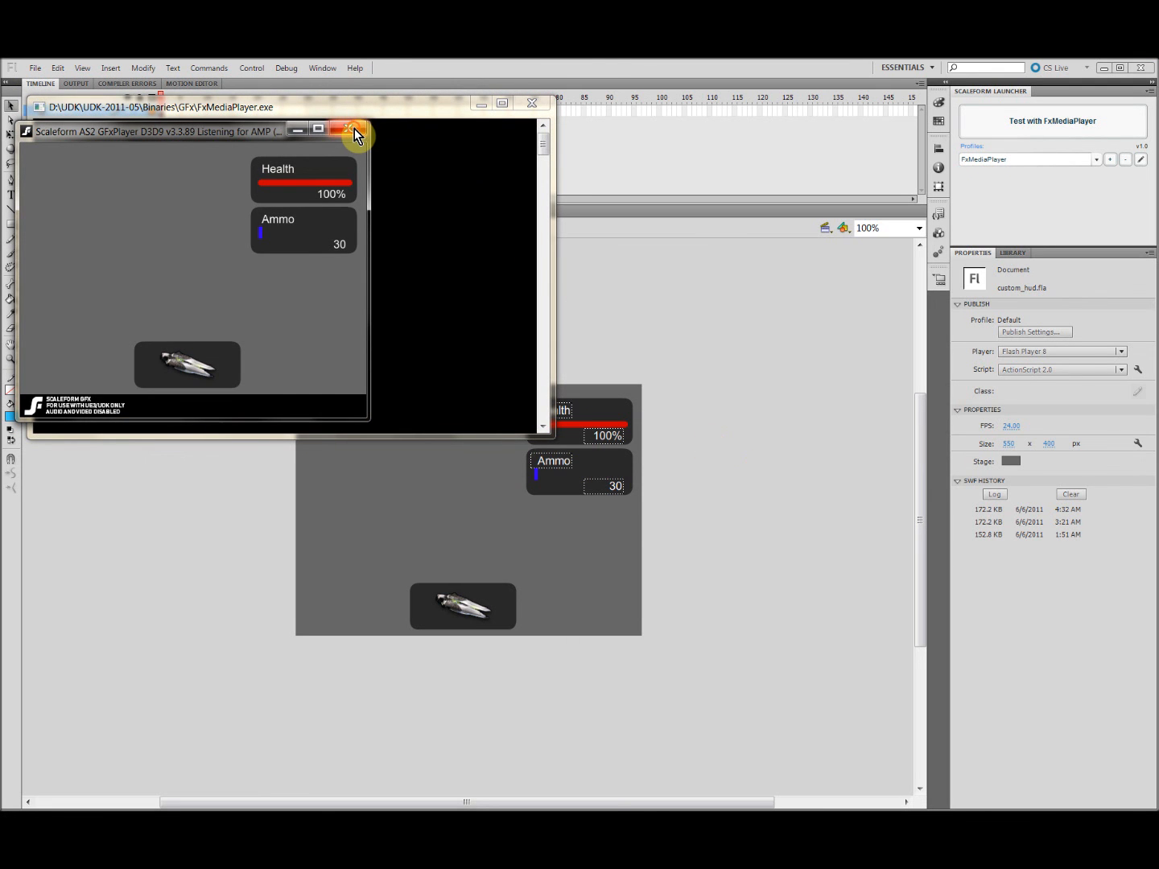
left_click(357, 129)
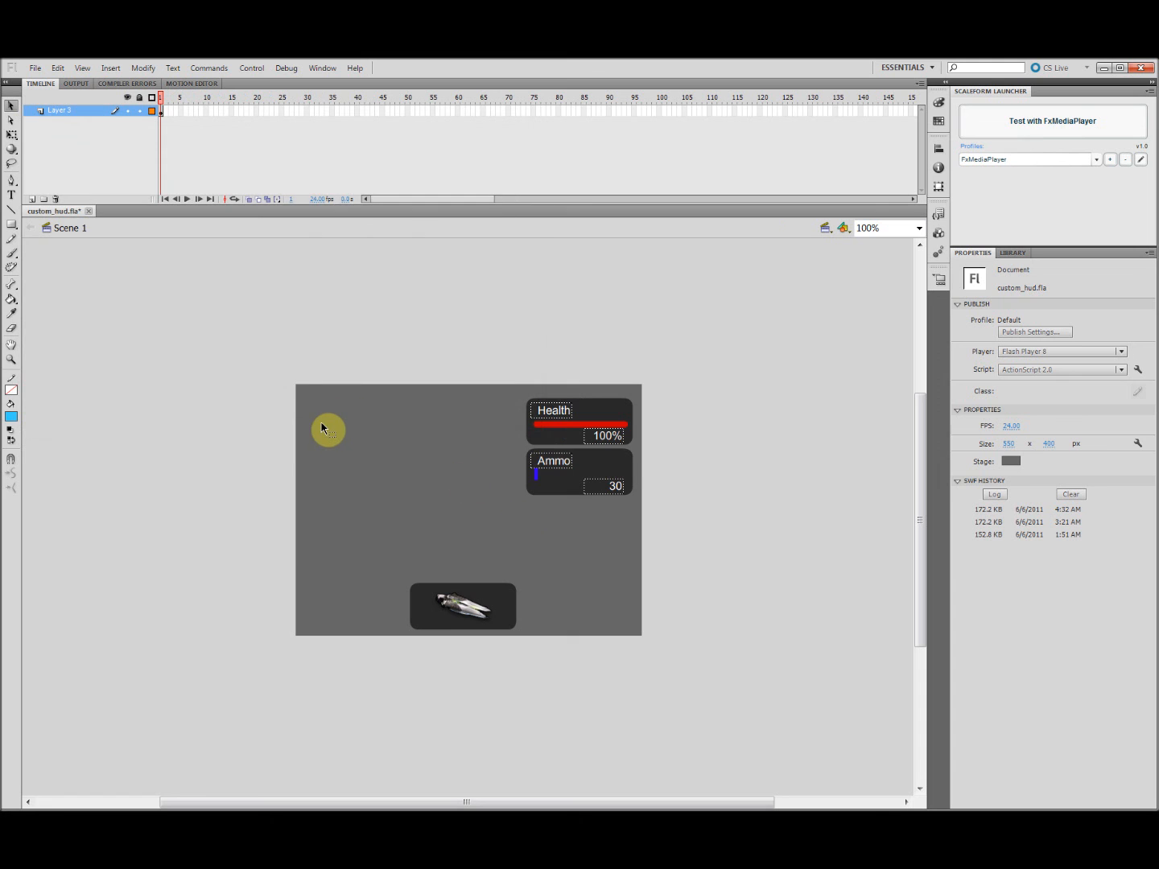